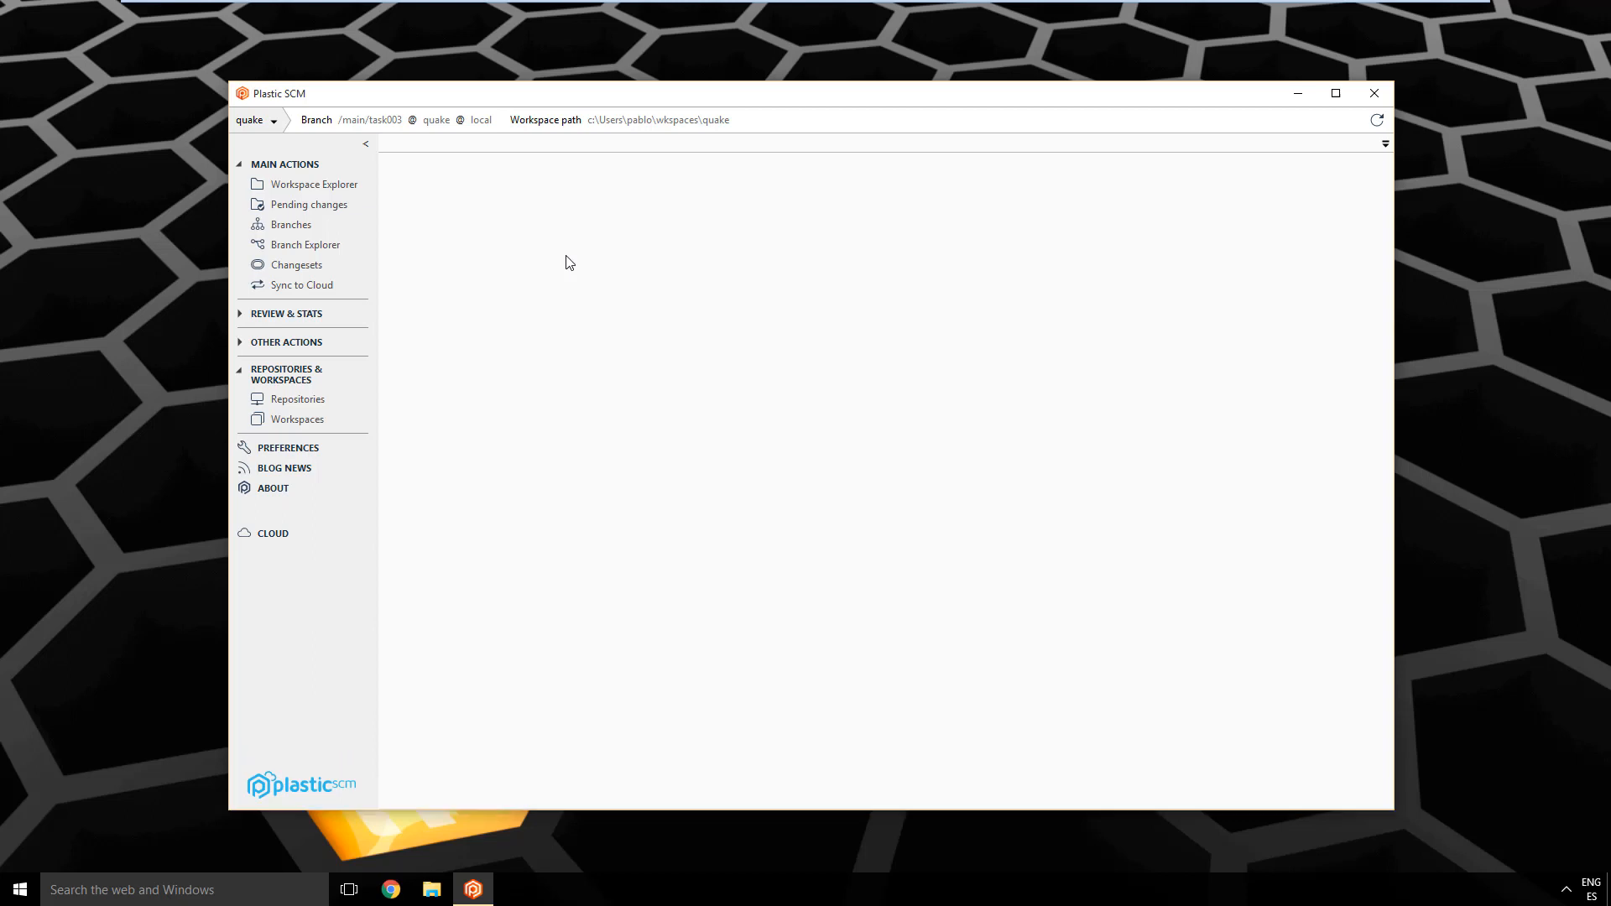
mouse_move(477, 224)
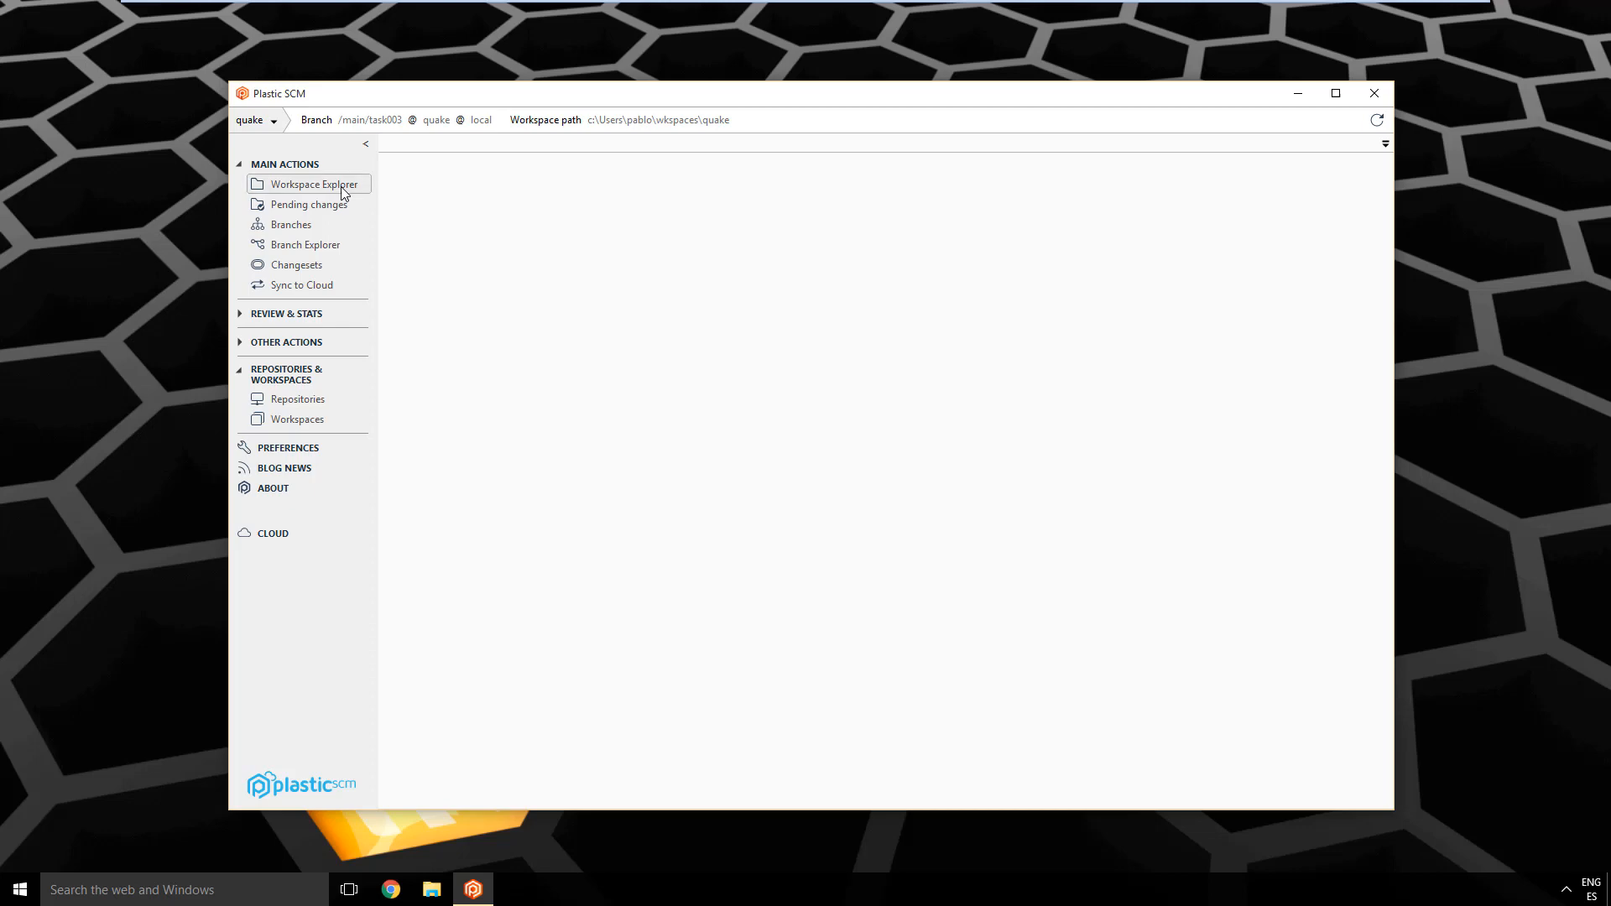
Step: In Workspace Explorer, collapse the common folder, expand art, and select armory.jpg
left_click(312, 184)
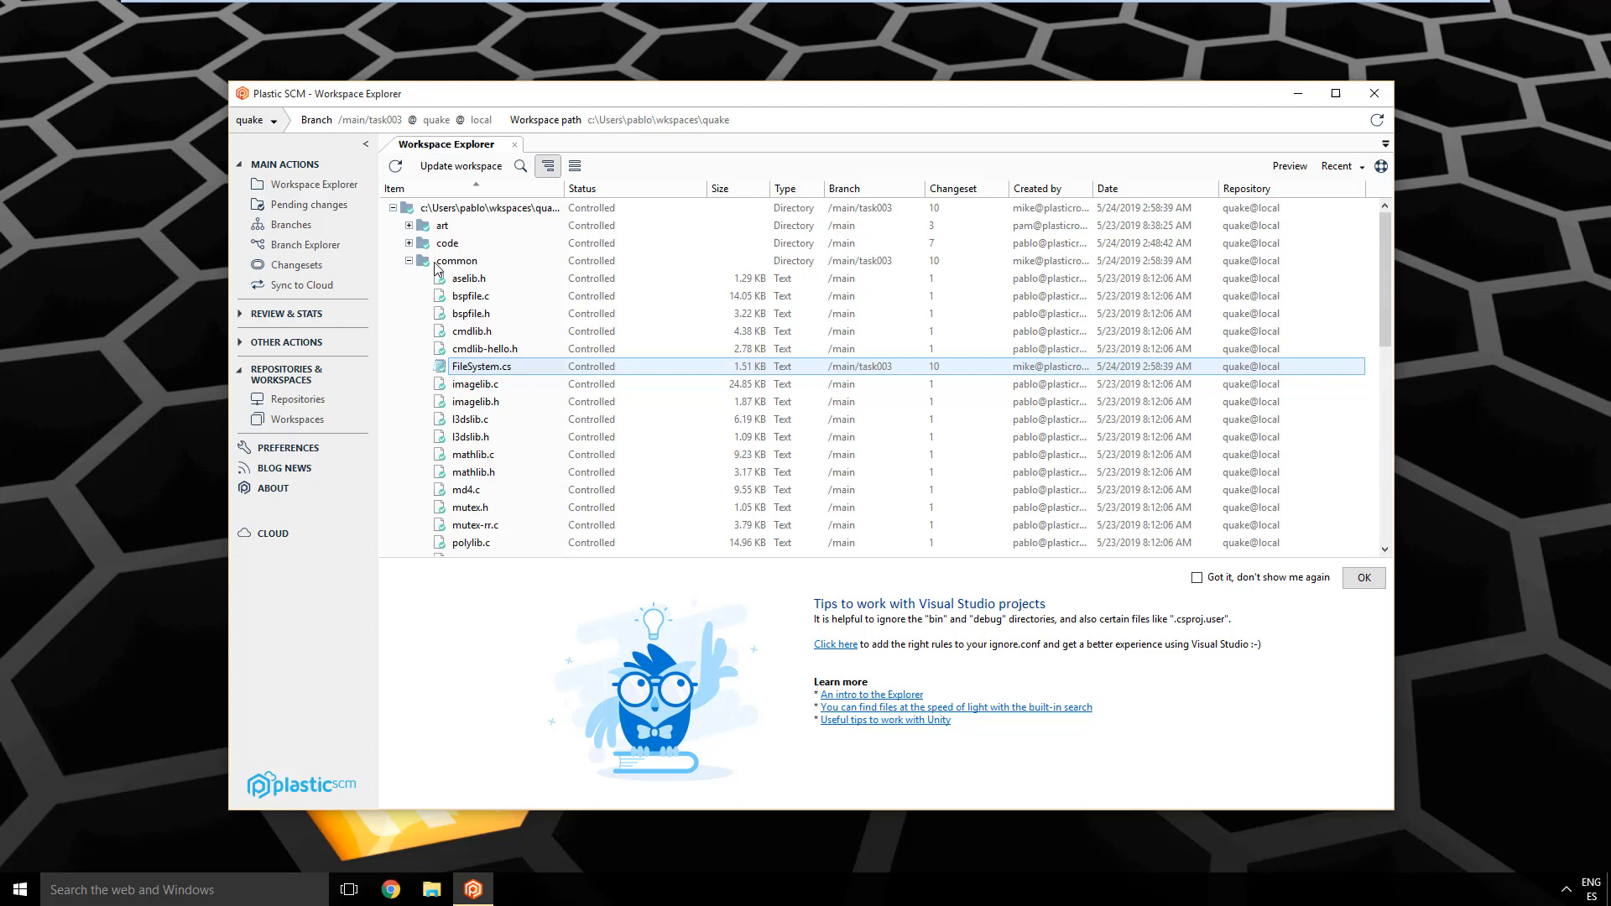
left_click(409, 260)
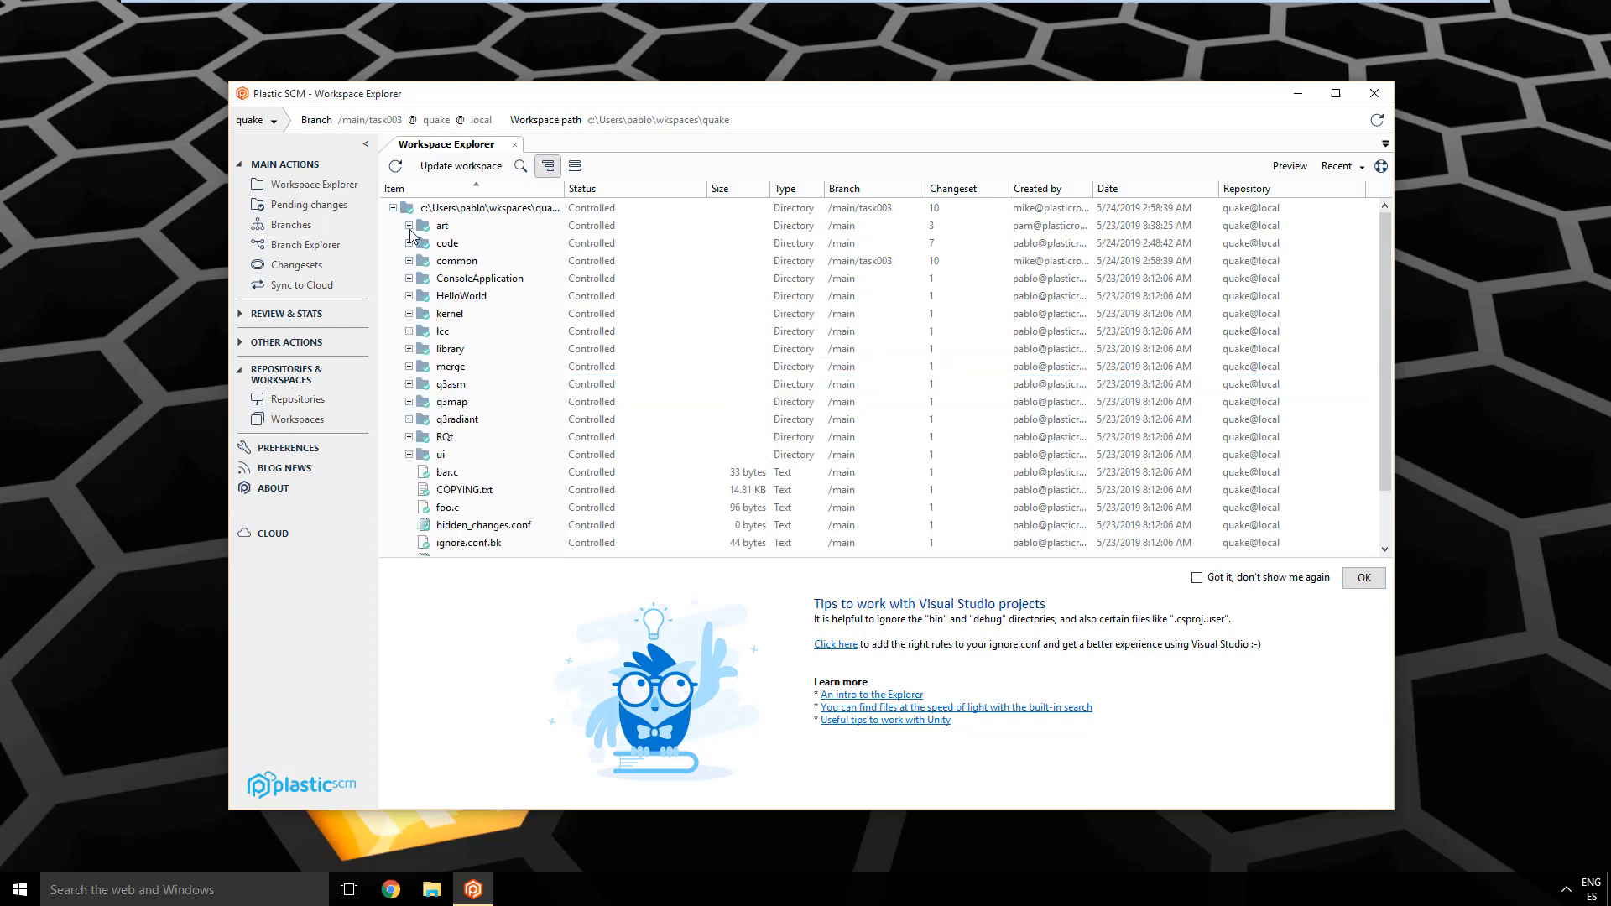
left_click(409, 225)
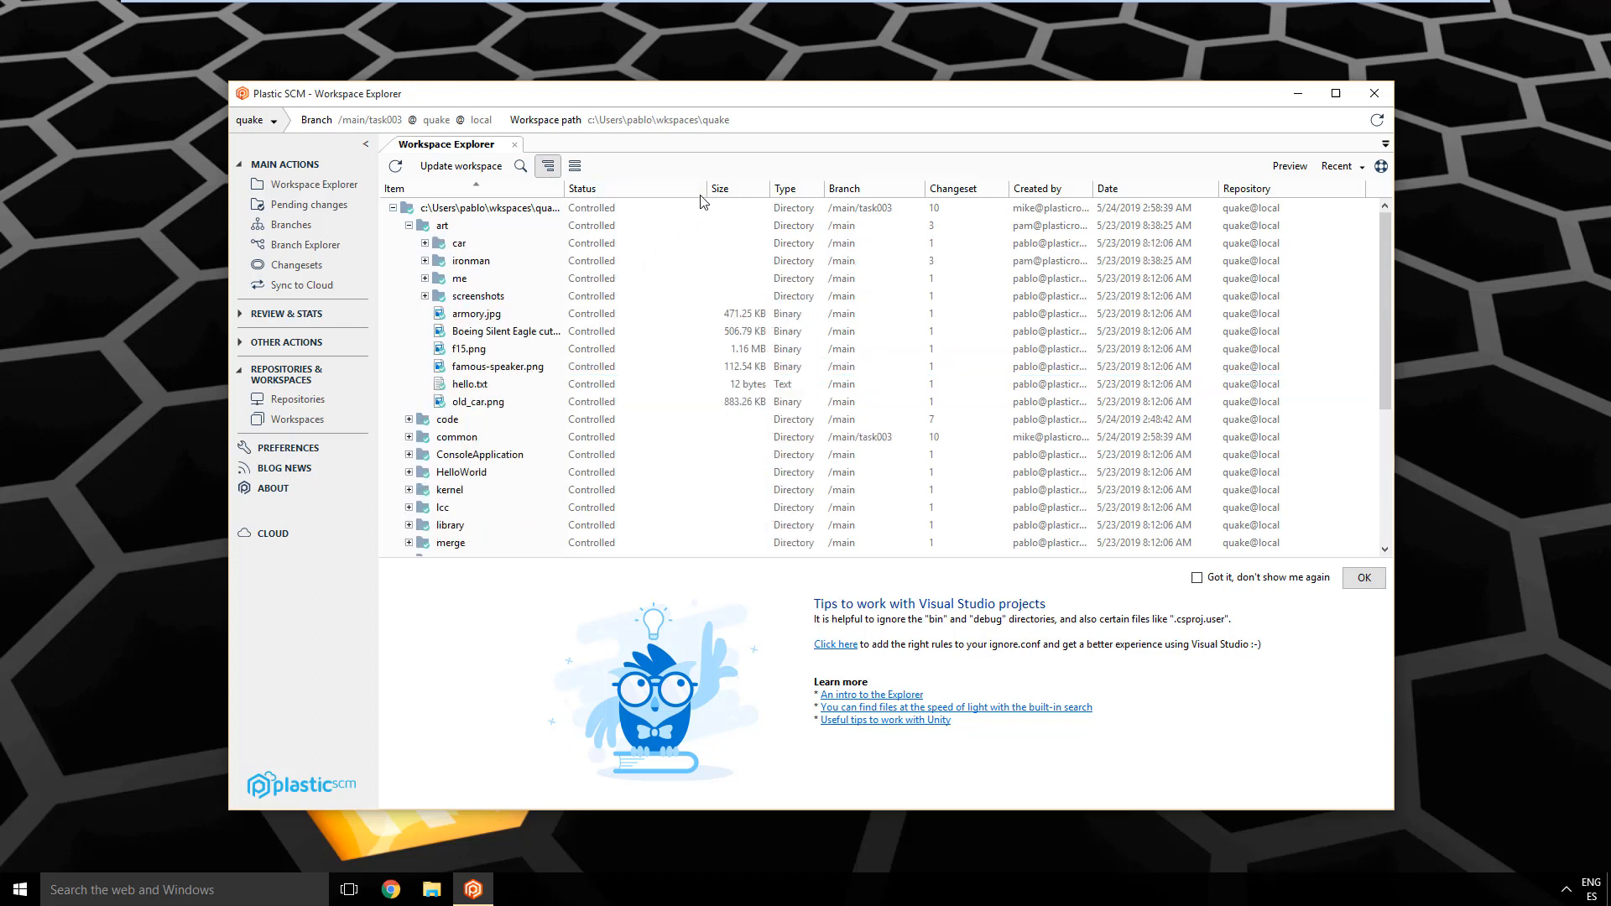
left_click(477, 313)
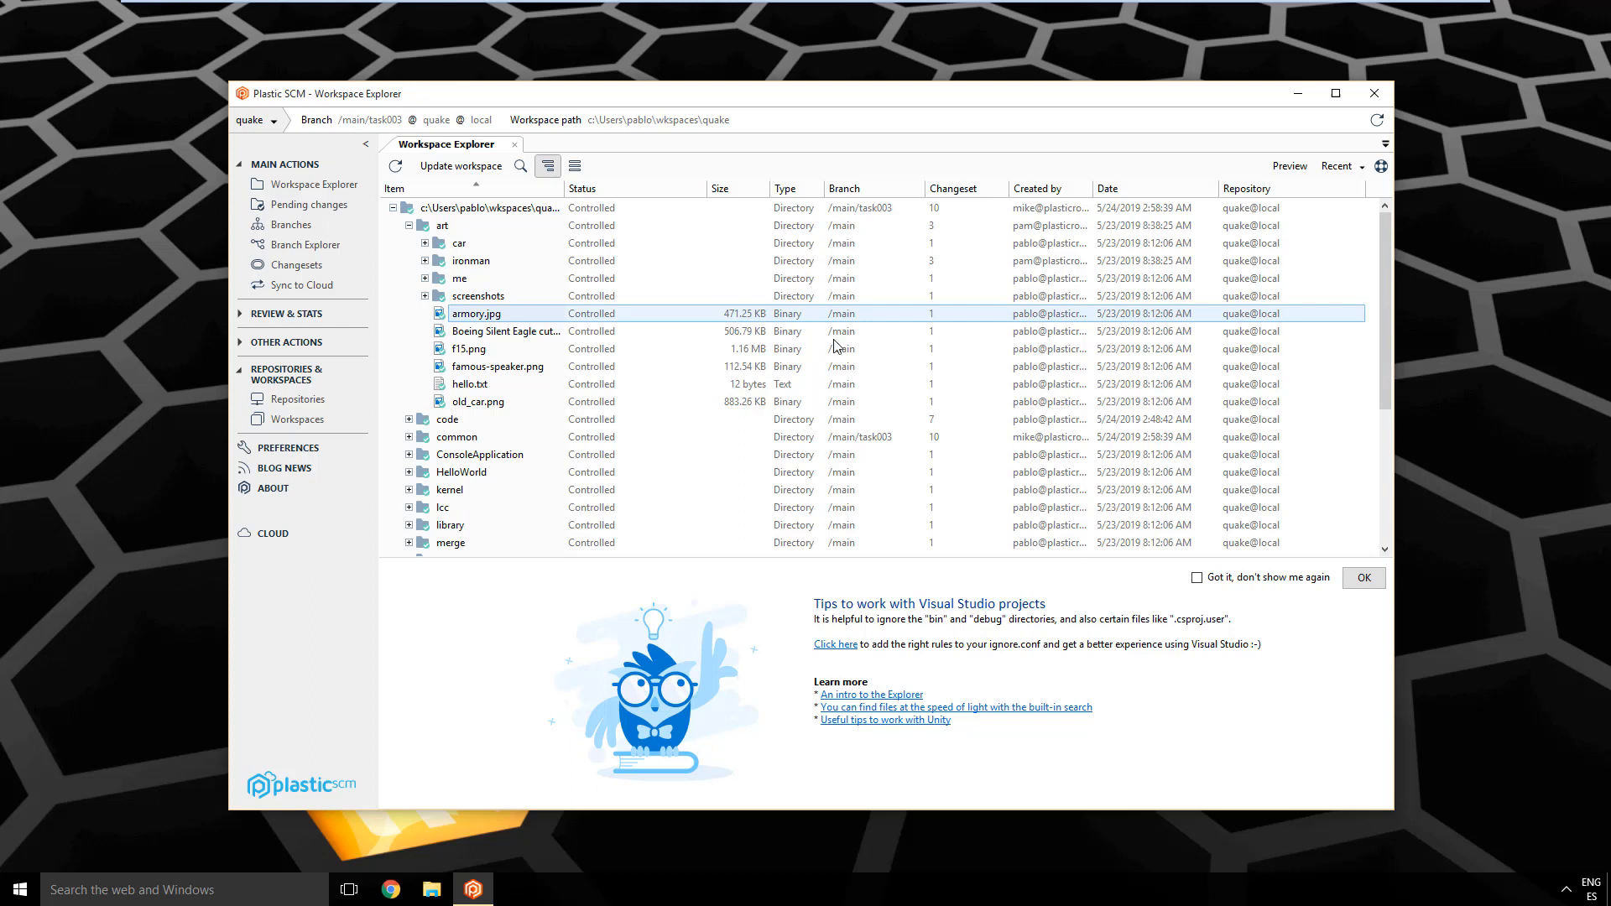
mouse_move(918, 333)
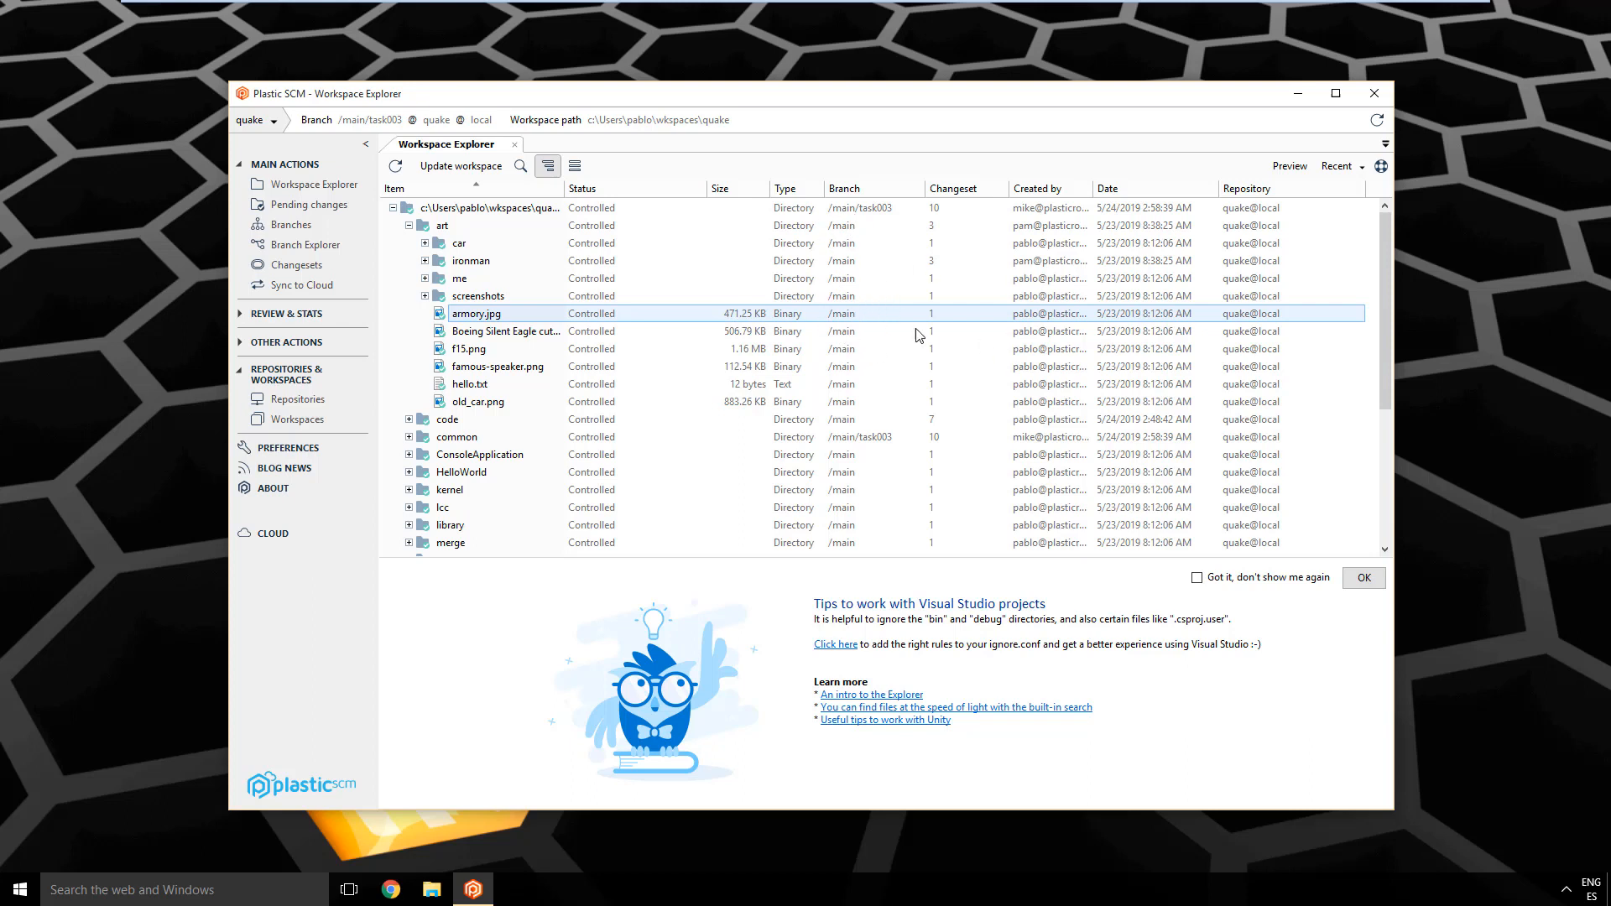
mouse_move(1132, 318)
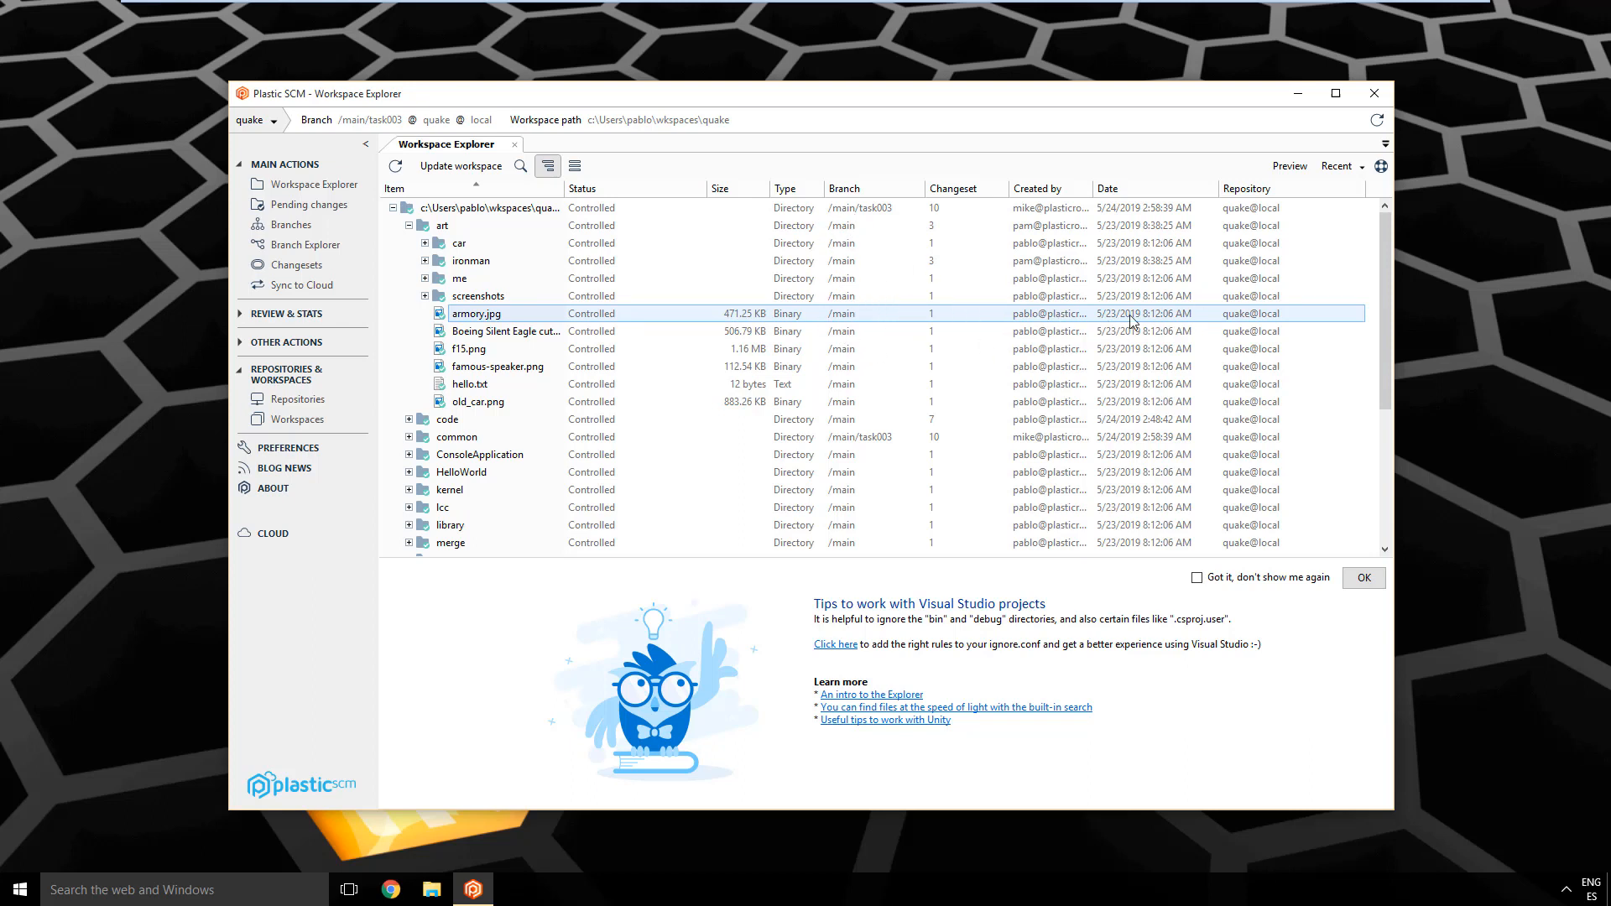
mouse_move(661, 335)
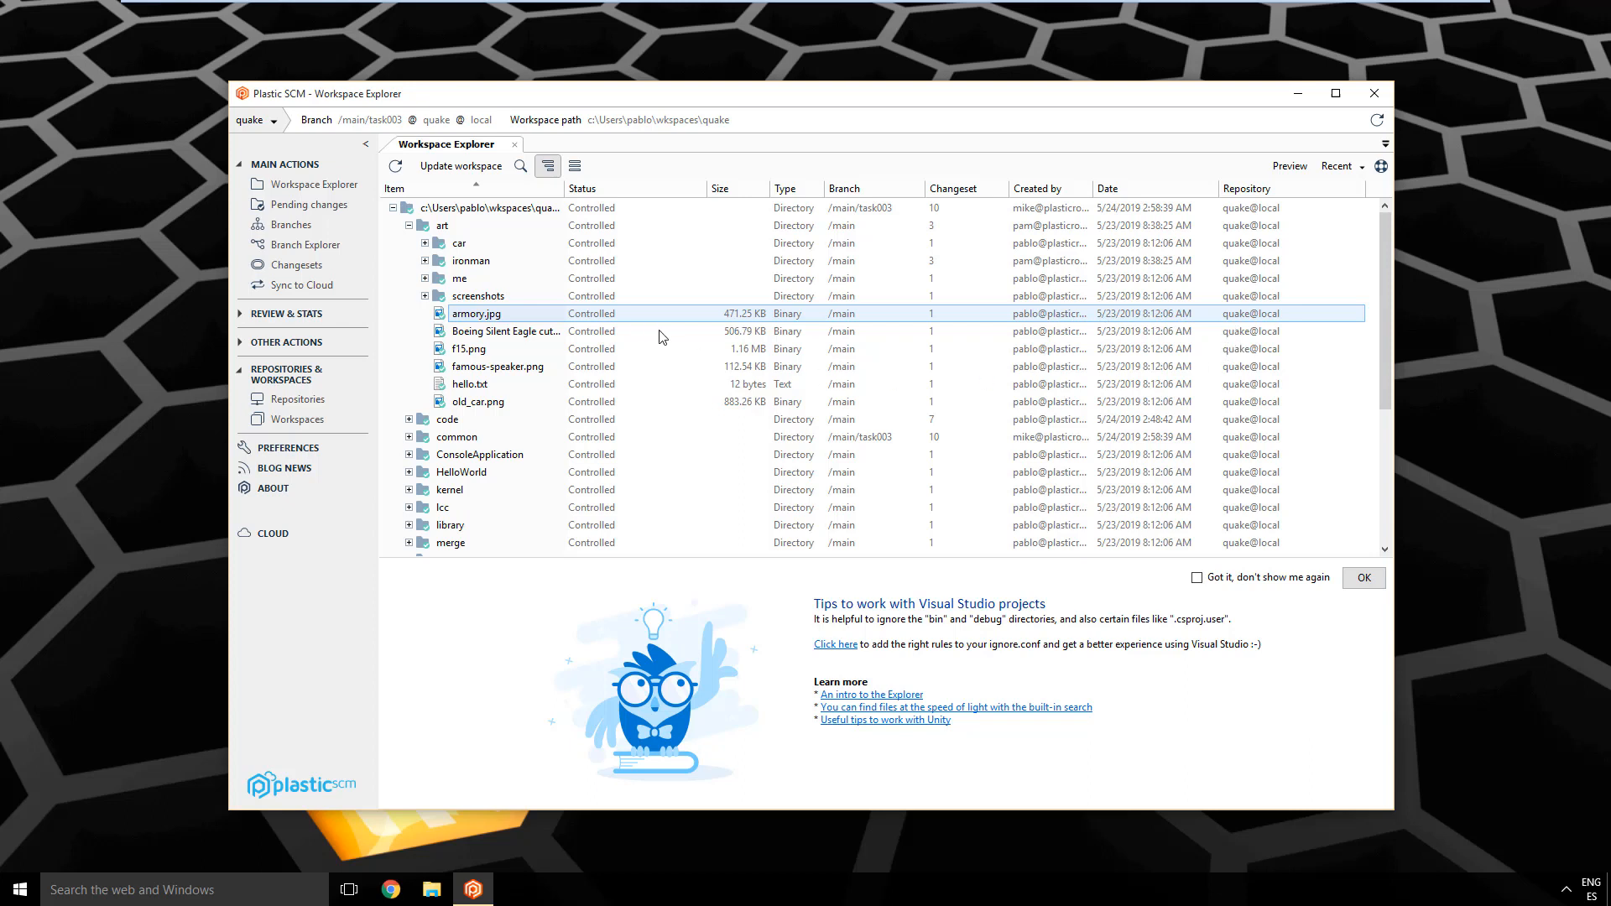
mouse_move(510, 313)
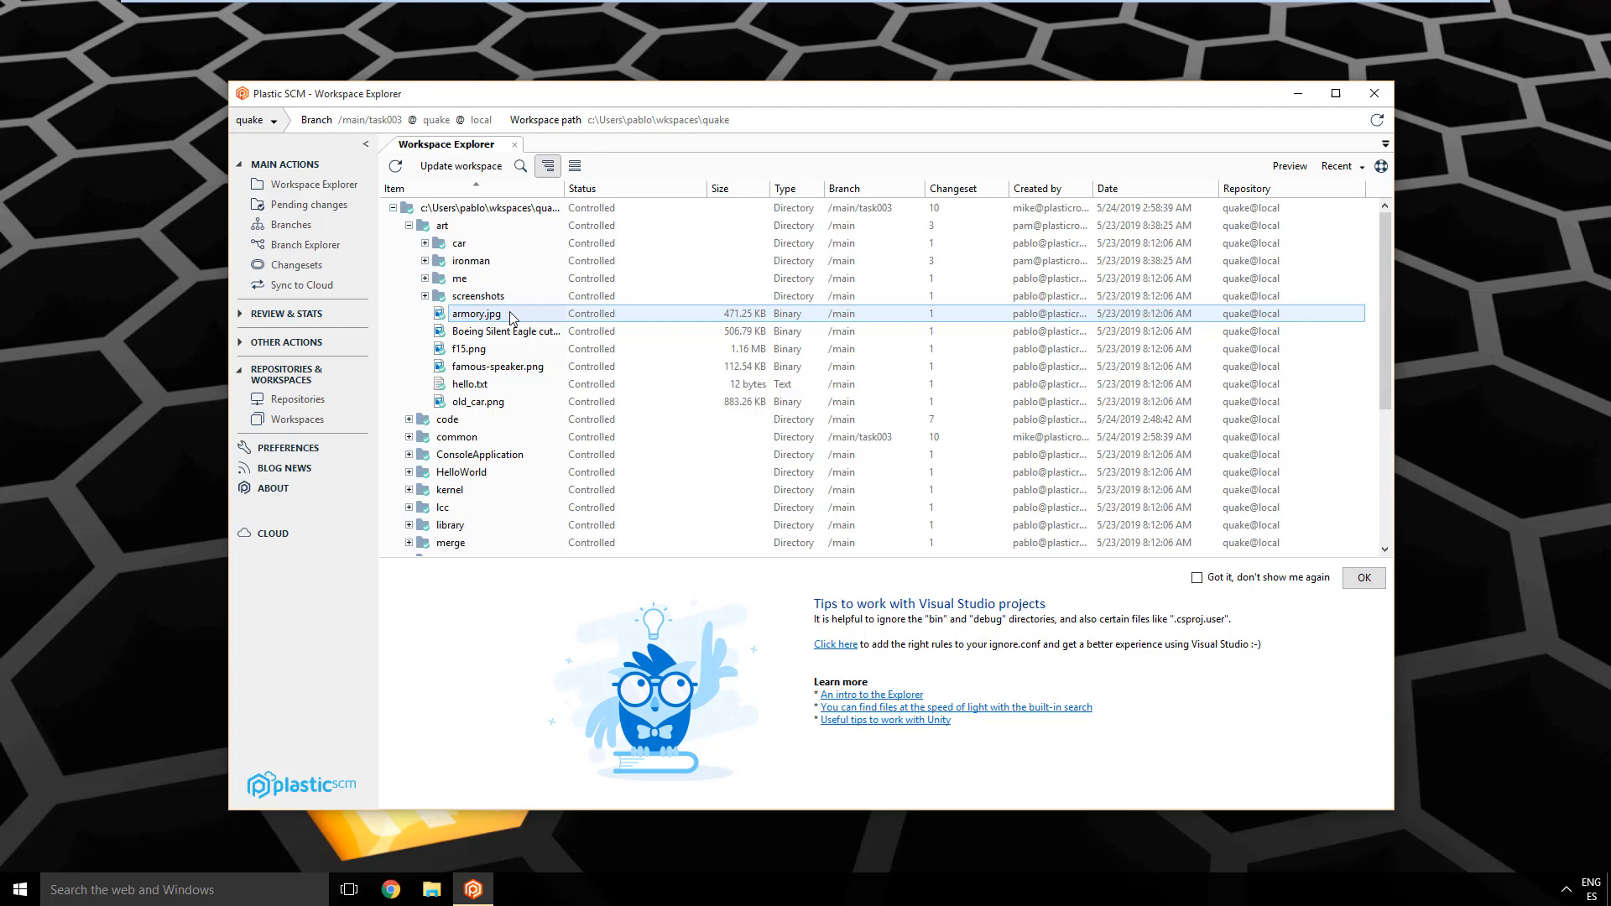
right_click(476, 314)
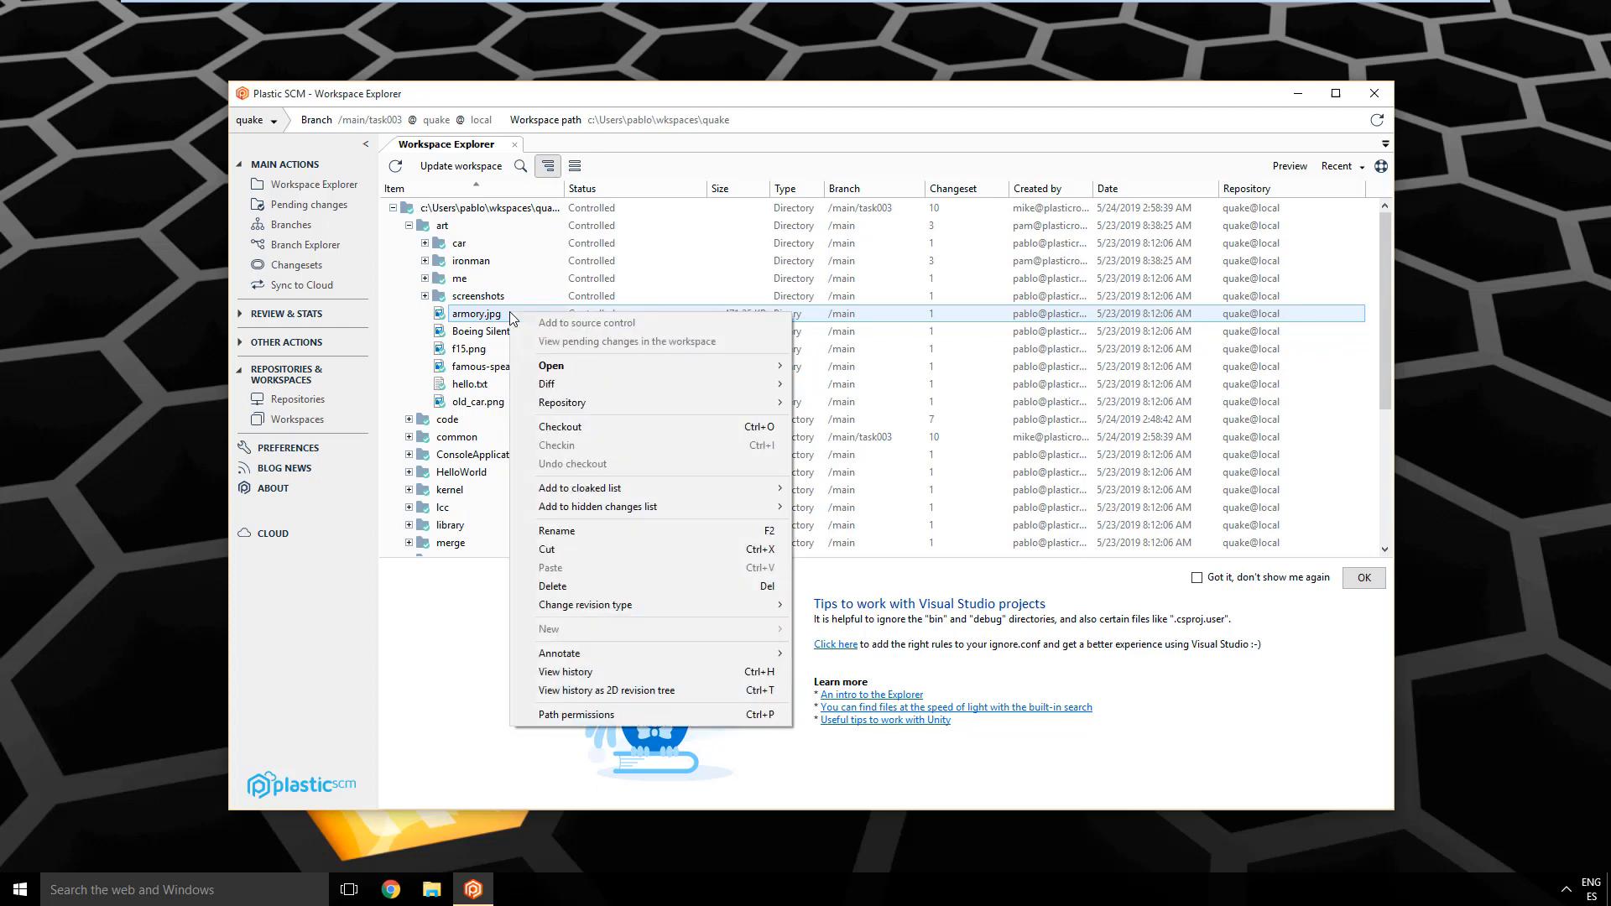
mouse_move(552, 365)
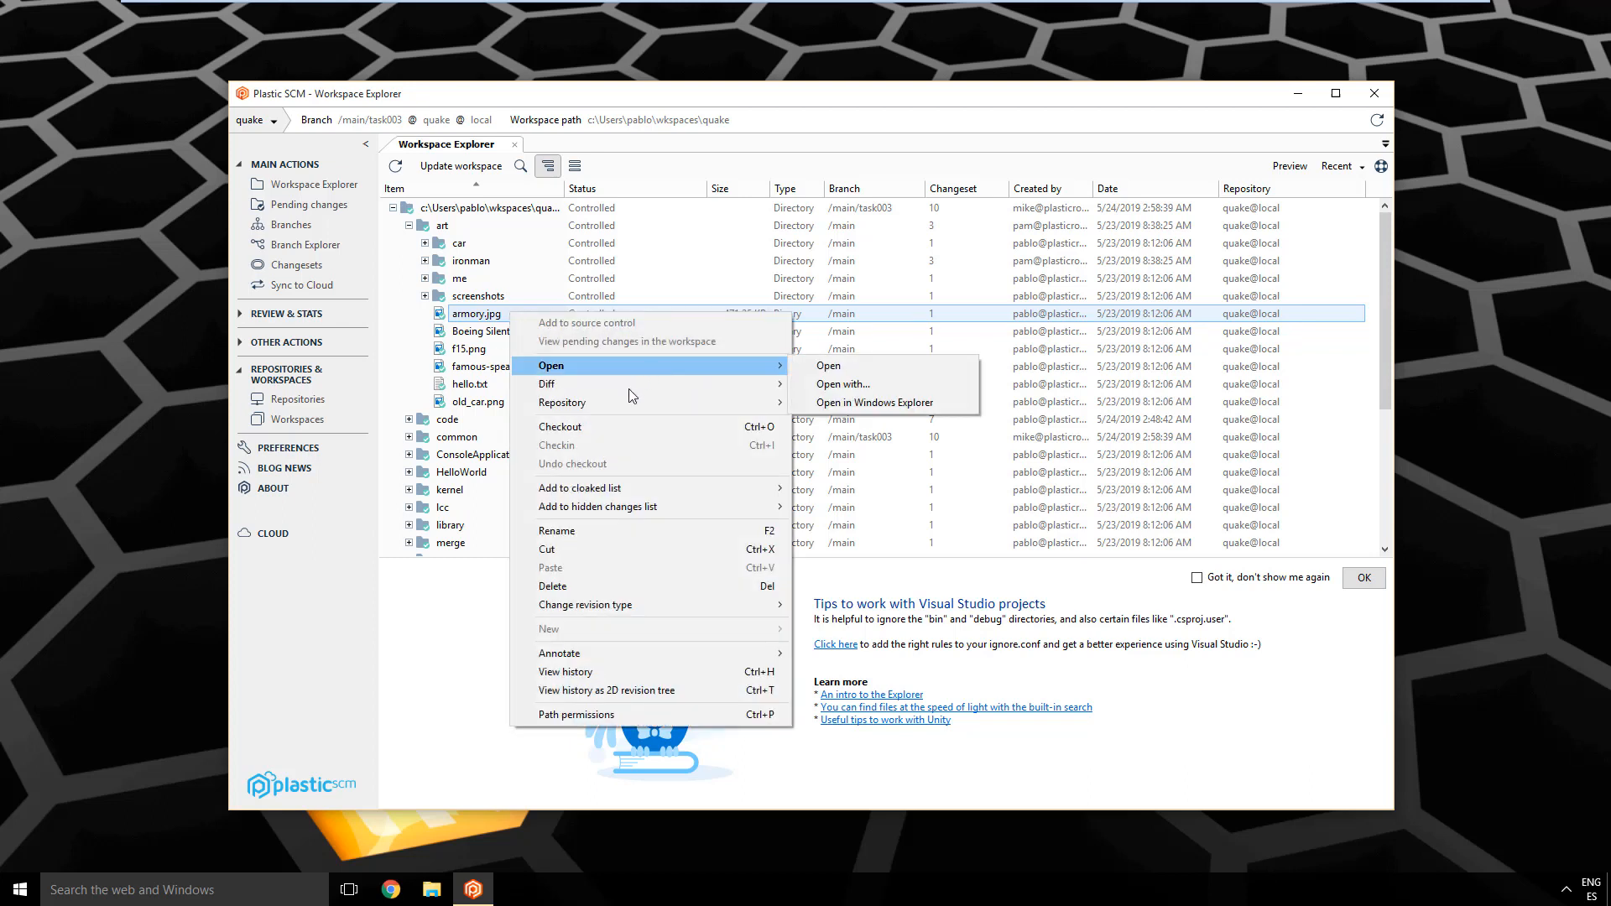
mouse_move(611, 427)
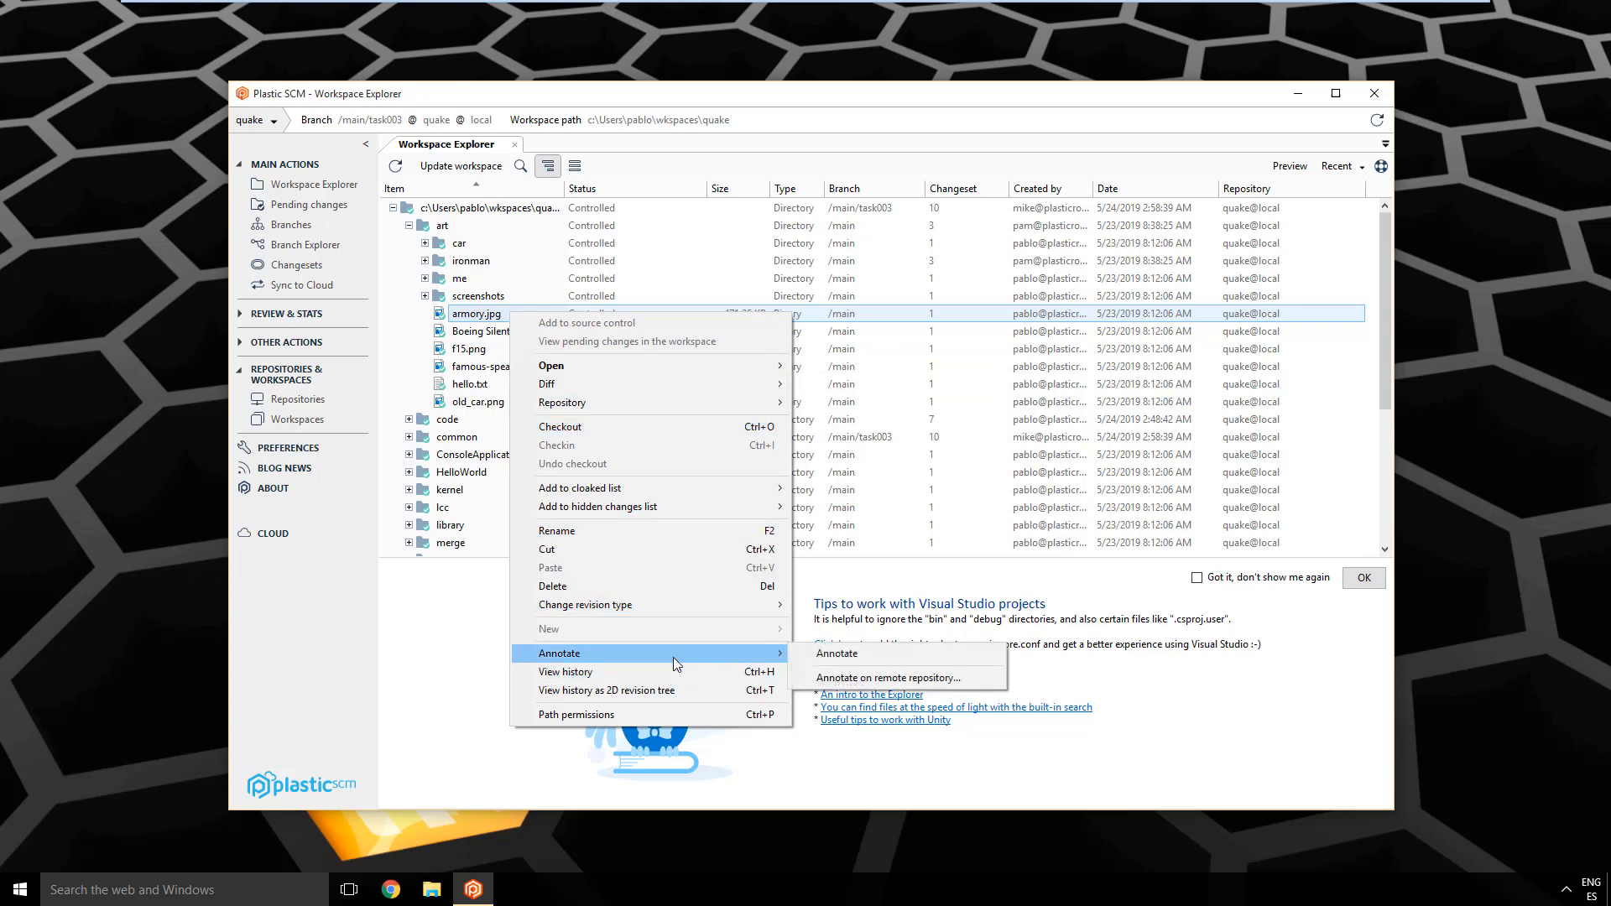
mouse_move(623, 629)
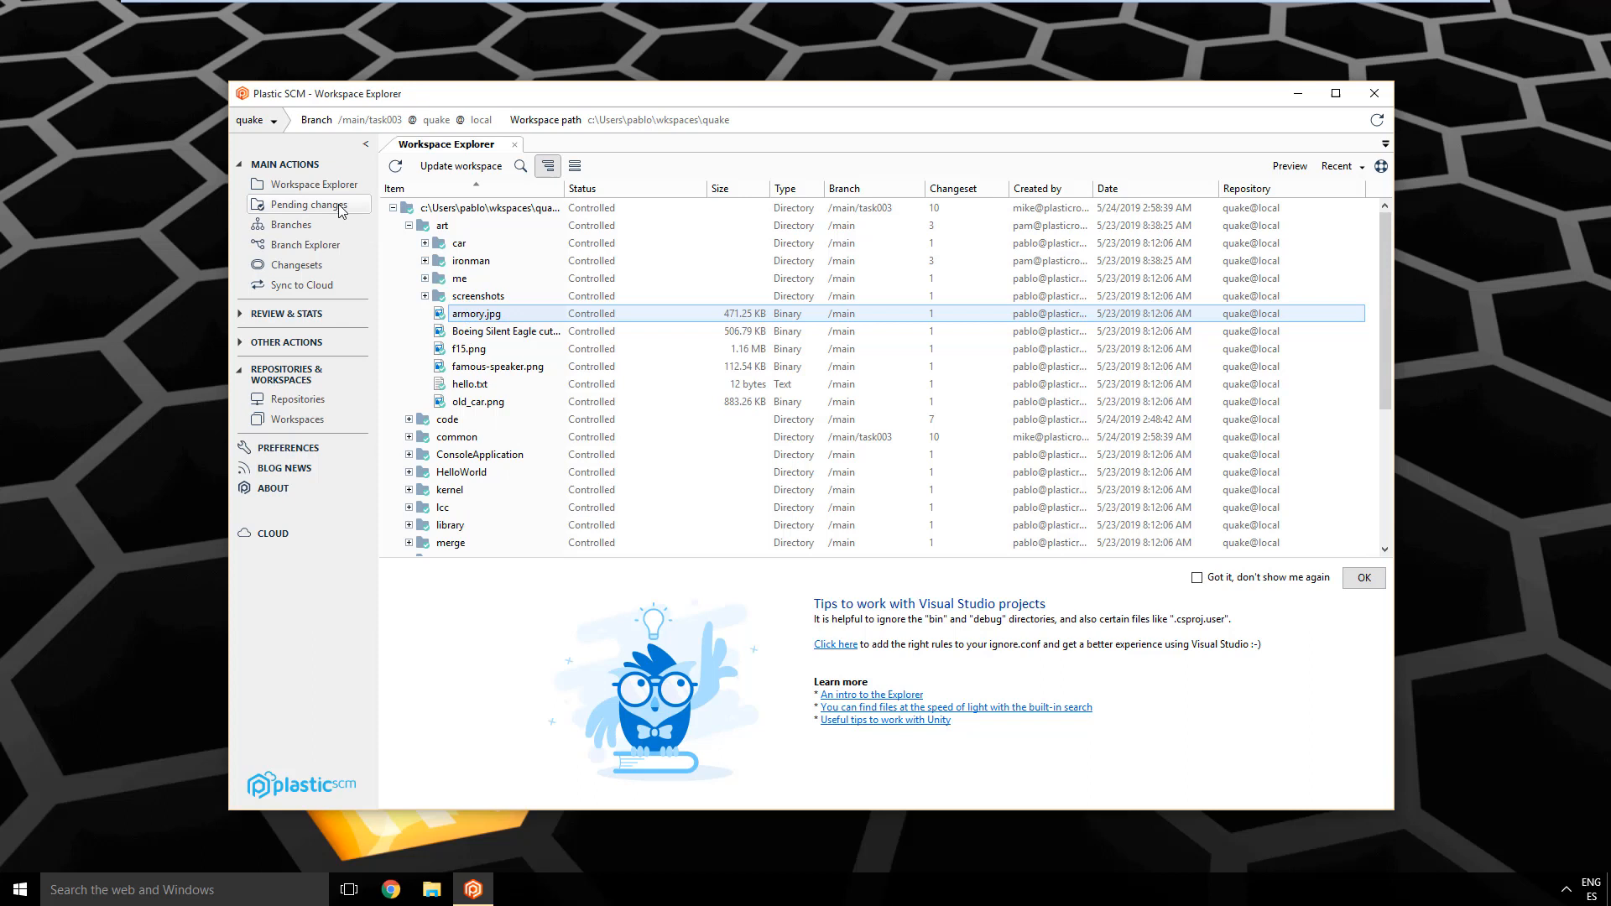
Step: Show the empty Pending changes view and dismiss the Visual Studio tips panel
left_click(309, 204)
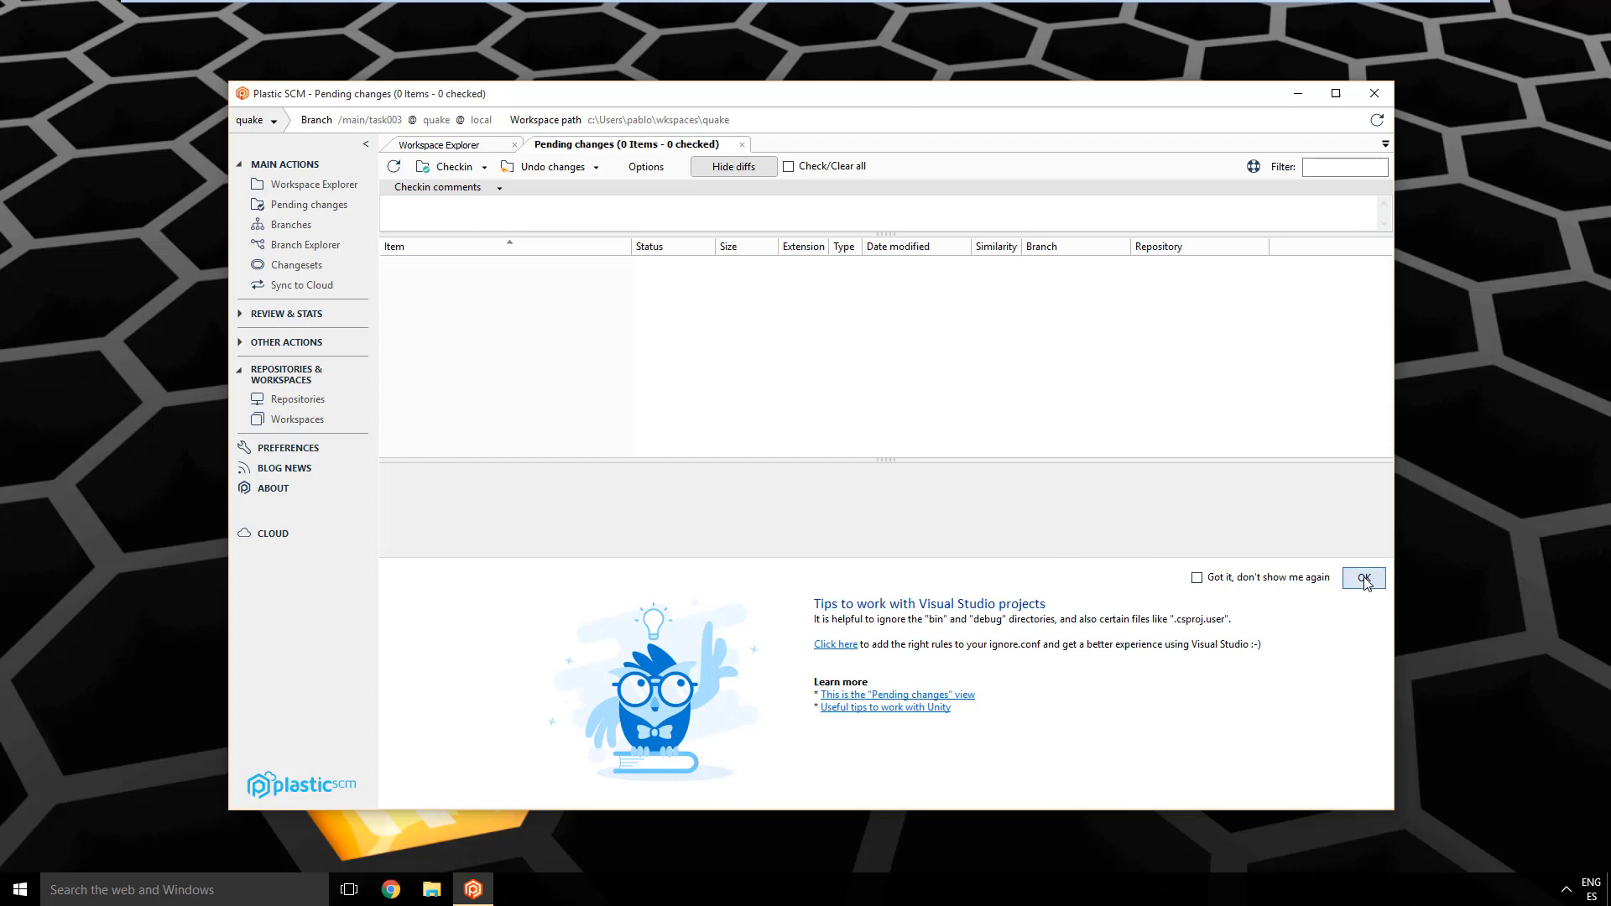
left_click(1364, 578)
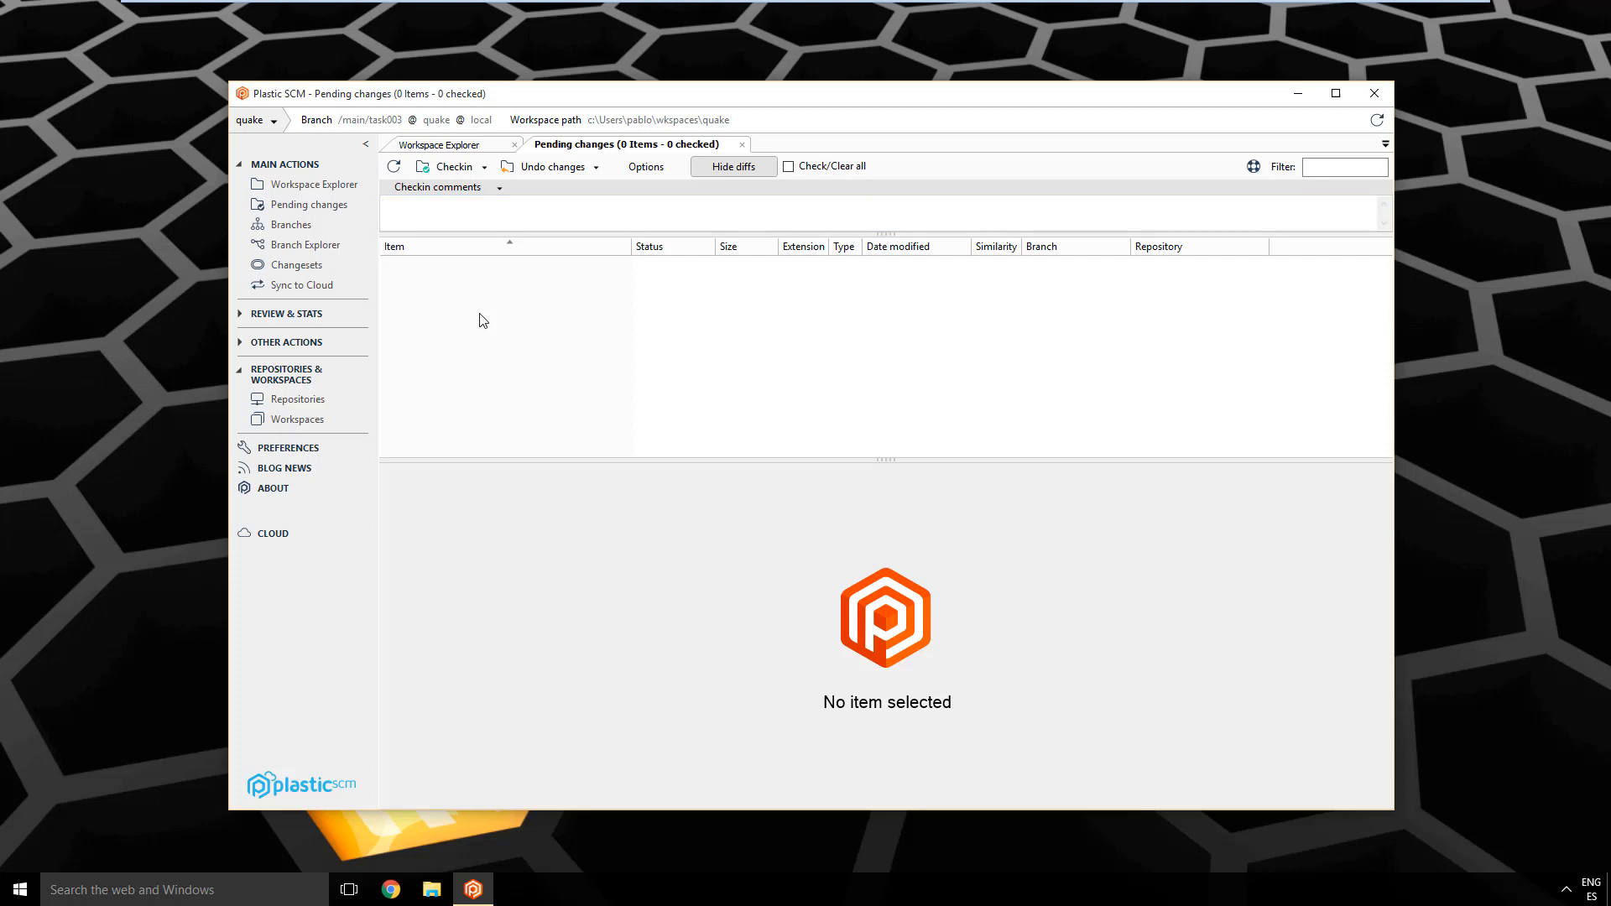
mouse_move(449, 167)
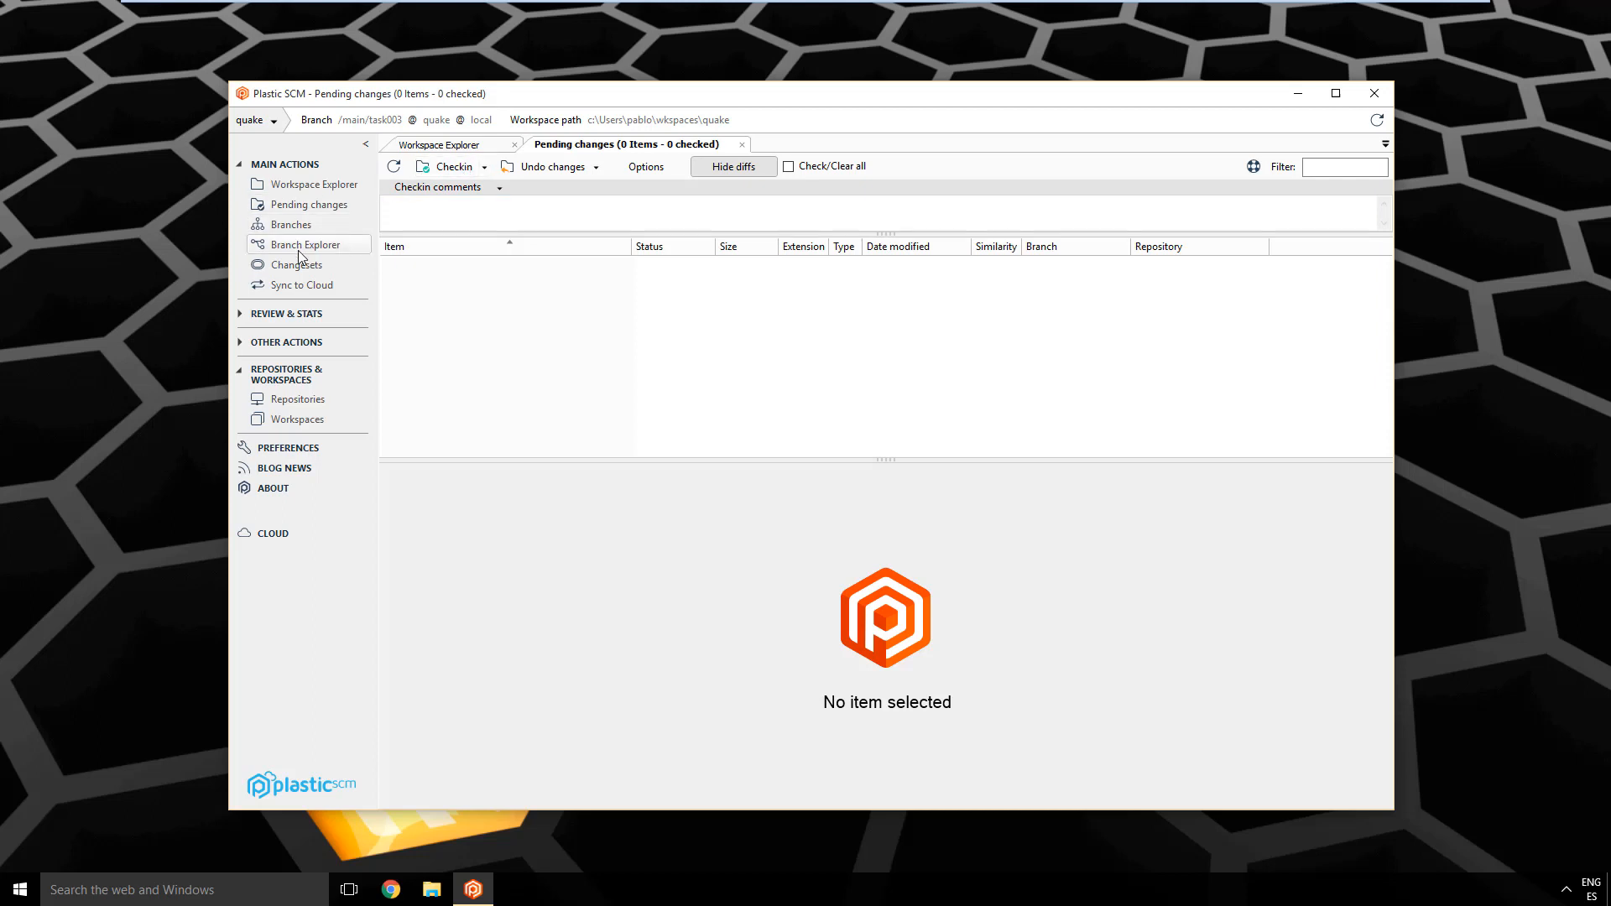
Step: Show the Branch Explorer diagram, dismiss its tips, and view a task001 changeset's actions menu
left_click(308, 244)
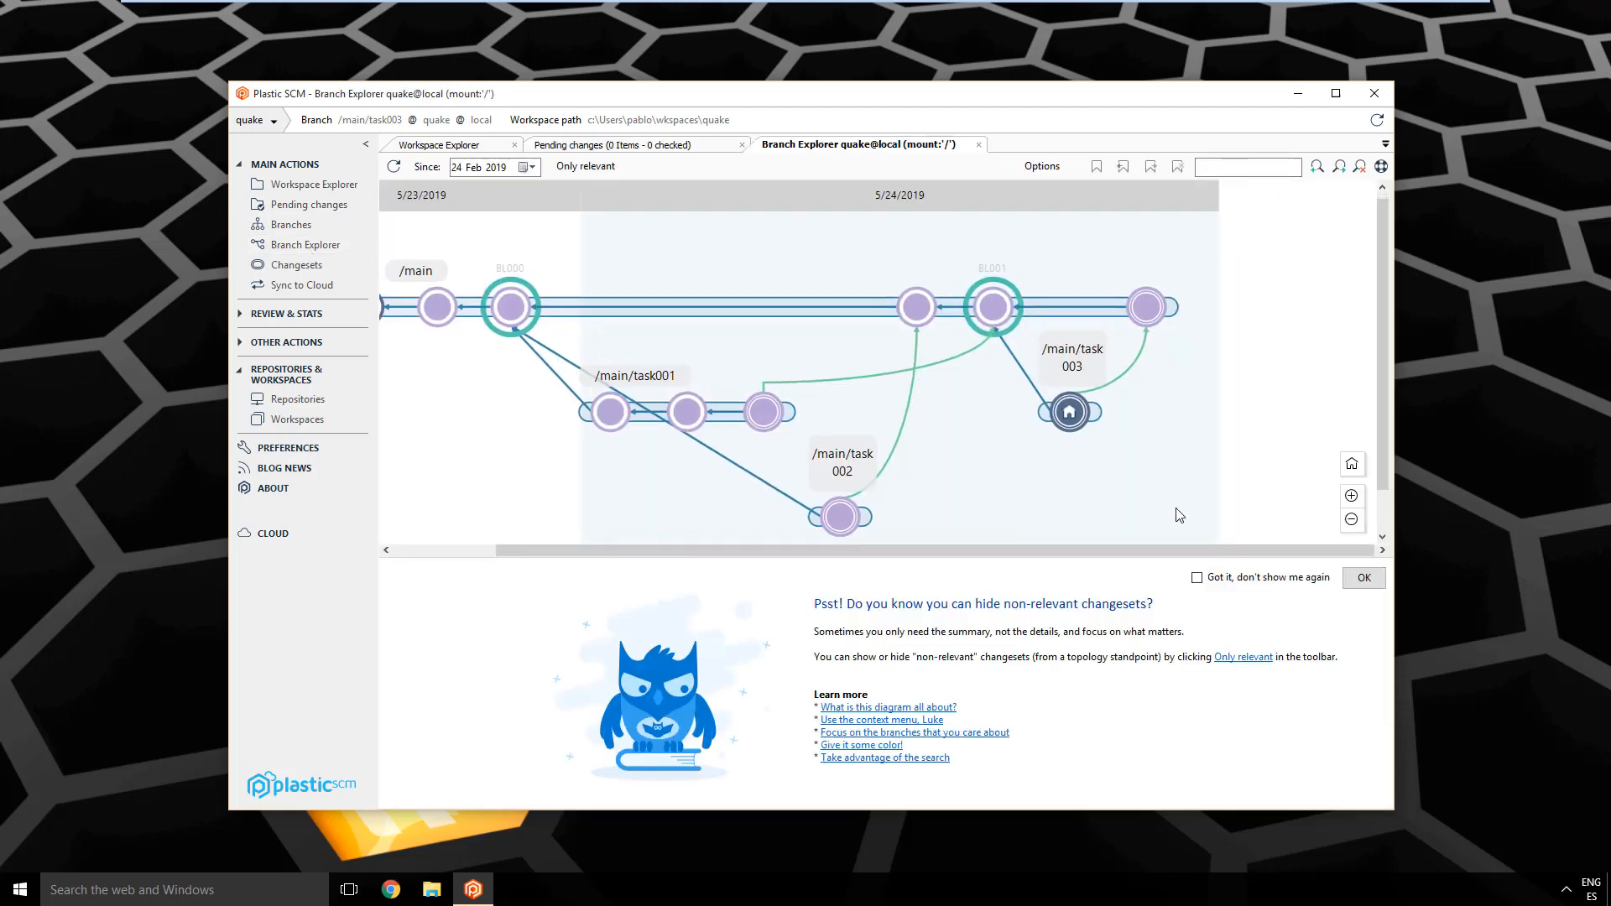
left_click(1363, 577)
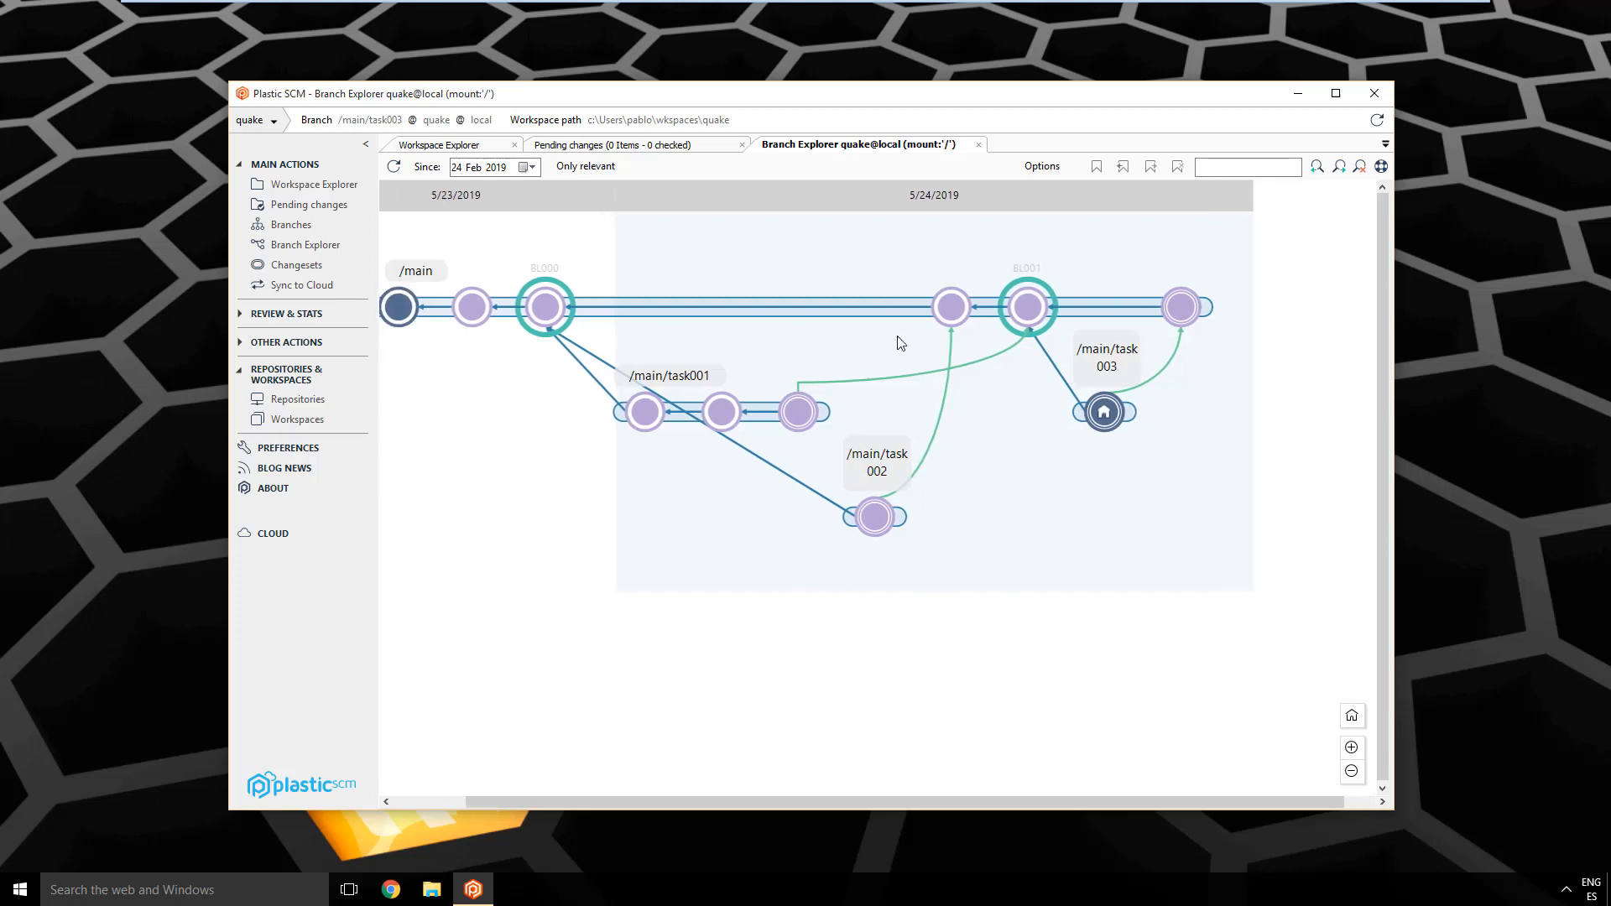
right_click(797, 412)
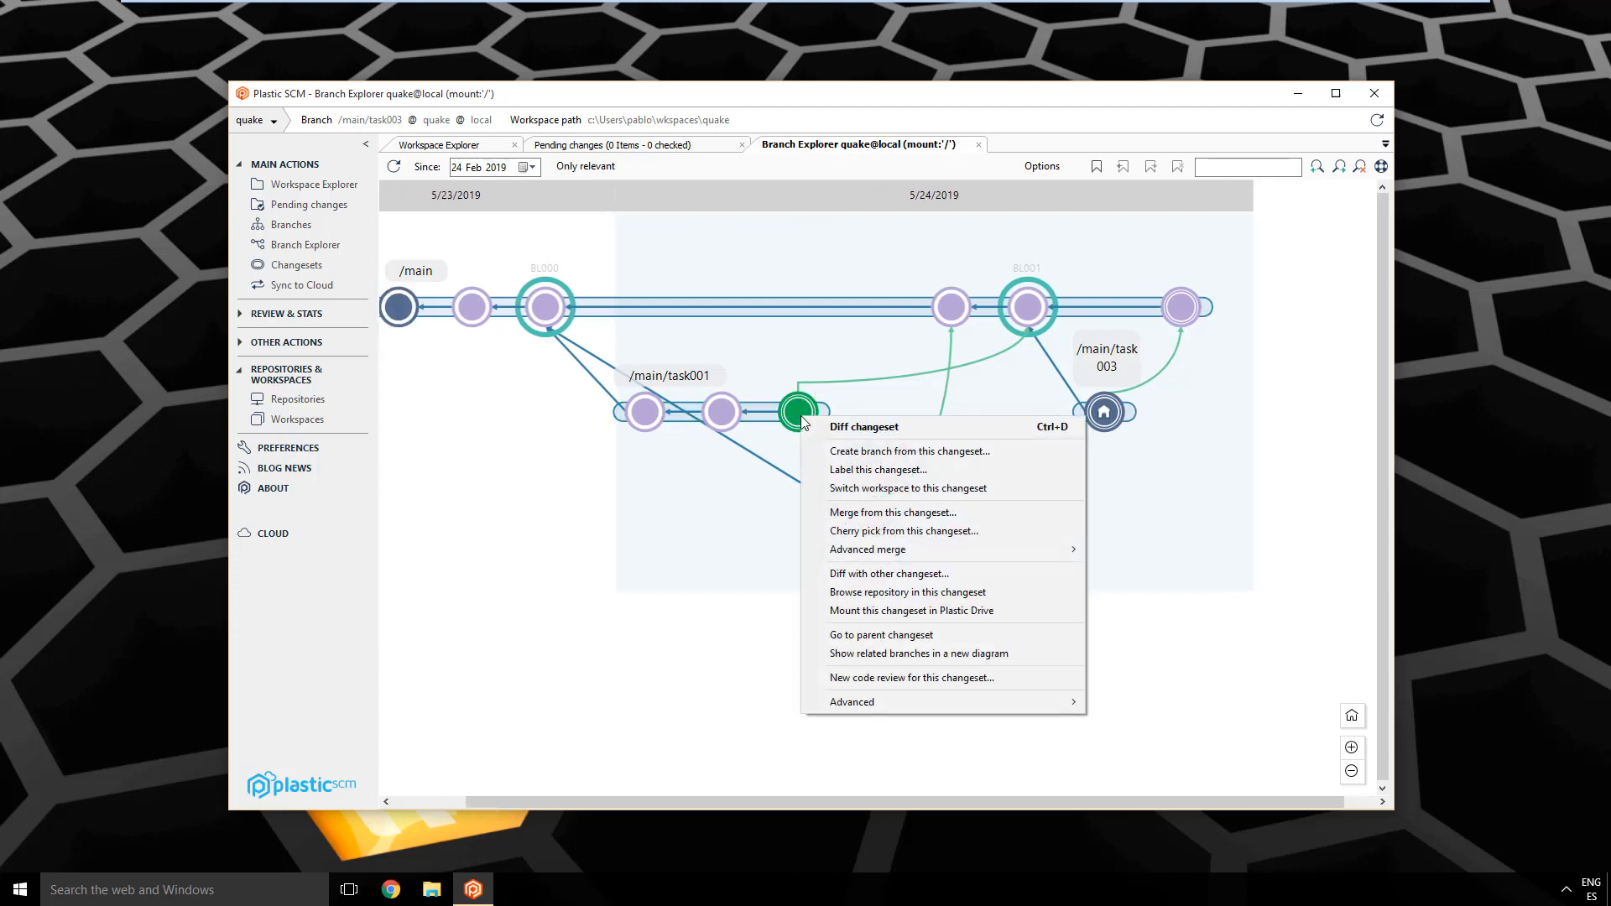
mouse_move(863, 427)
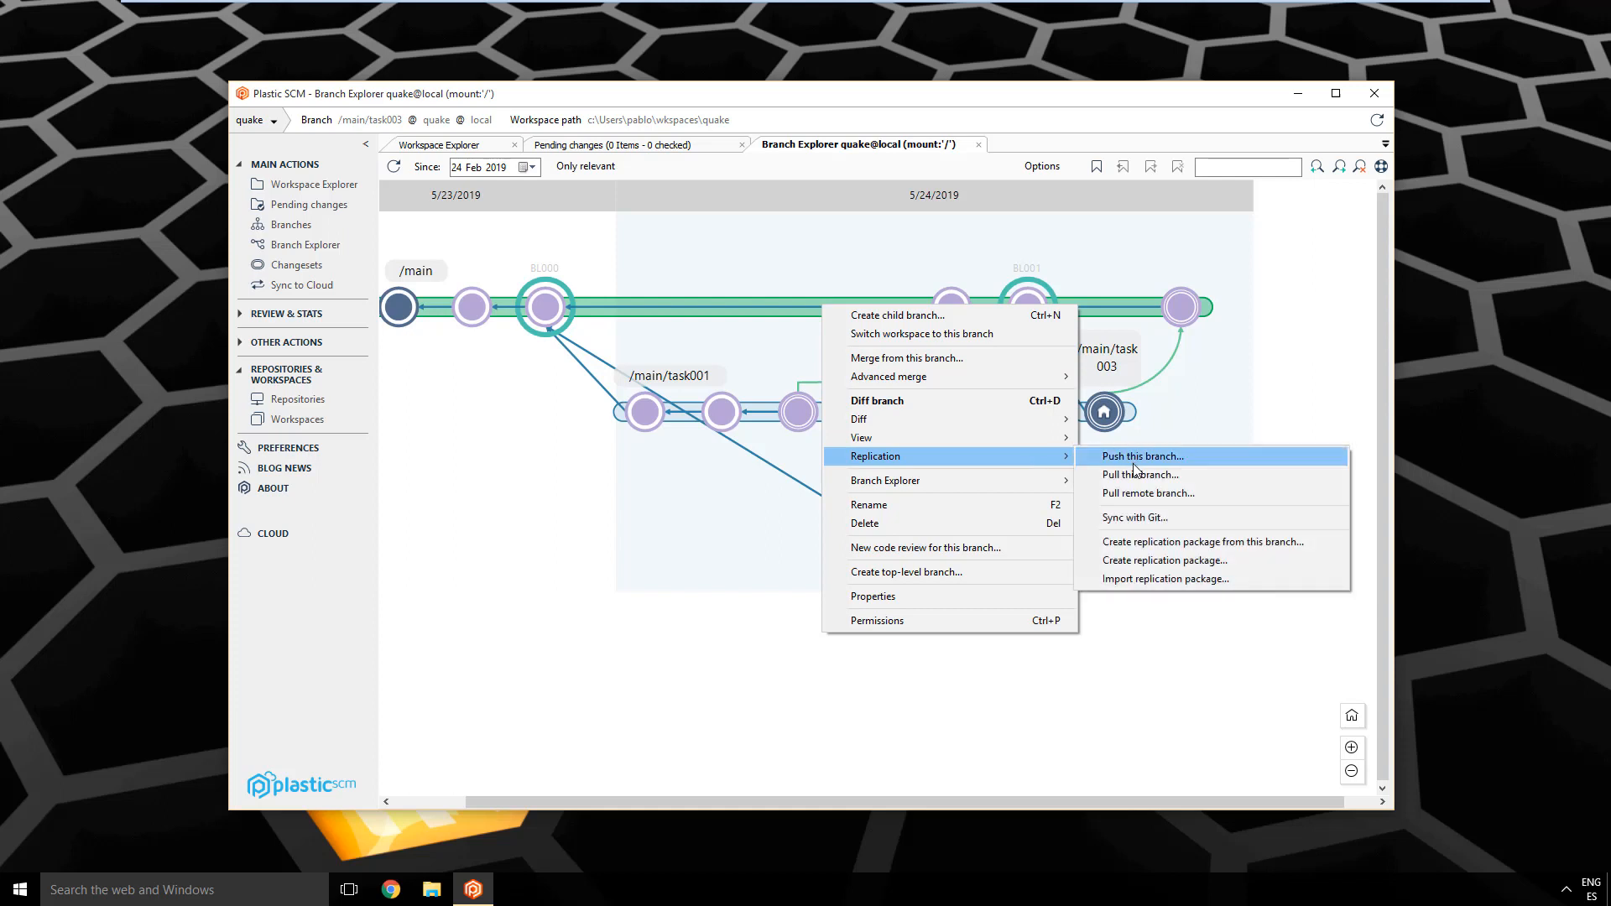
mouse_move(1116, 474)
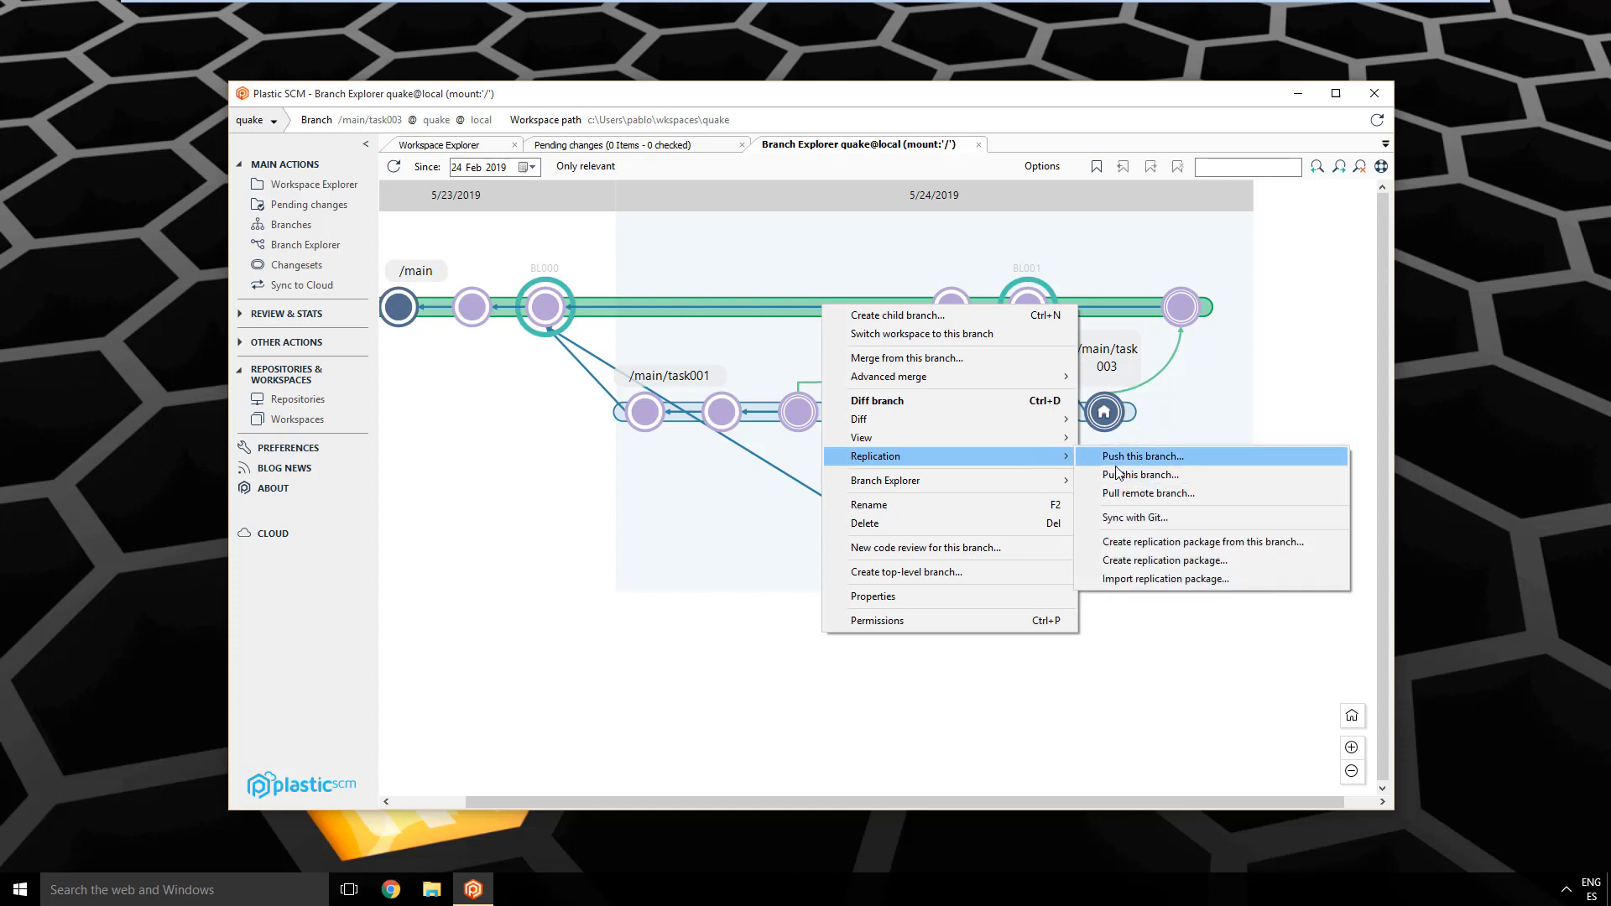
mouse_move(736, 353)
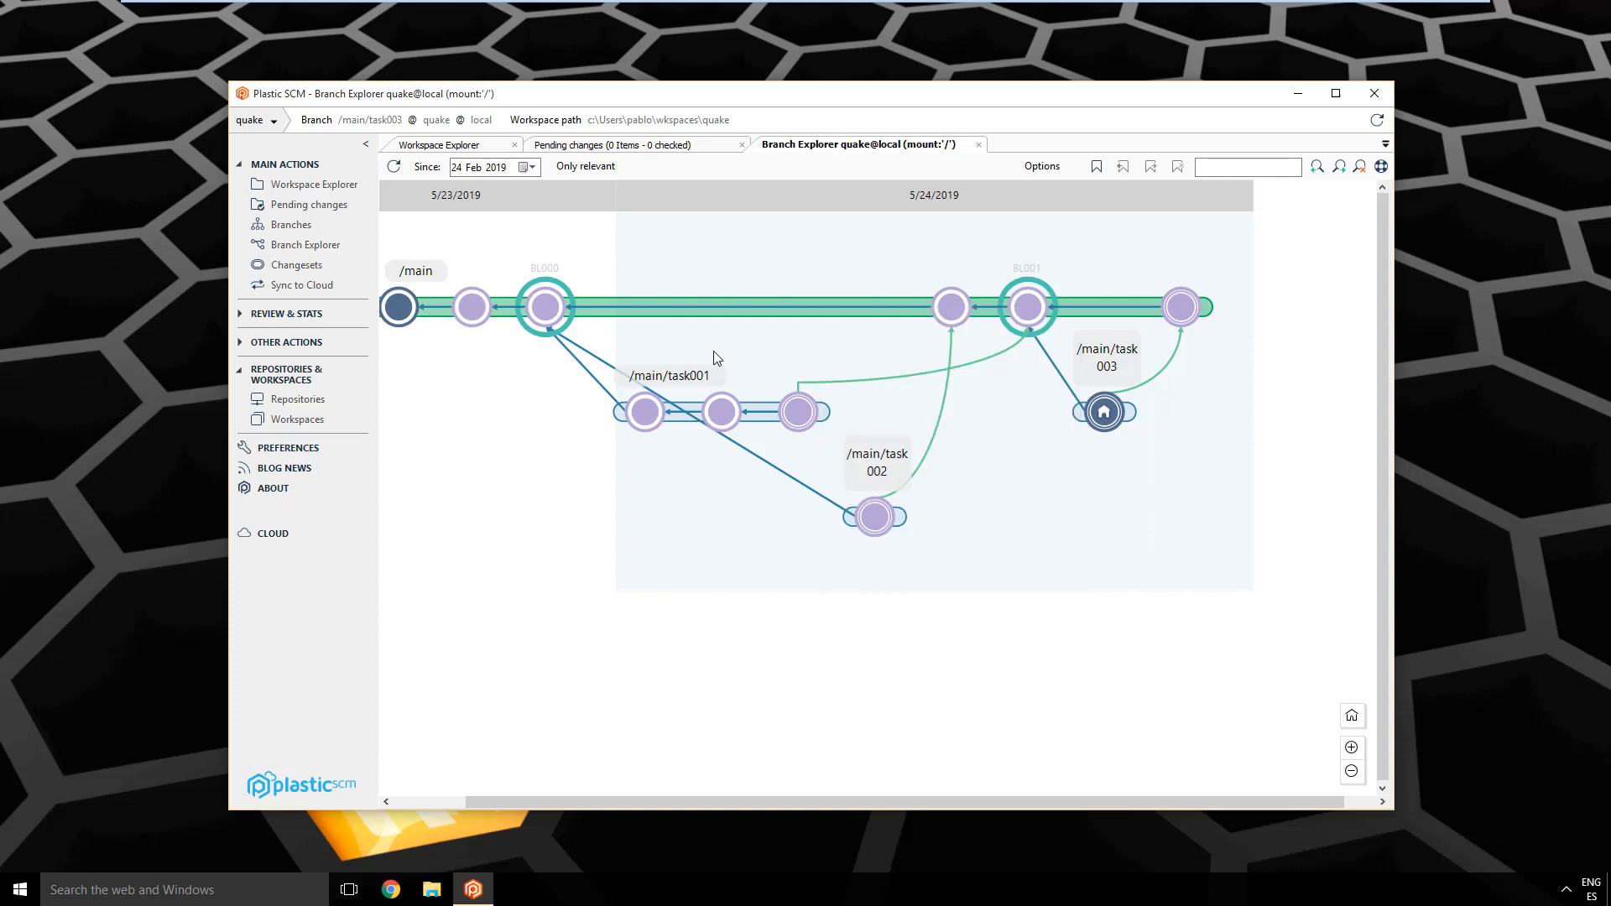
mouse_move(304, 245)
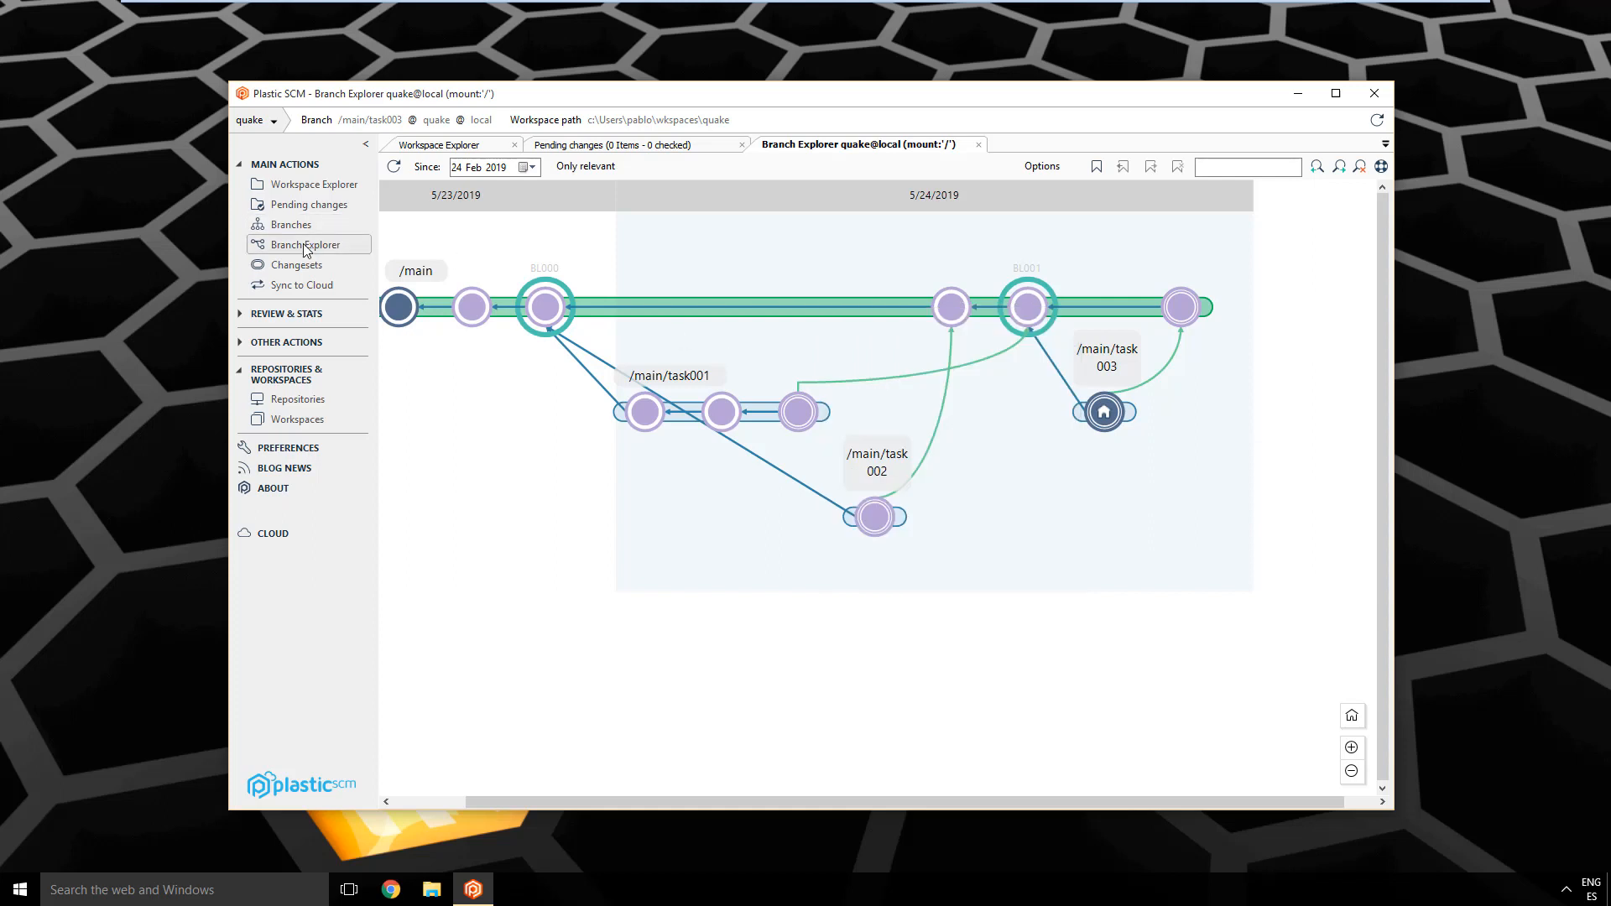
Step: Pass through Pending changes and return to the quake workspace file tree
left_click(307, 204)
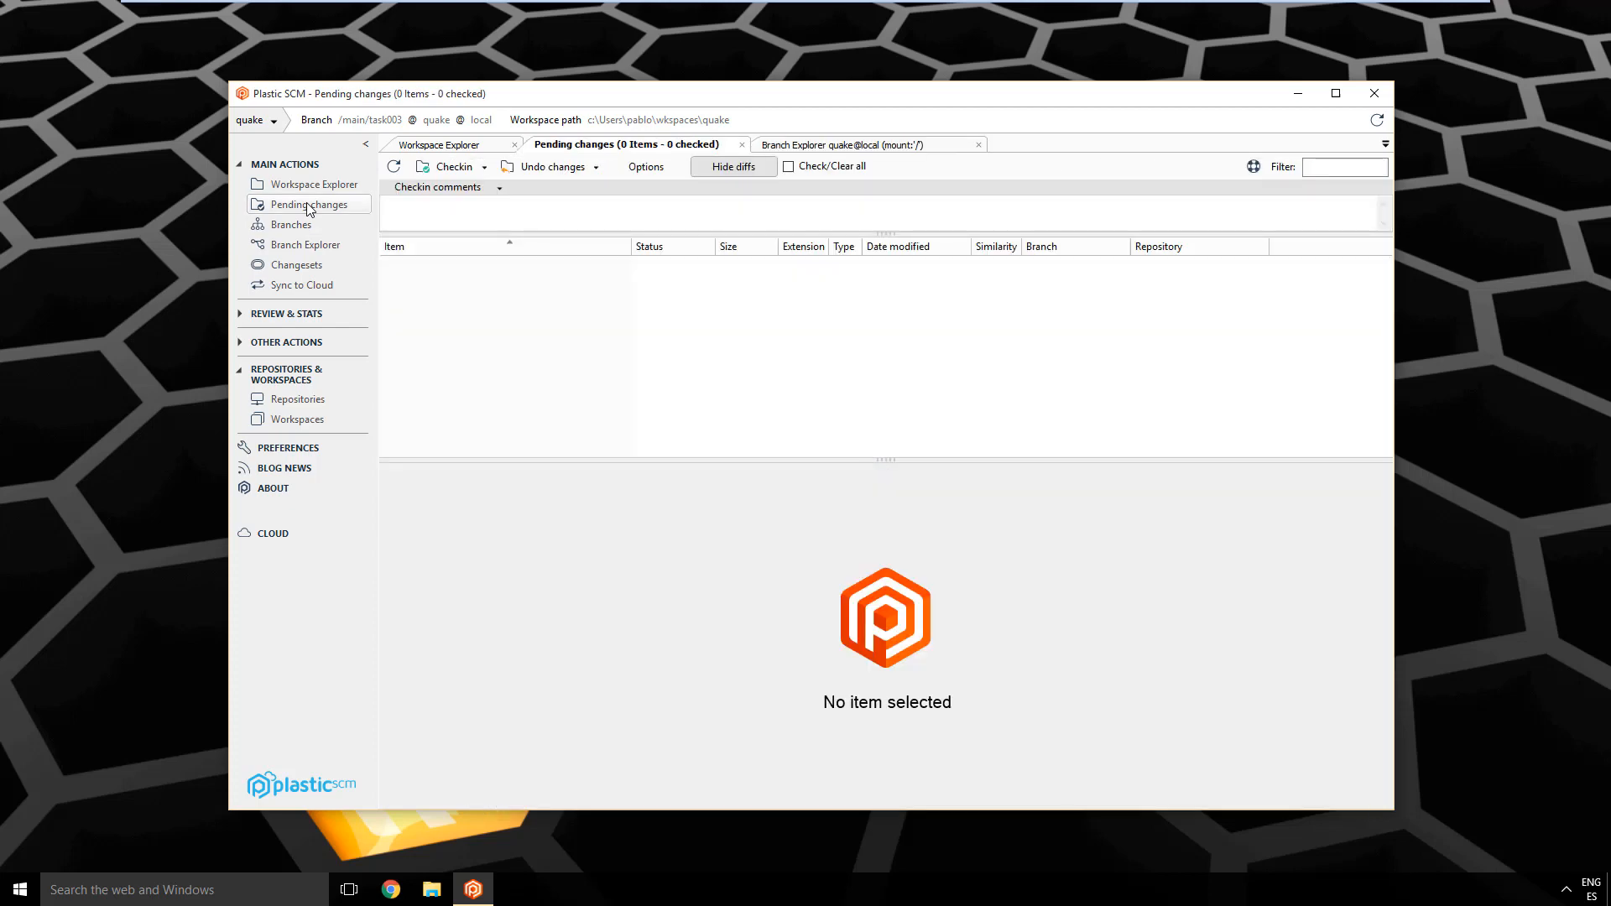
left_click(313, 184)
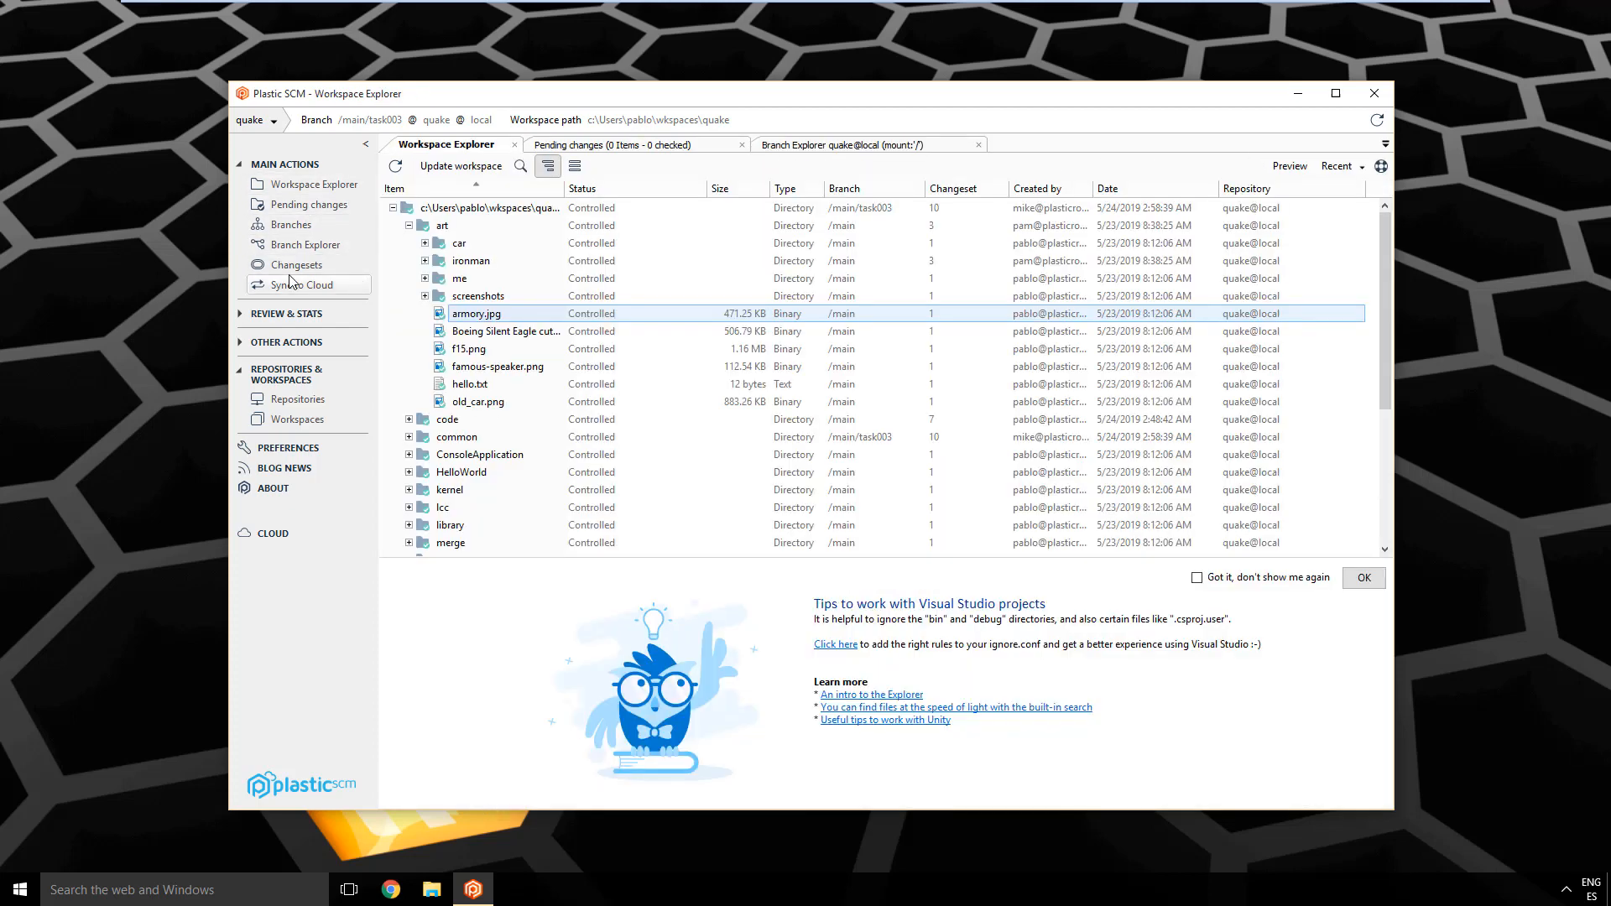
mouse_move(309, 204)
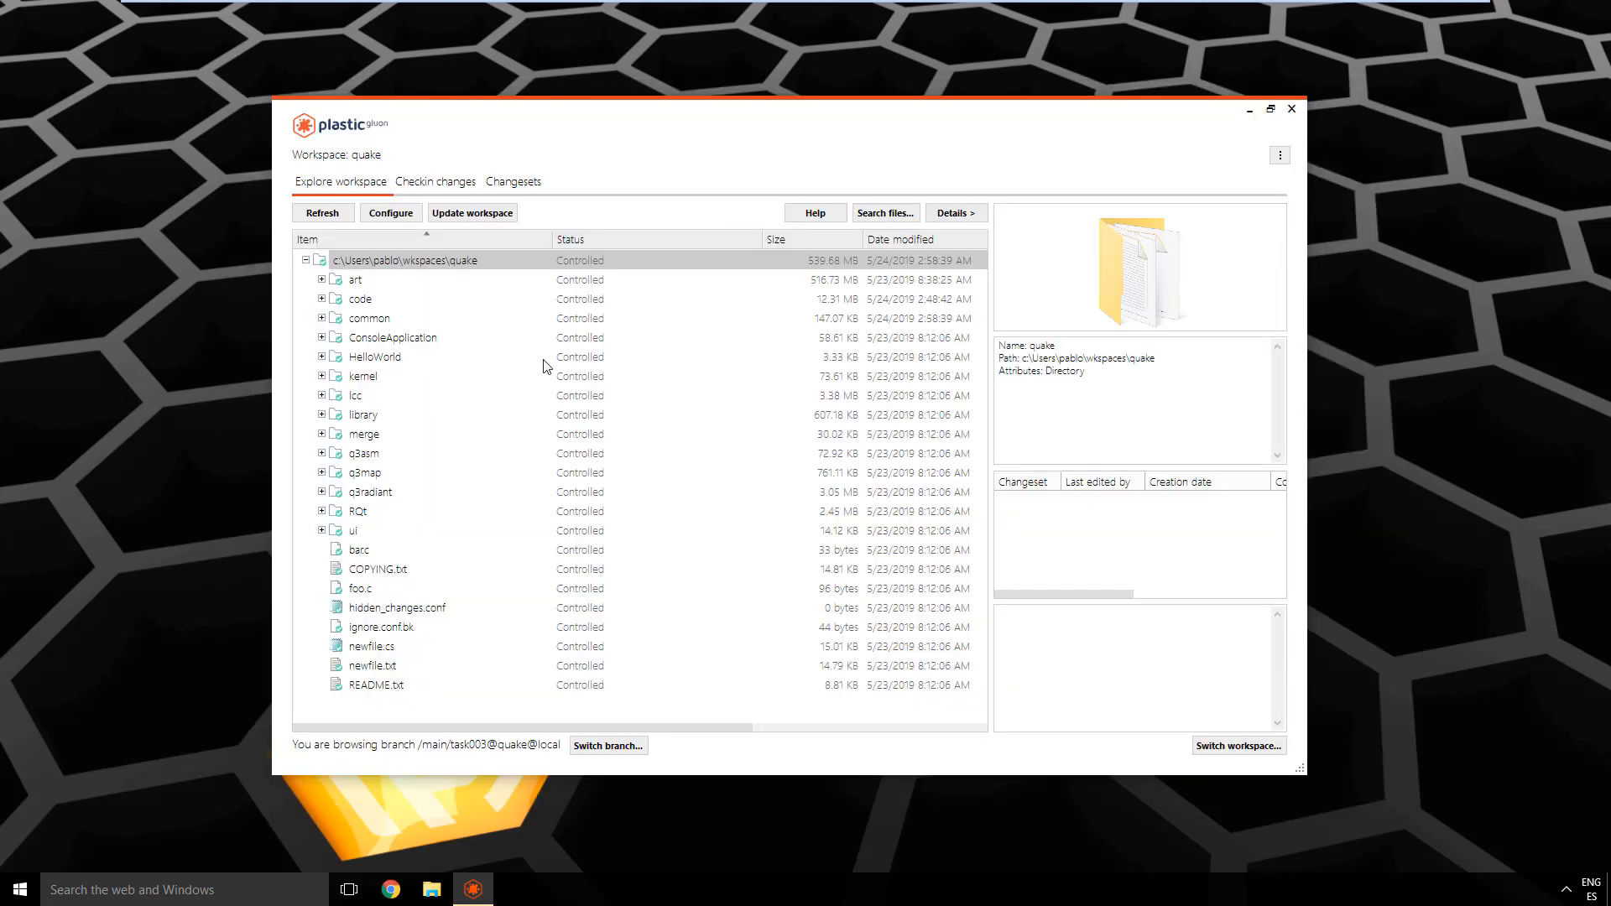
mouse_move(539, 333)
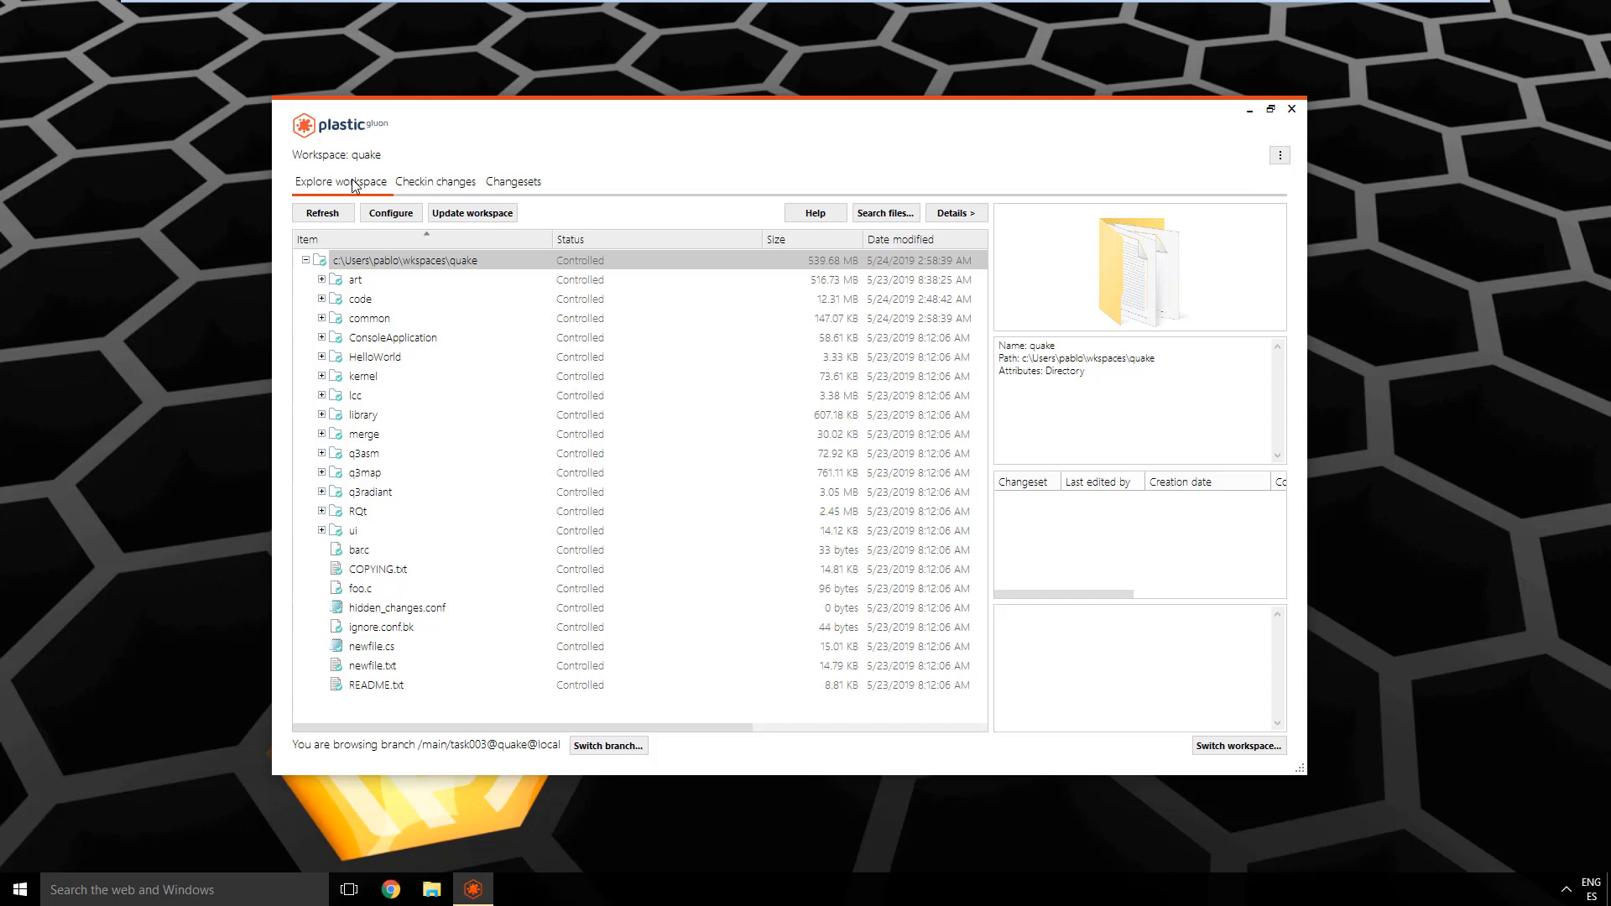
Step: Switch Gluon to the 'Checkin changes' tab for the quake workspace
left_click(435, 182)
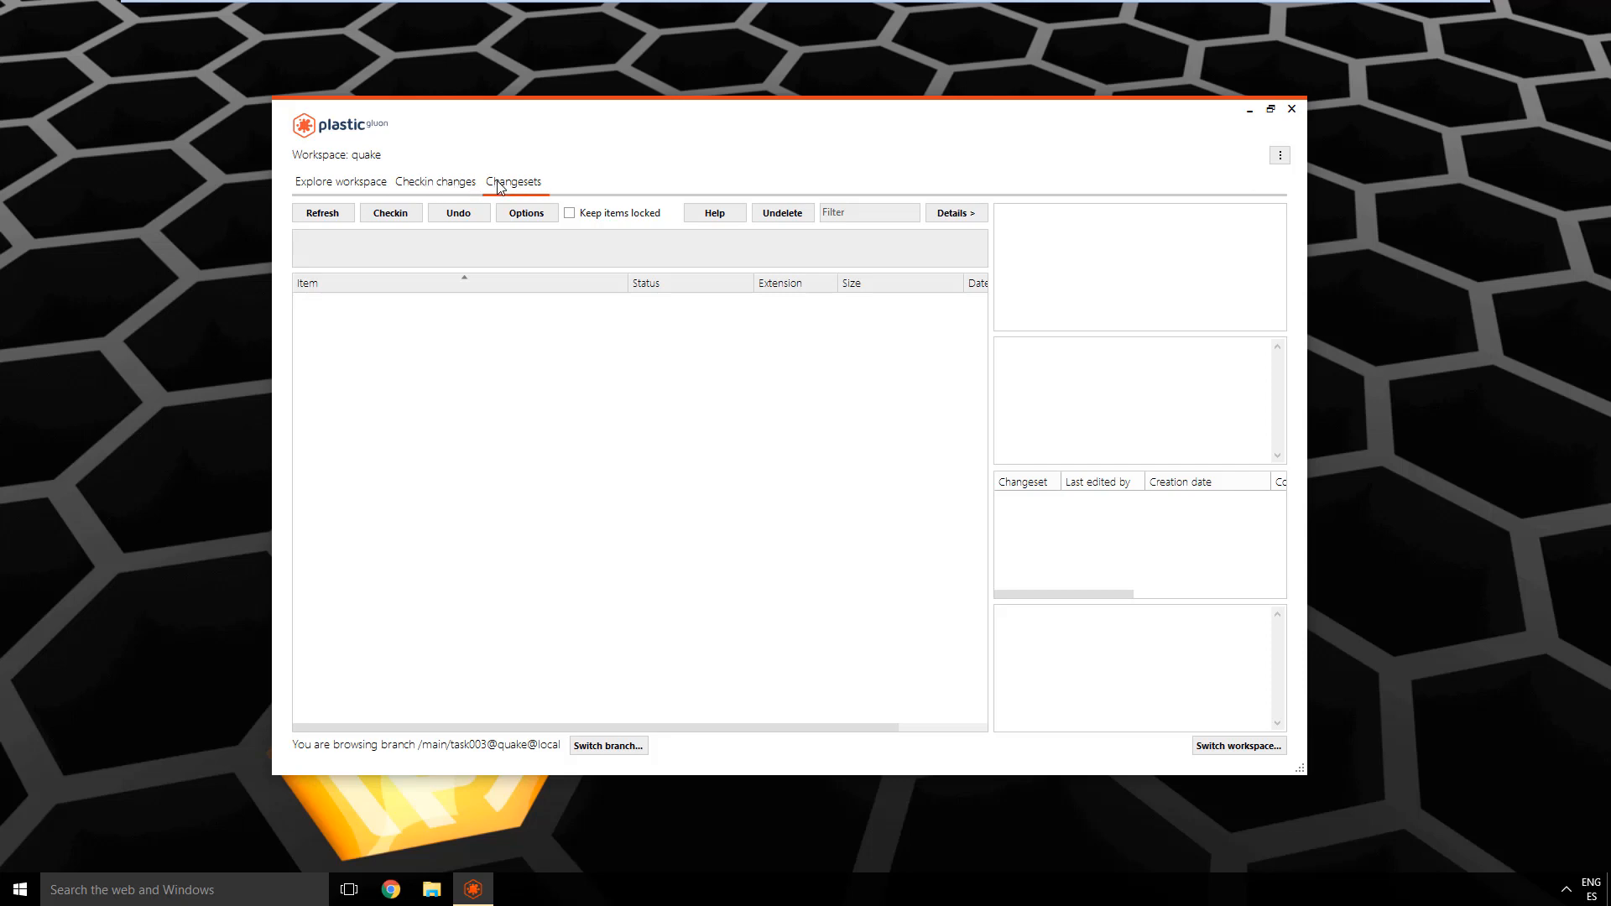
Step: Switch Gluon to the Changesets tab listing last week's 12 changesets
left_click(514, 182)
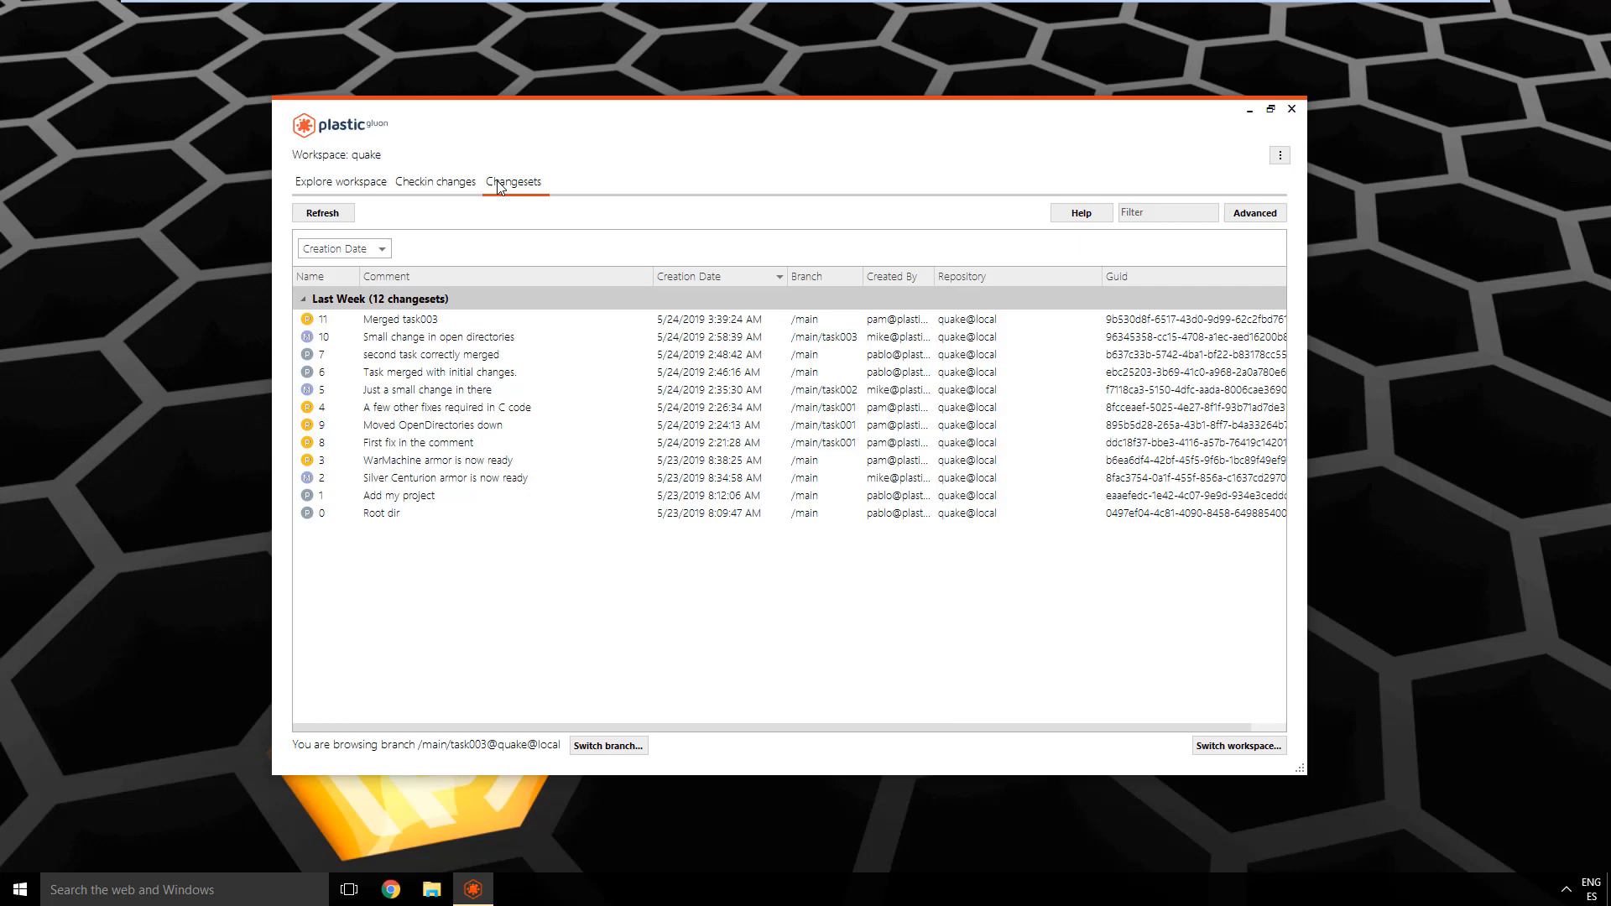
mouse_move(496, 193)
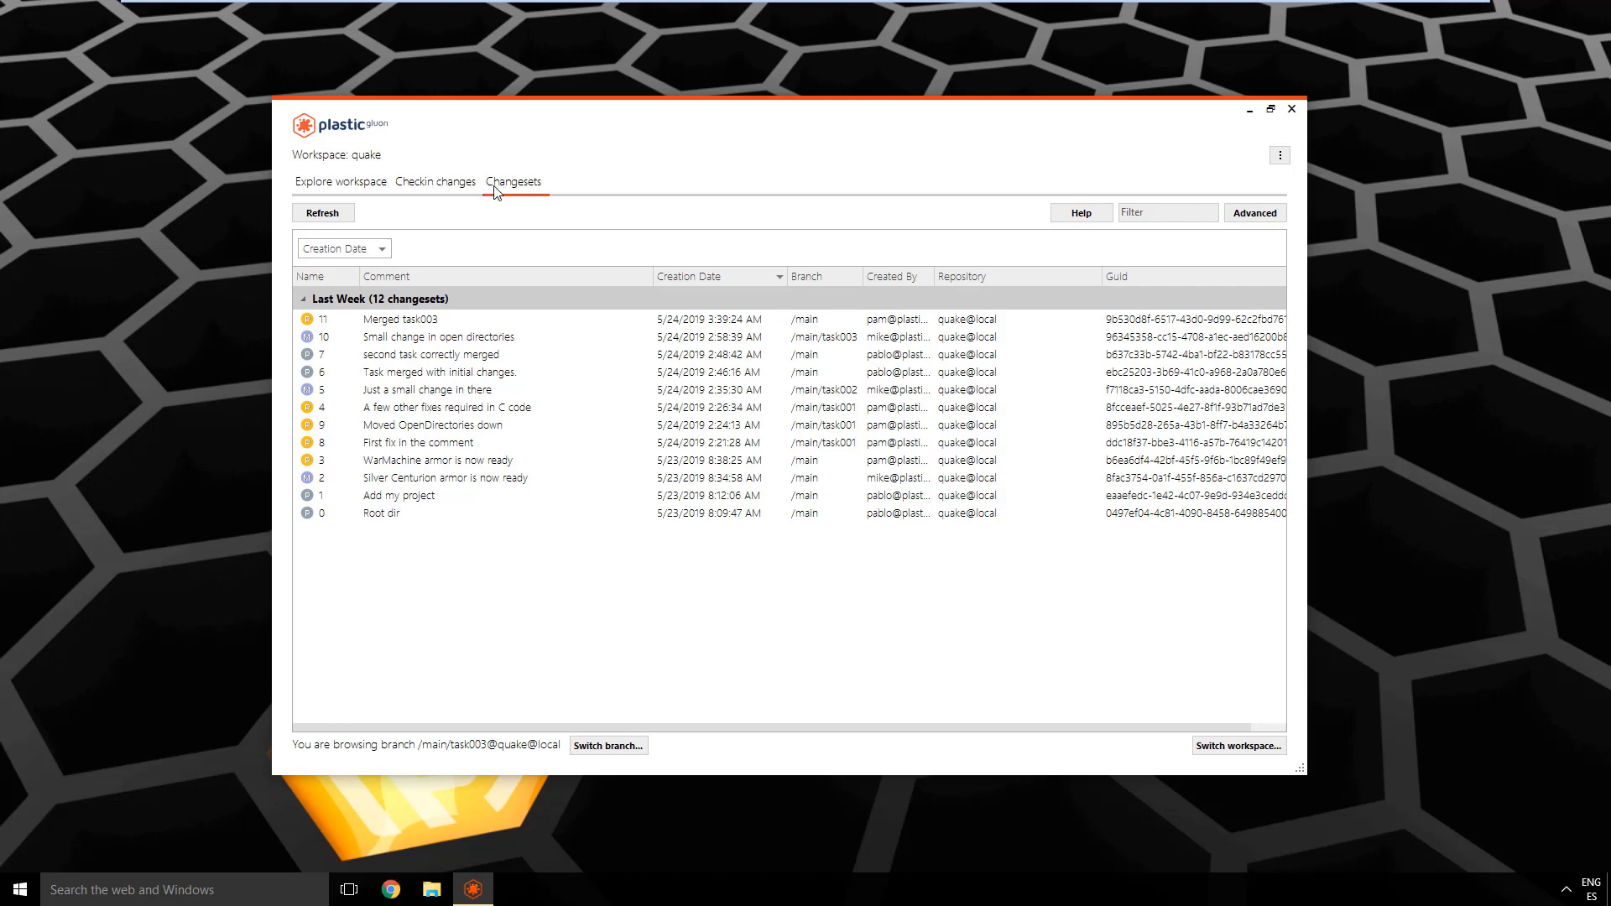
mouse_move(499, 201)
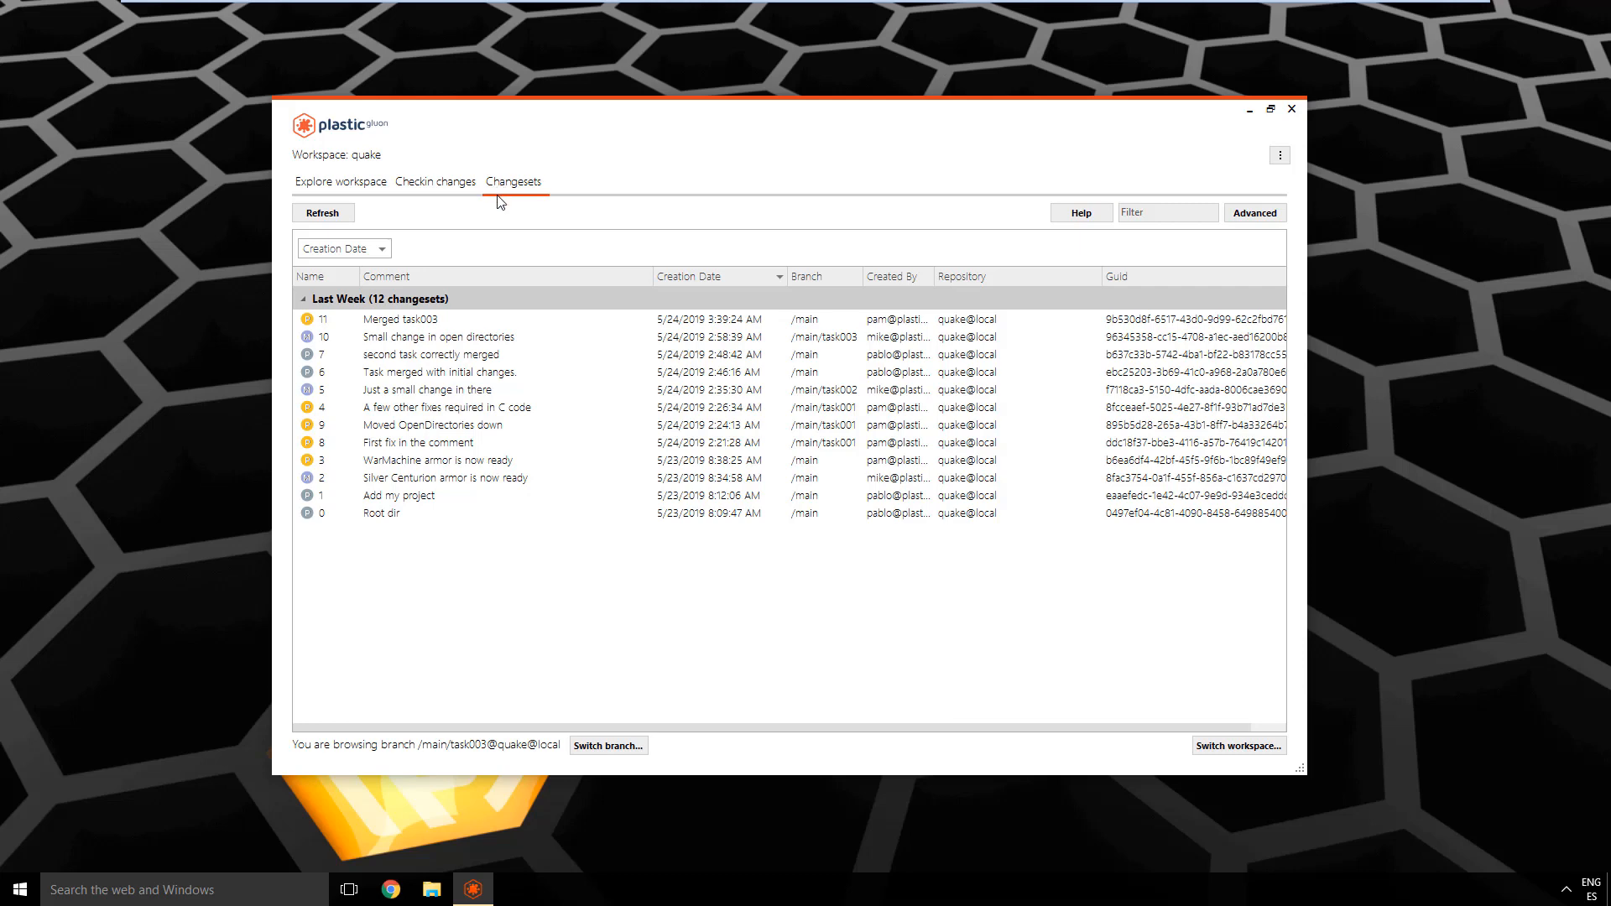
Step: Return to Gluon's Explore workspace view and cancel out of configuration mode
left_click(340, 182)
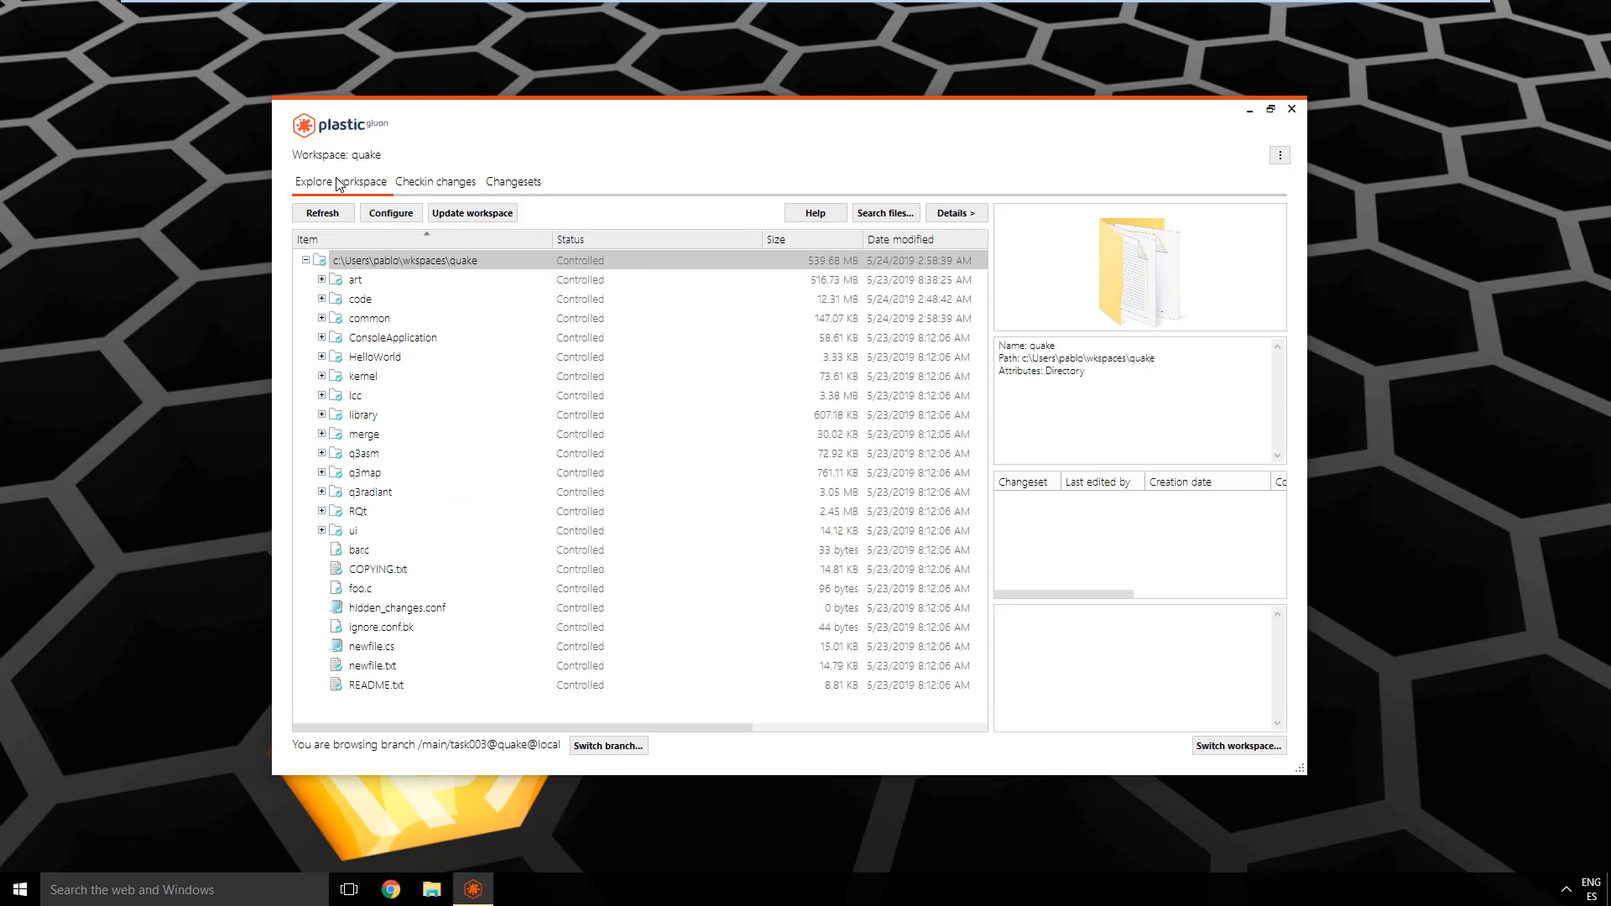
mouse_move(359, 194)
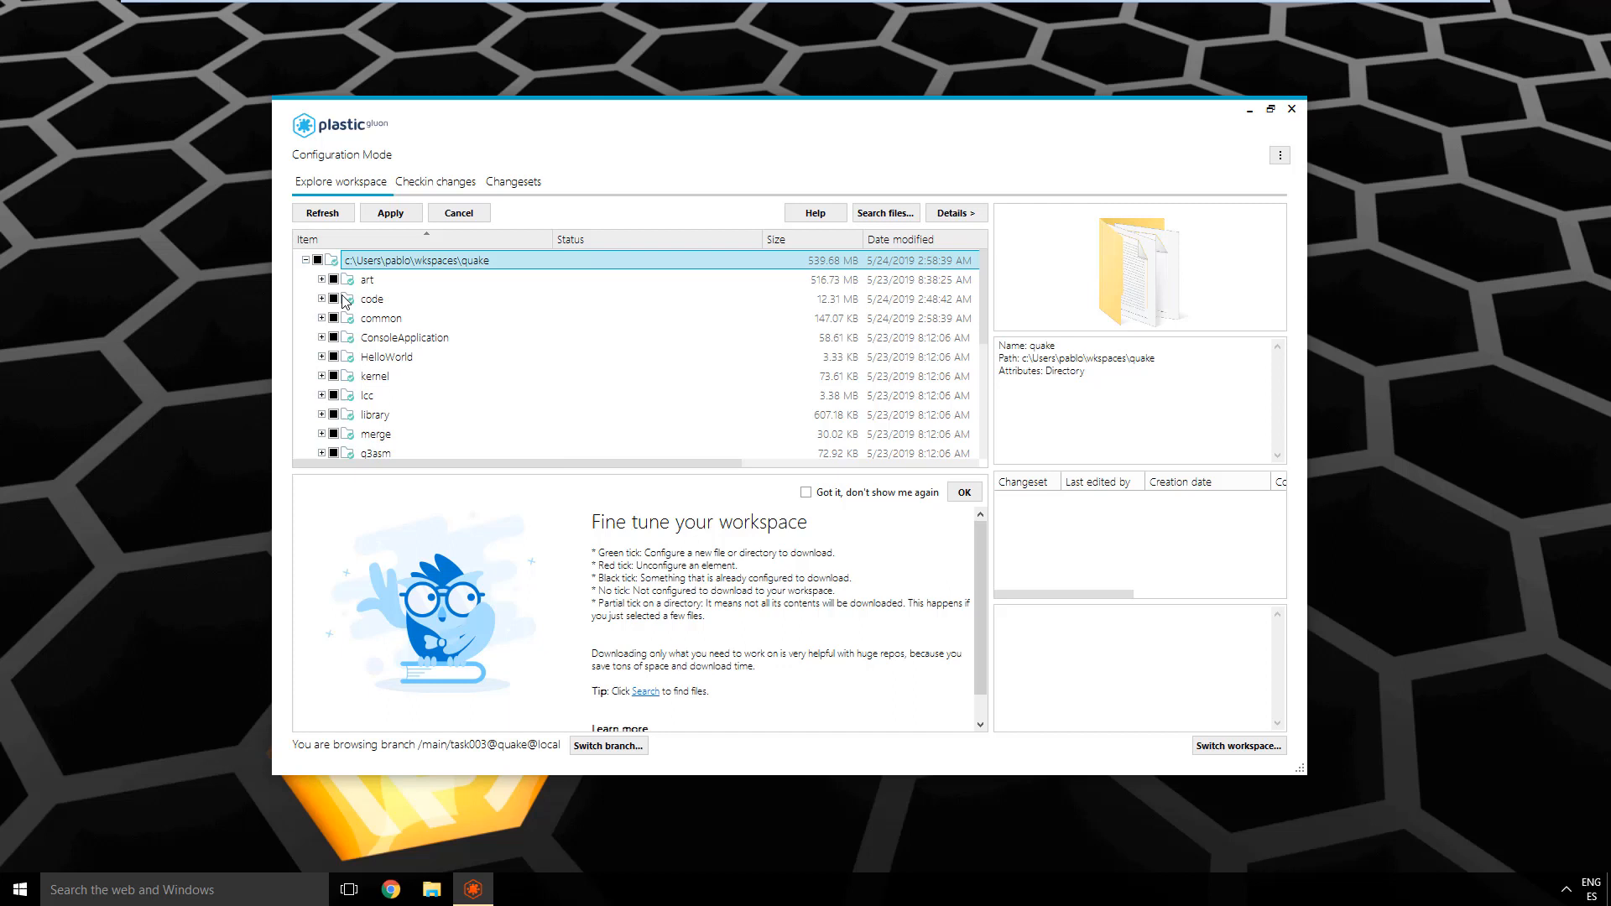
left_click(391, 212)
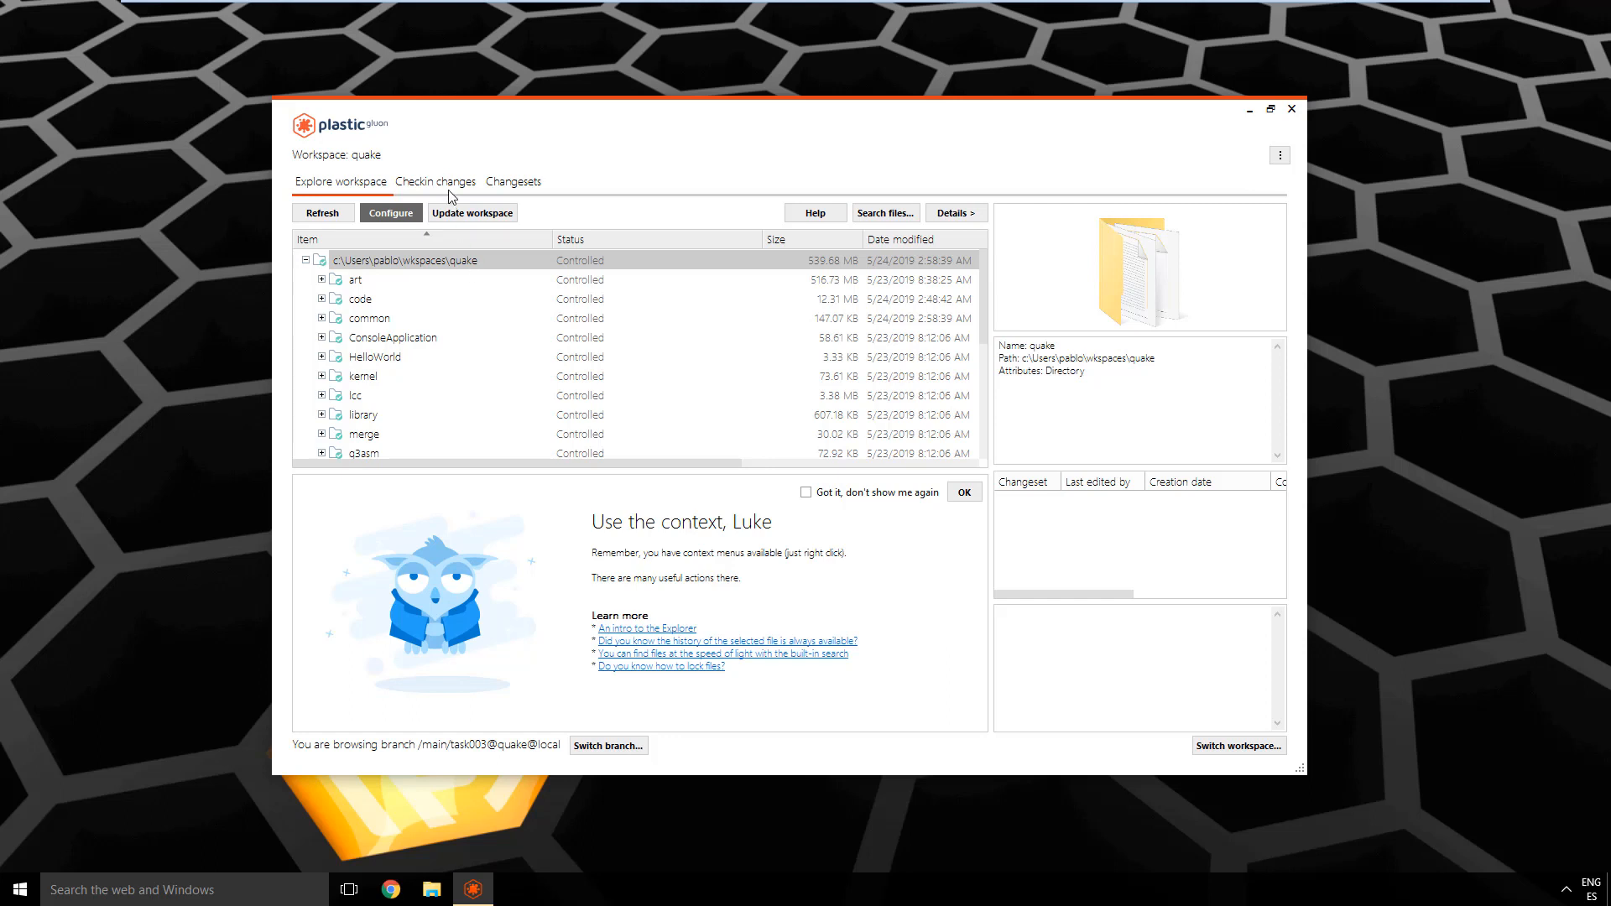
left_click(435, 181)
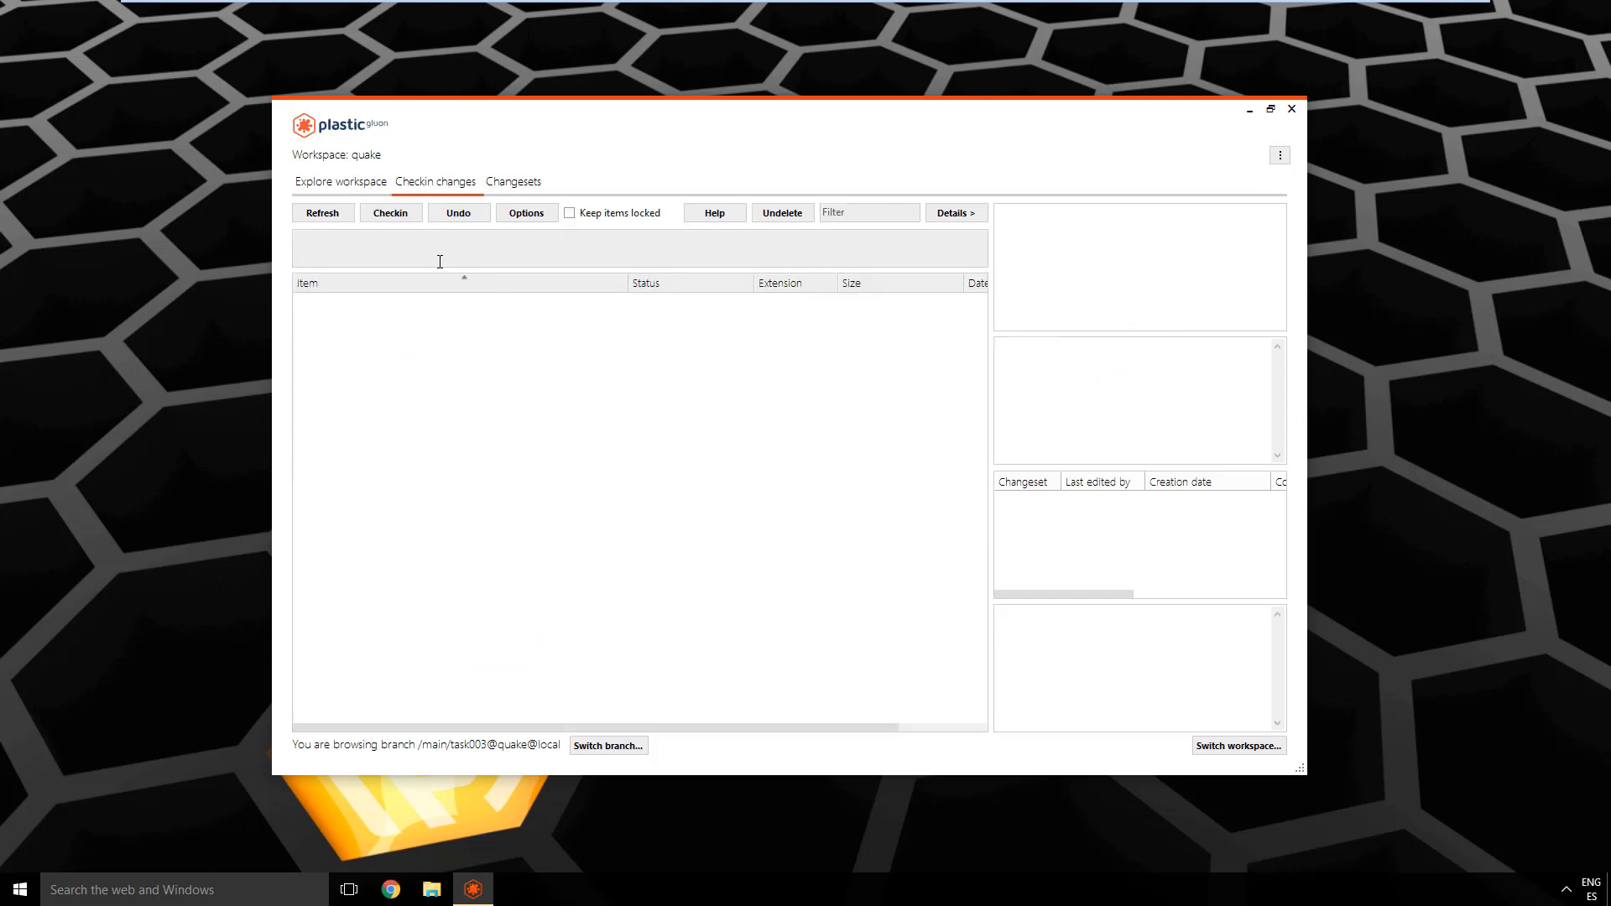
left_click(342, 181)
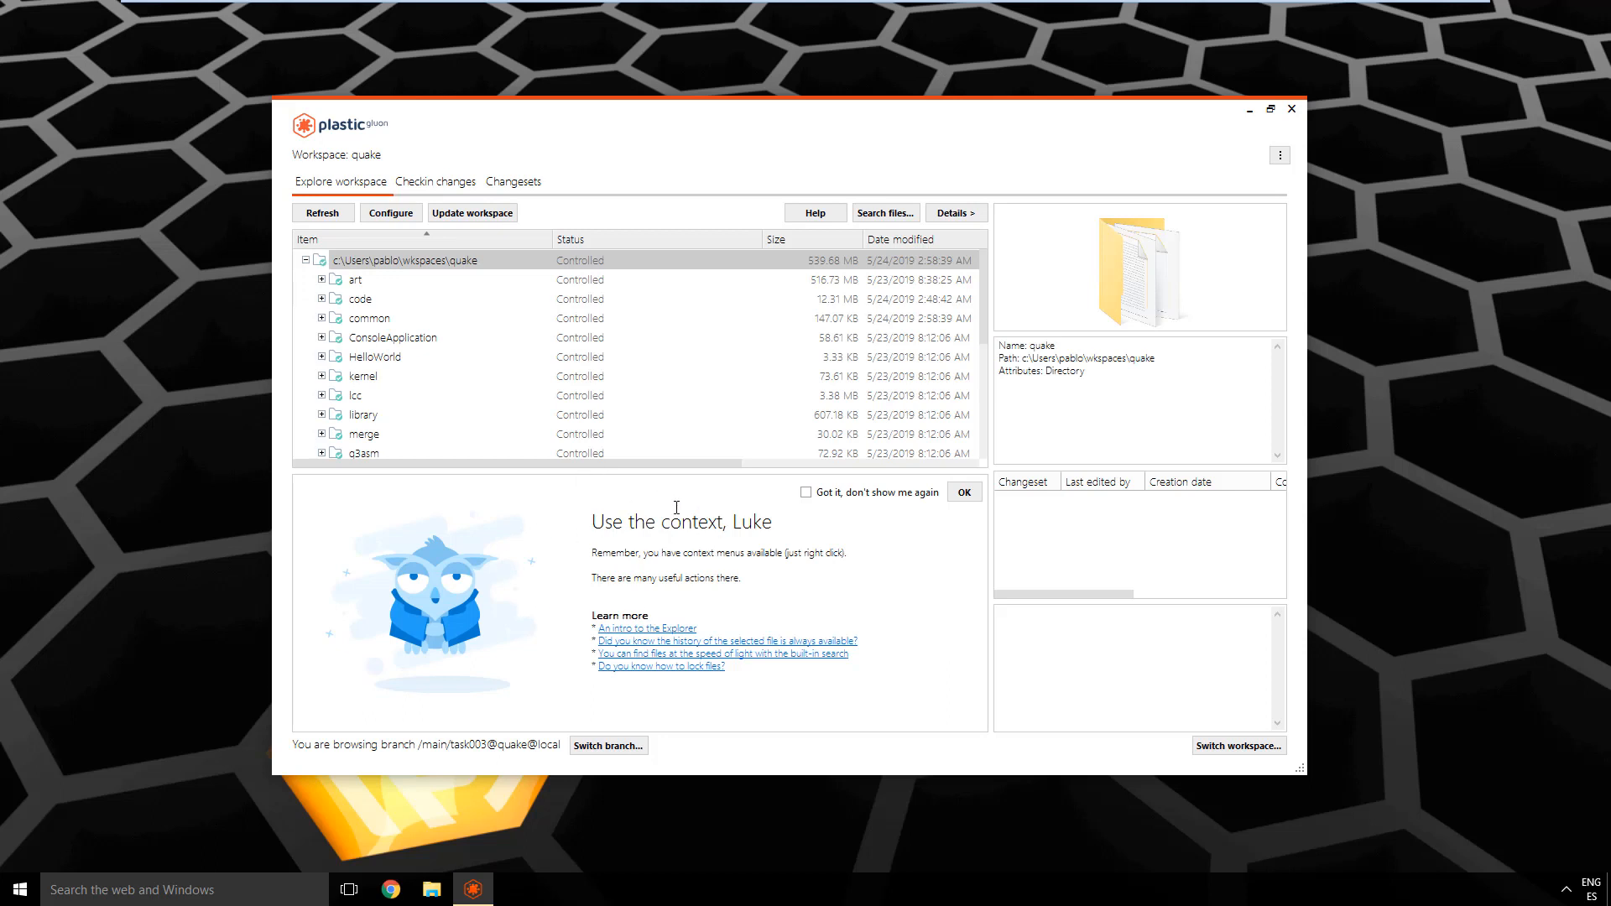
left_click(351, 279)
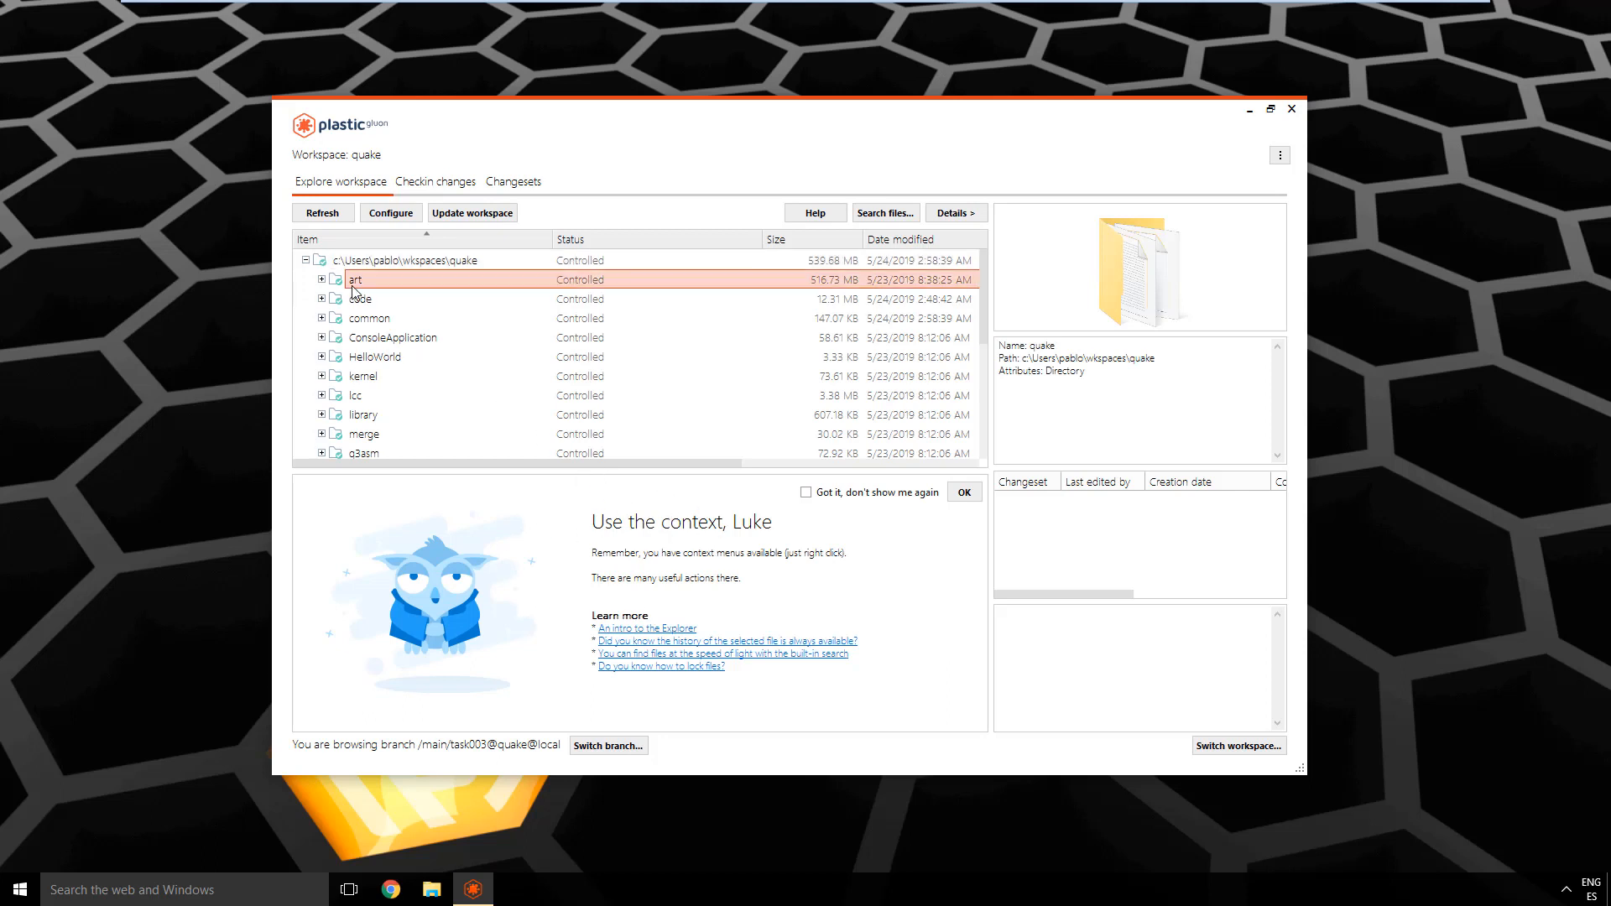
right_click(354, 280)
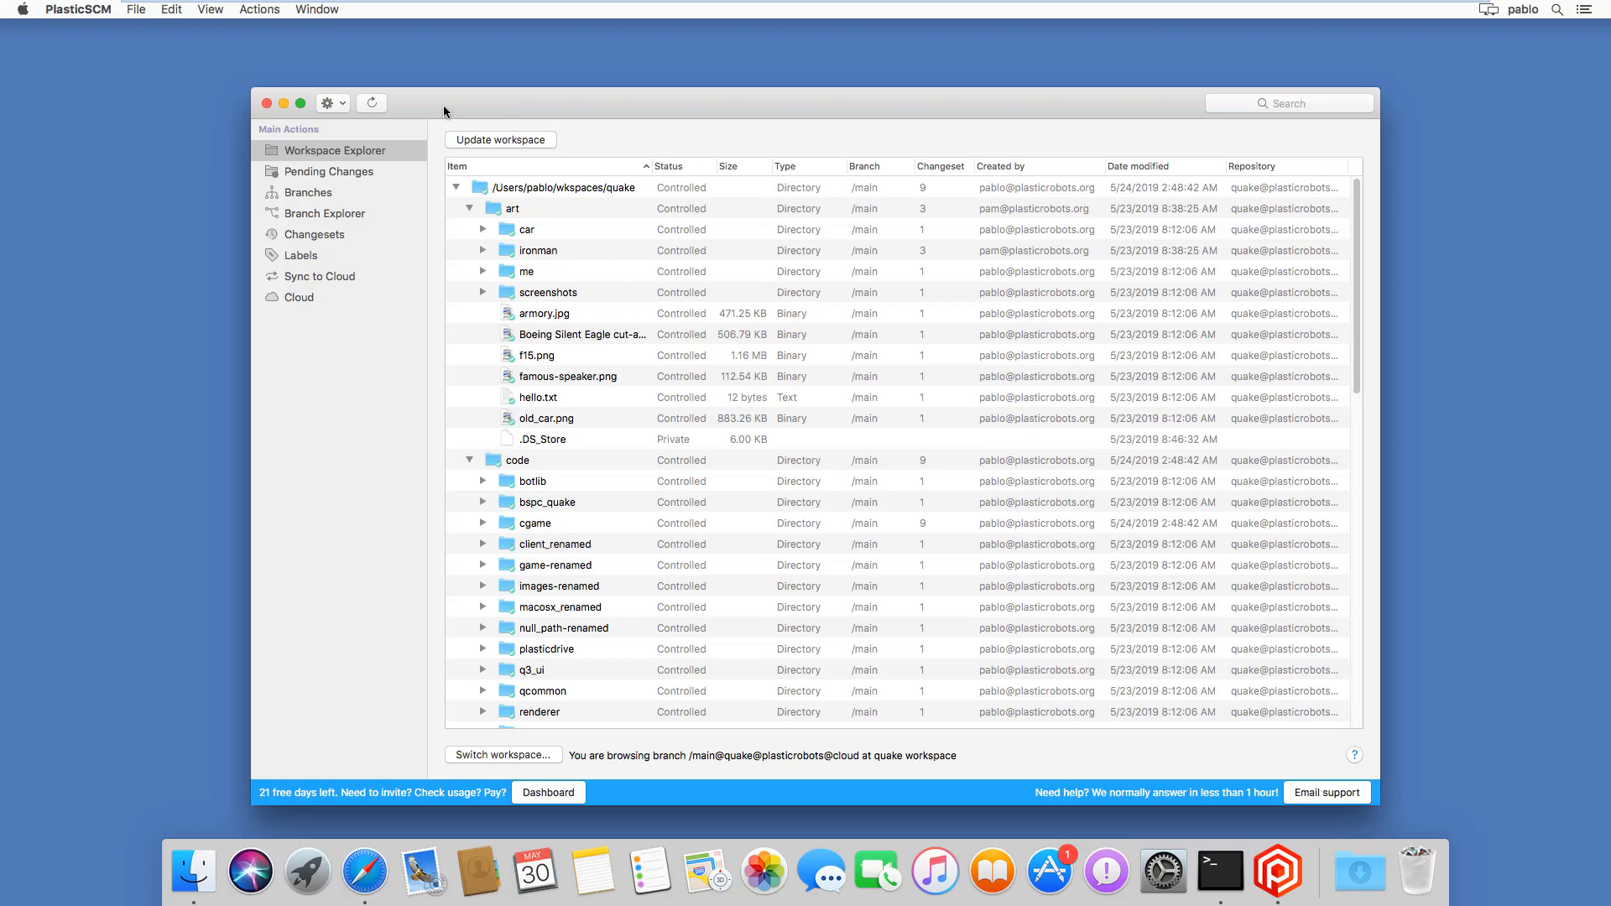
mouse_move(373, 181)
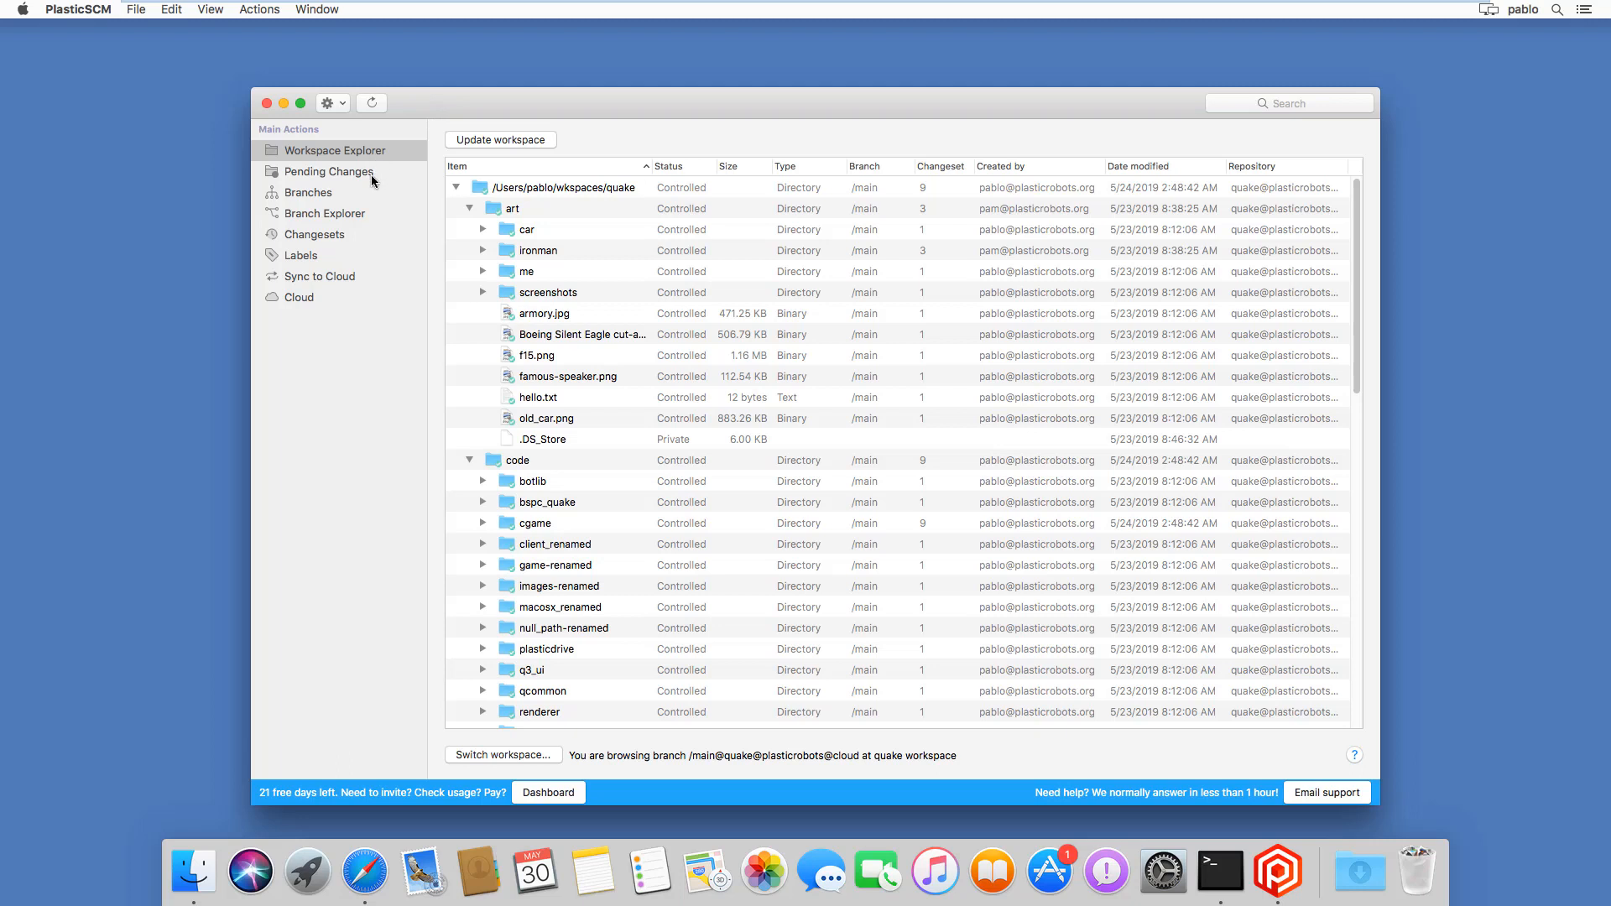
mouse_move(371, 155)
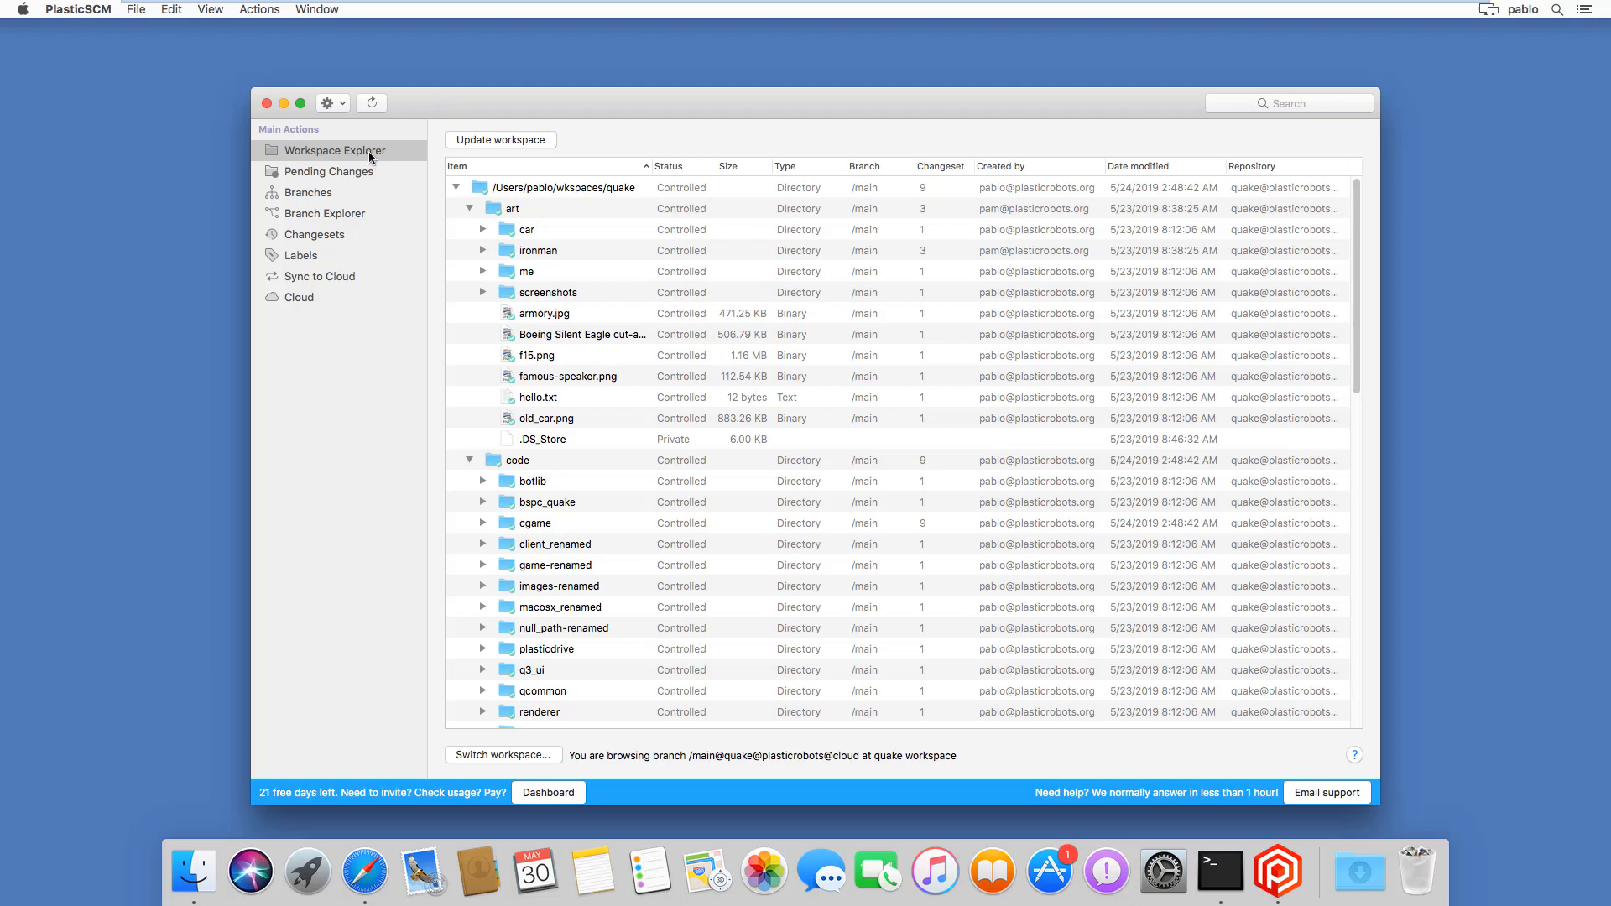
mouse_move(681, 400)
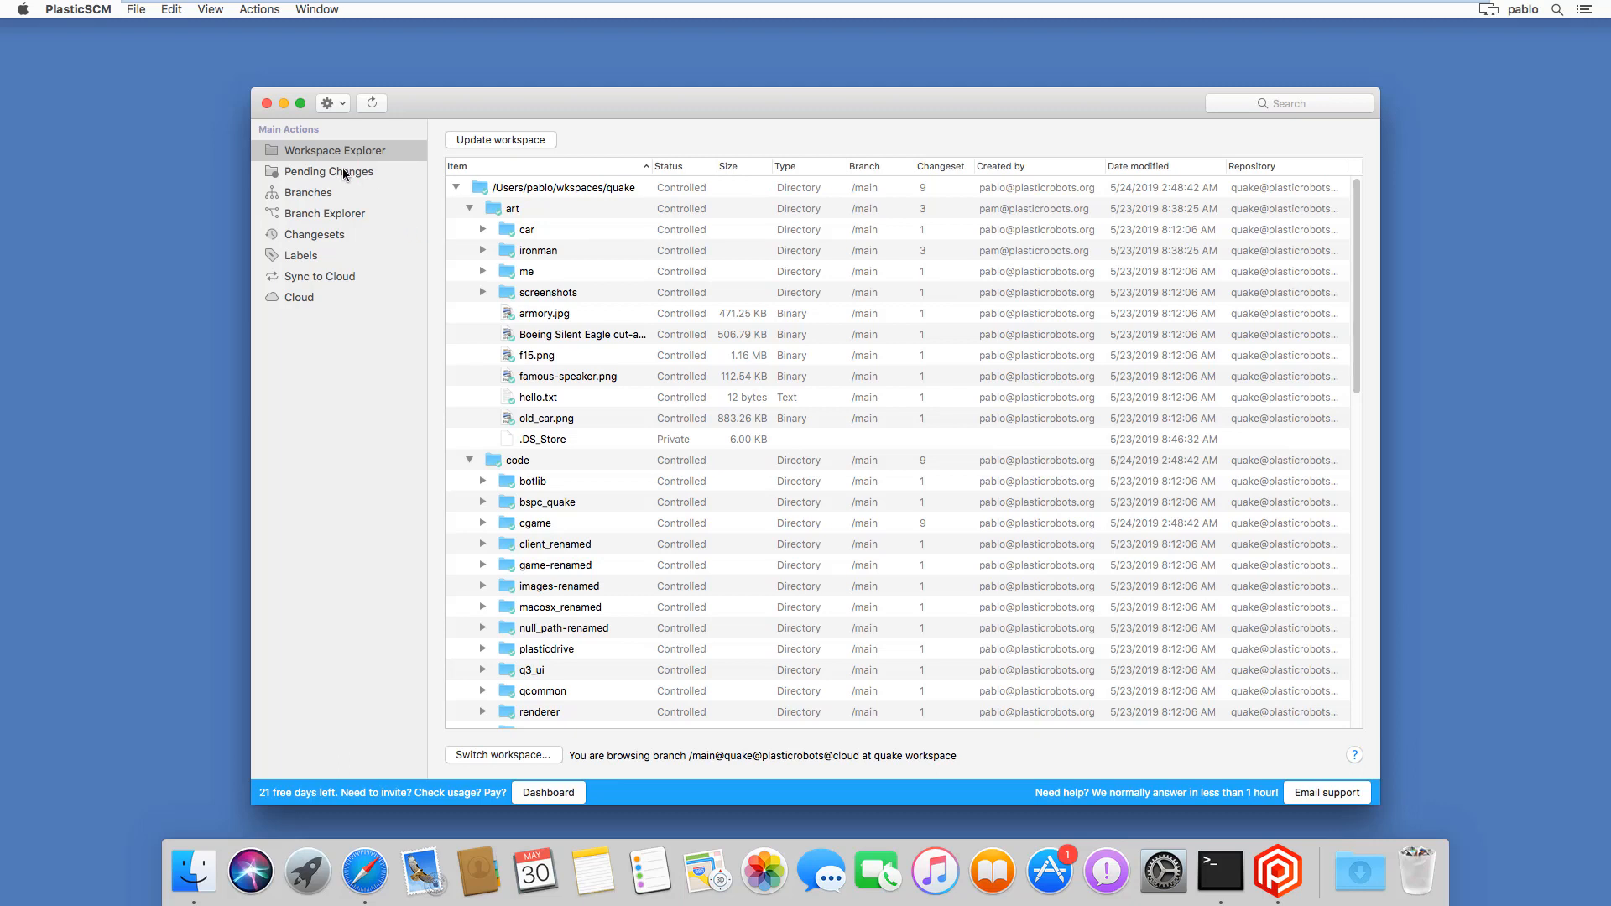
Step: Show Pending Changes with art/.DS_Store and dismiss the new-version notice
left_click(327, 171)
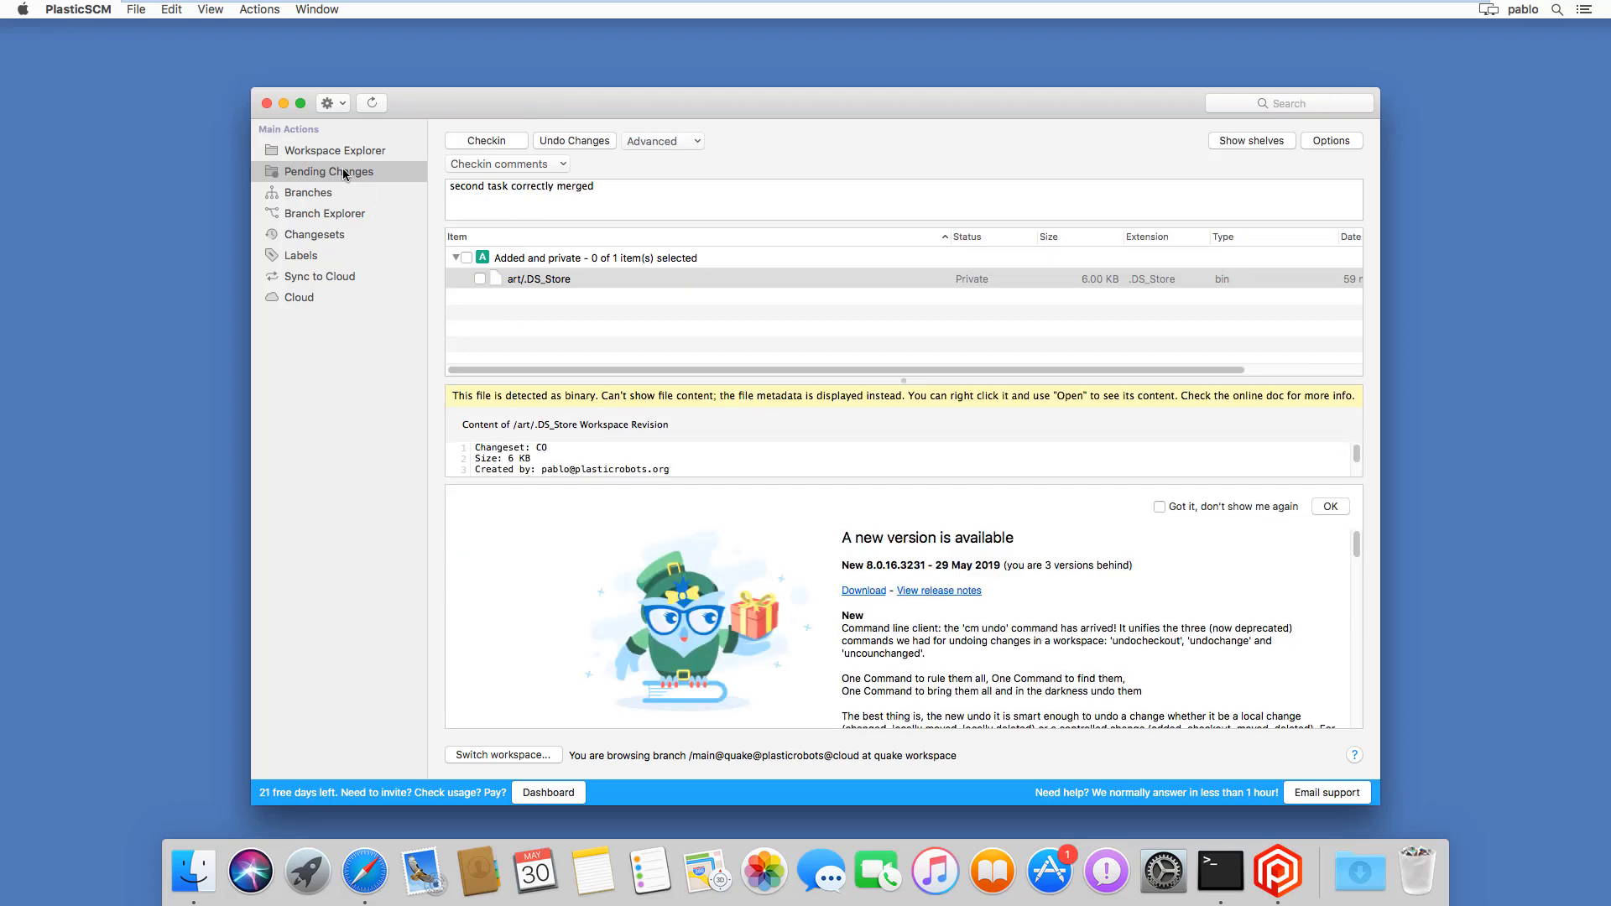
mouse_move(423, 202)
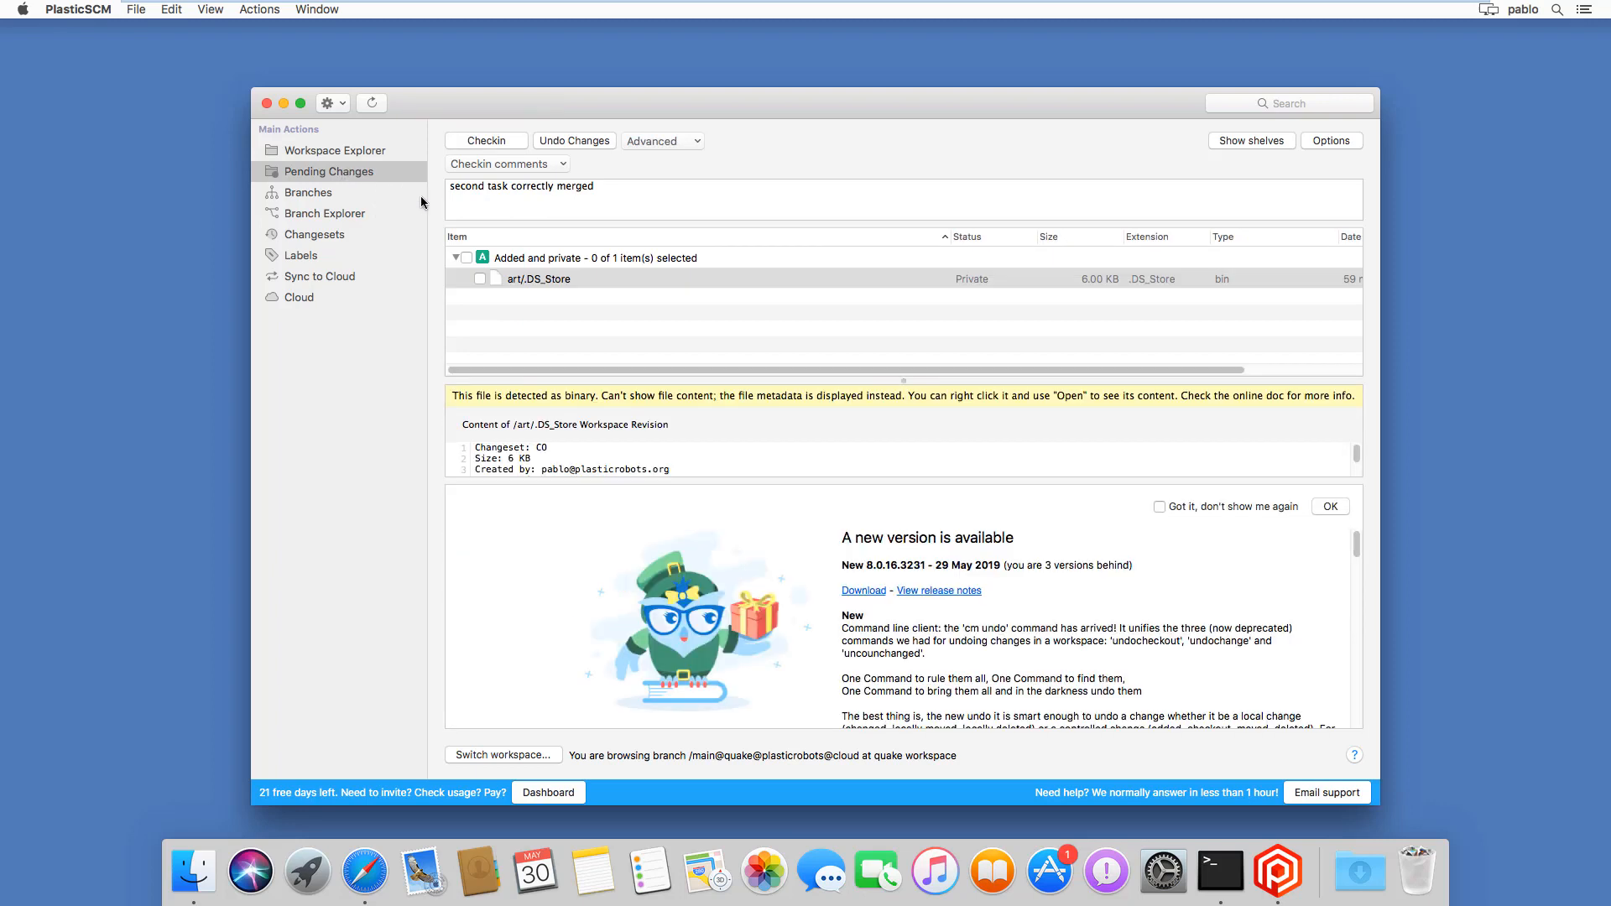
mouse_move(505, 269)
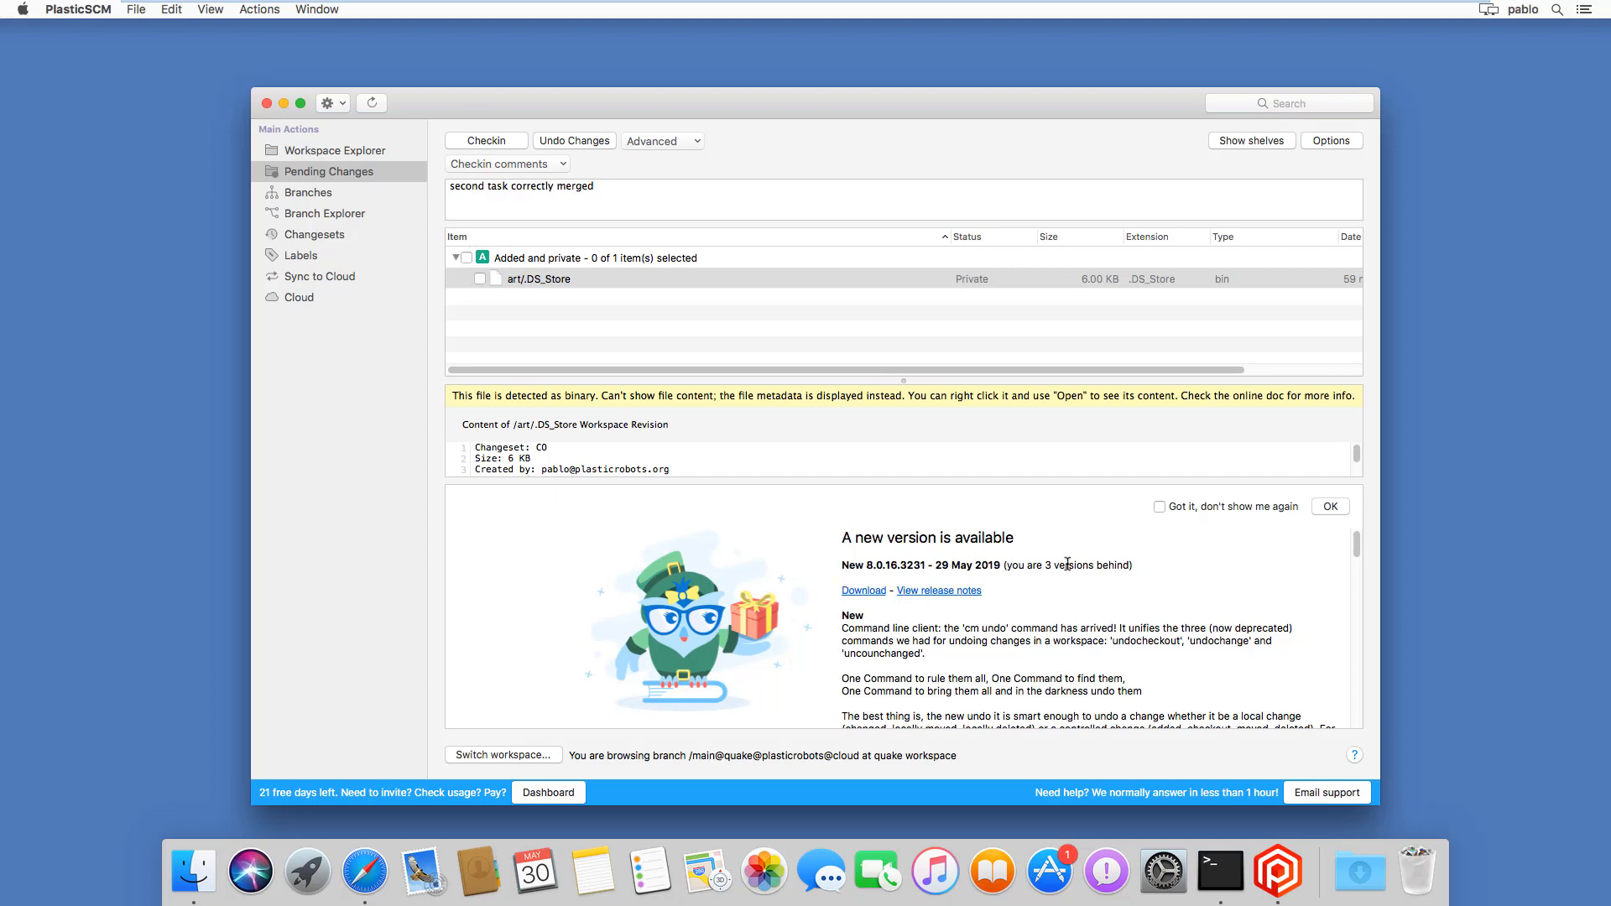
left_click(1330, 506)
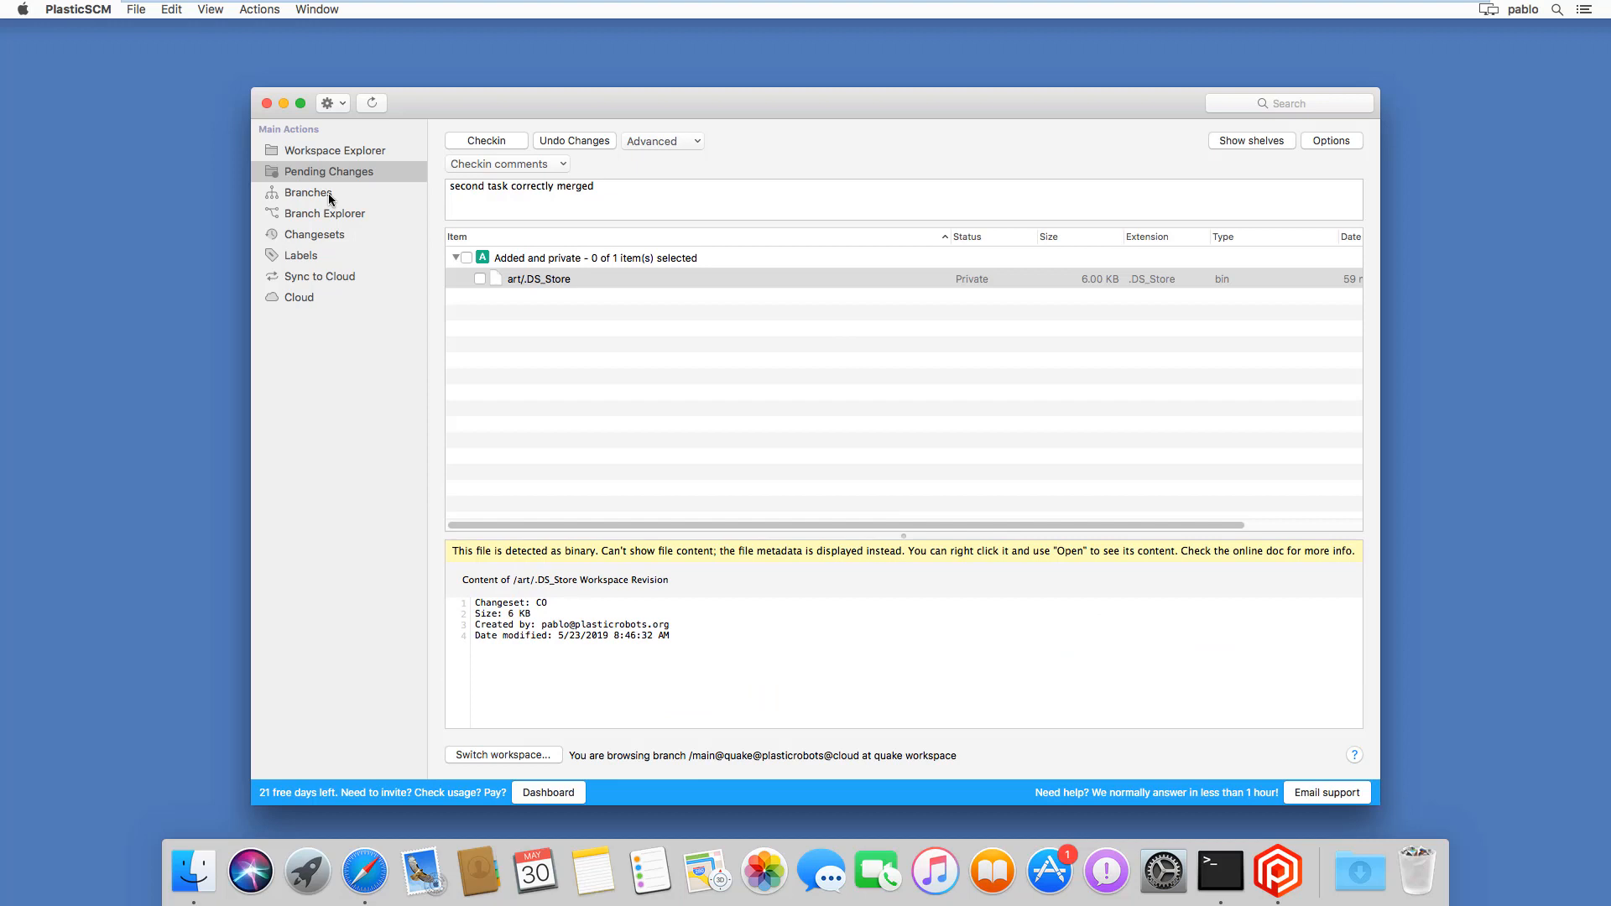
Step: Visit Branch Explorer, dismiss its tip, then list changesets 0–11 in Changesets
left_click(324, 213)
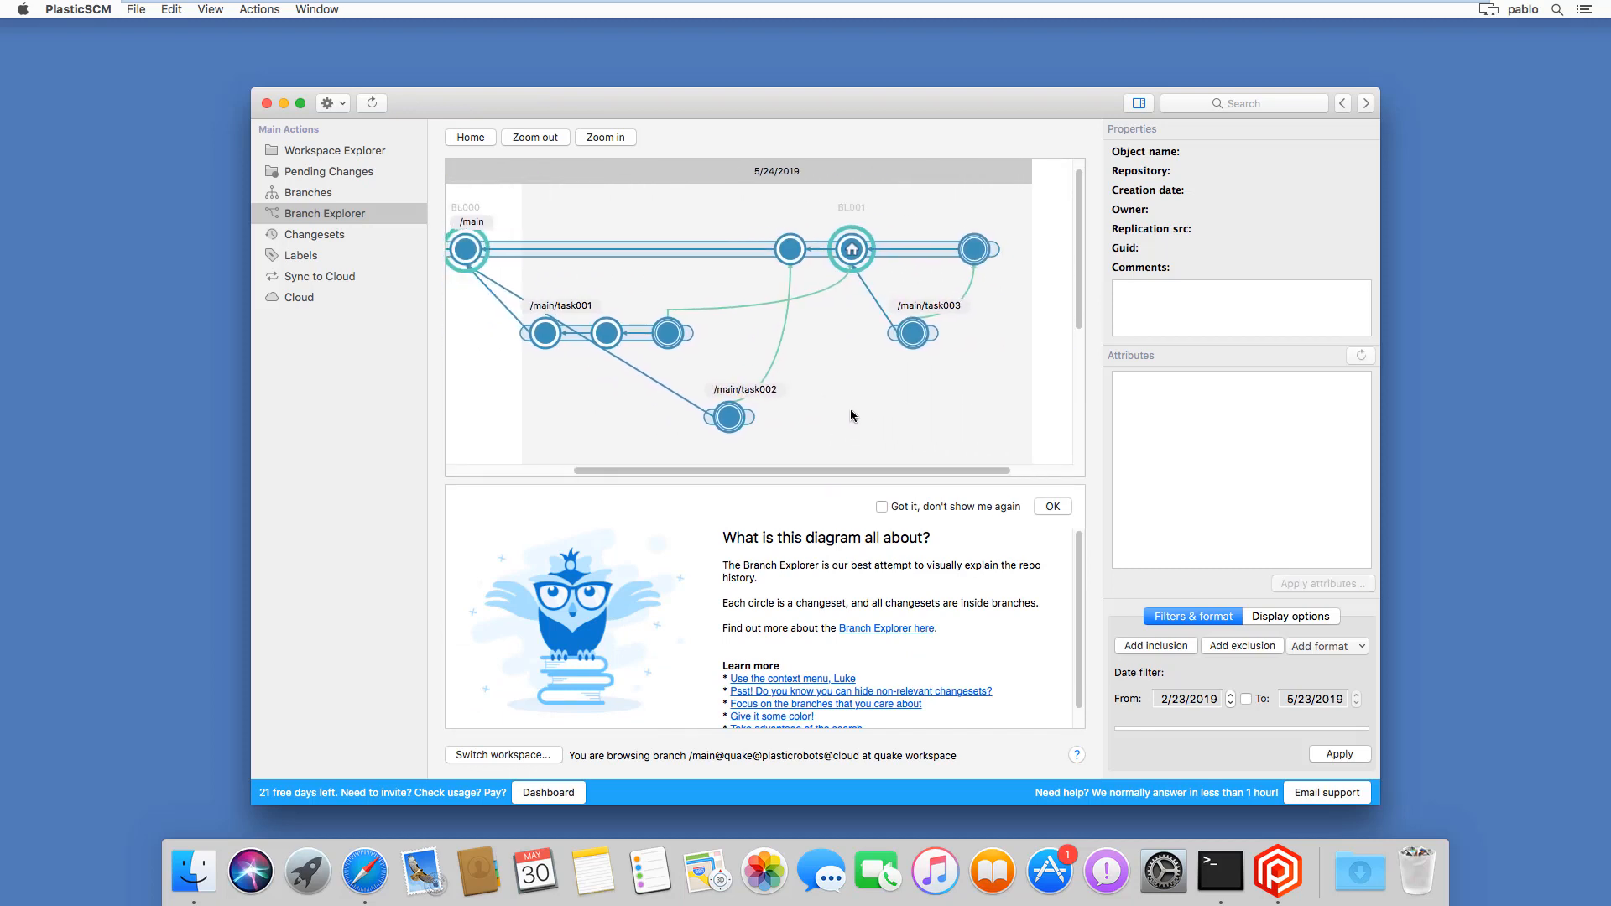
left_click(1052, 506)
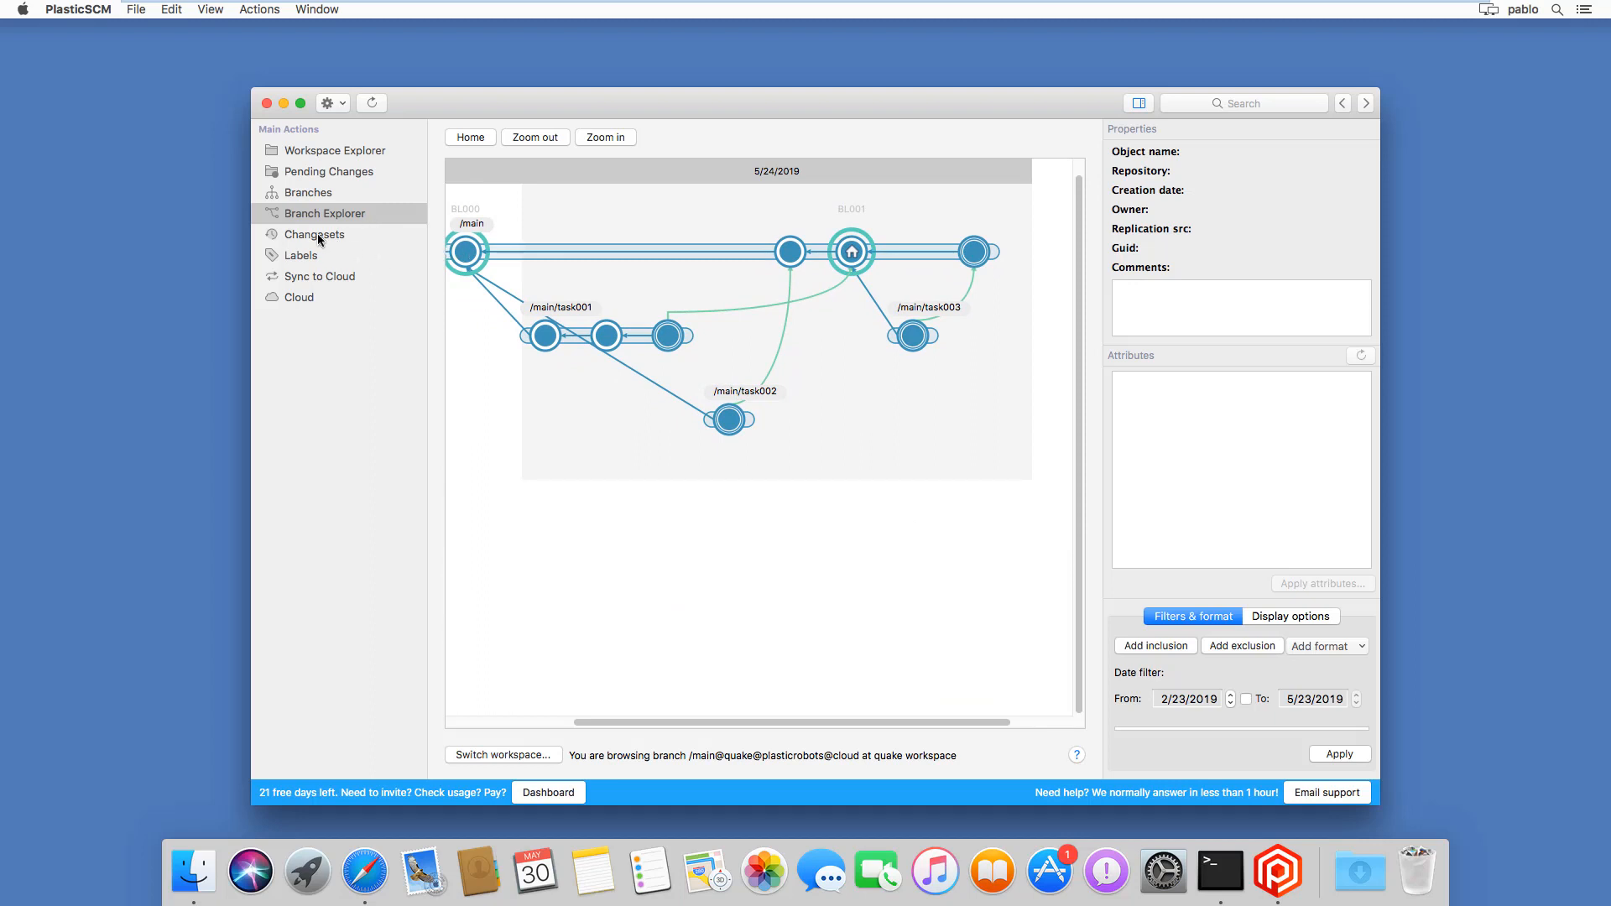
left_click(313, 234)
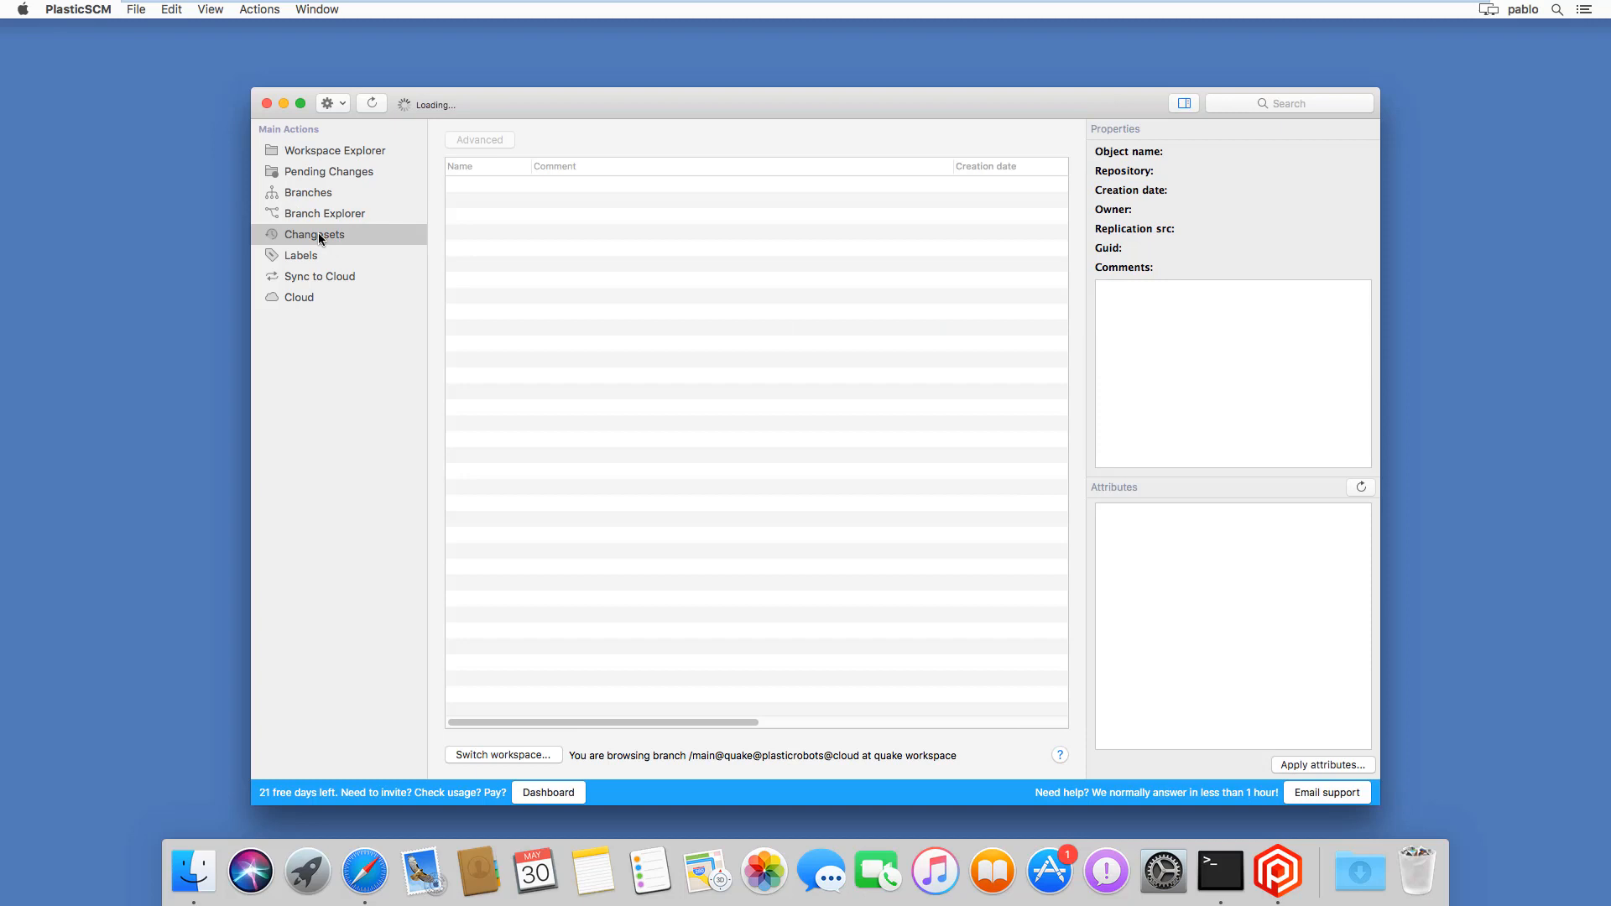
left_click(313, 234)
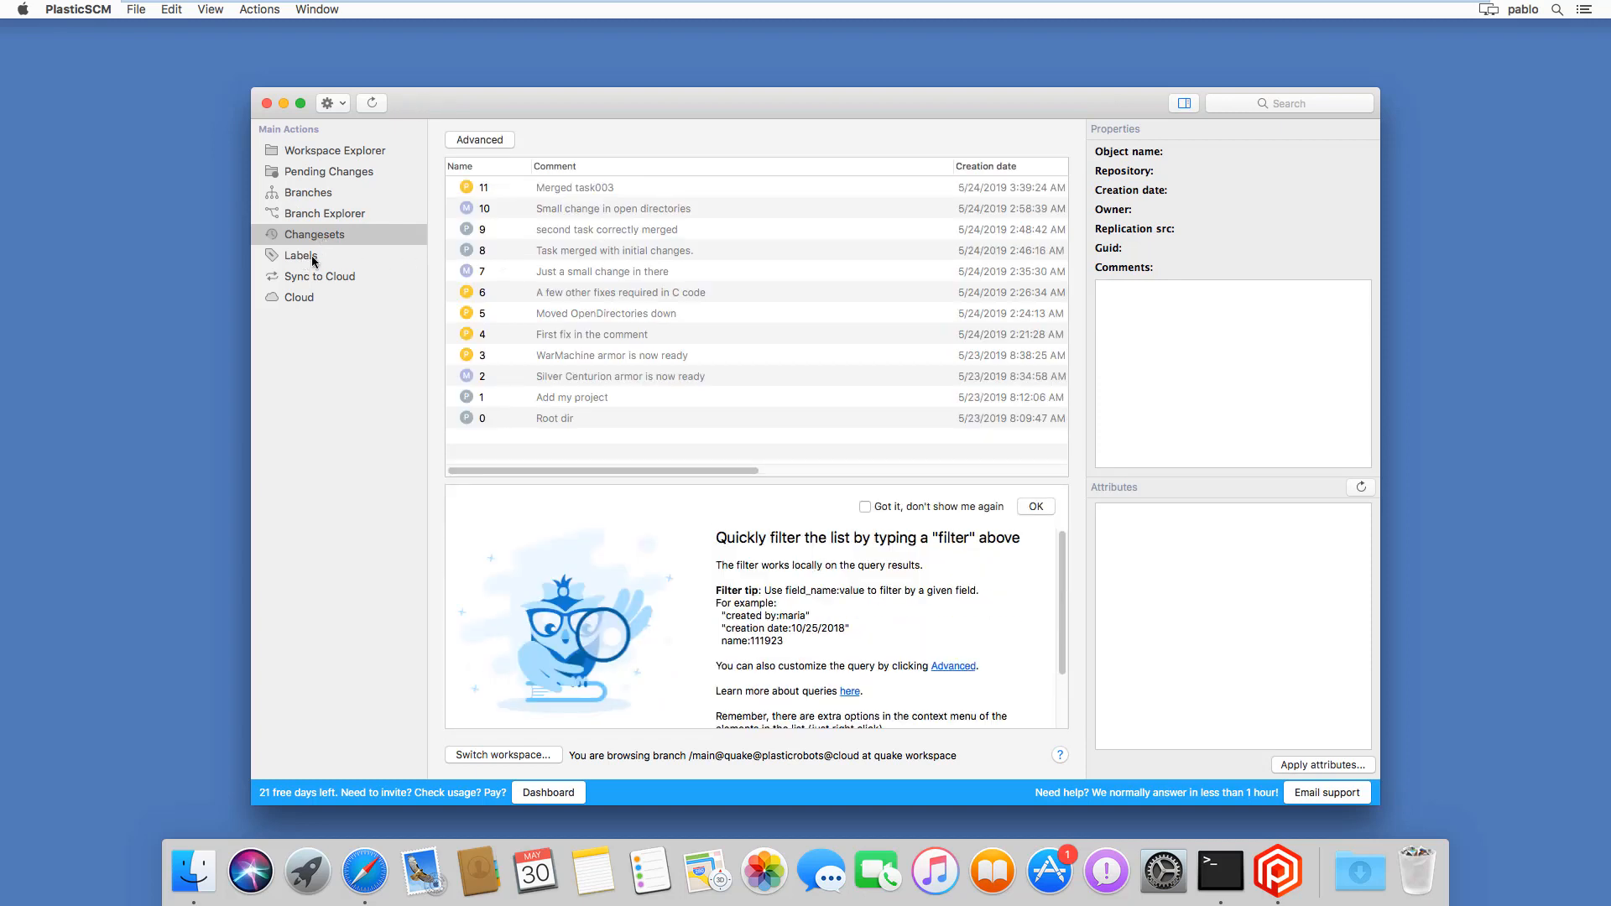
mouse_move(296, 307)
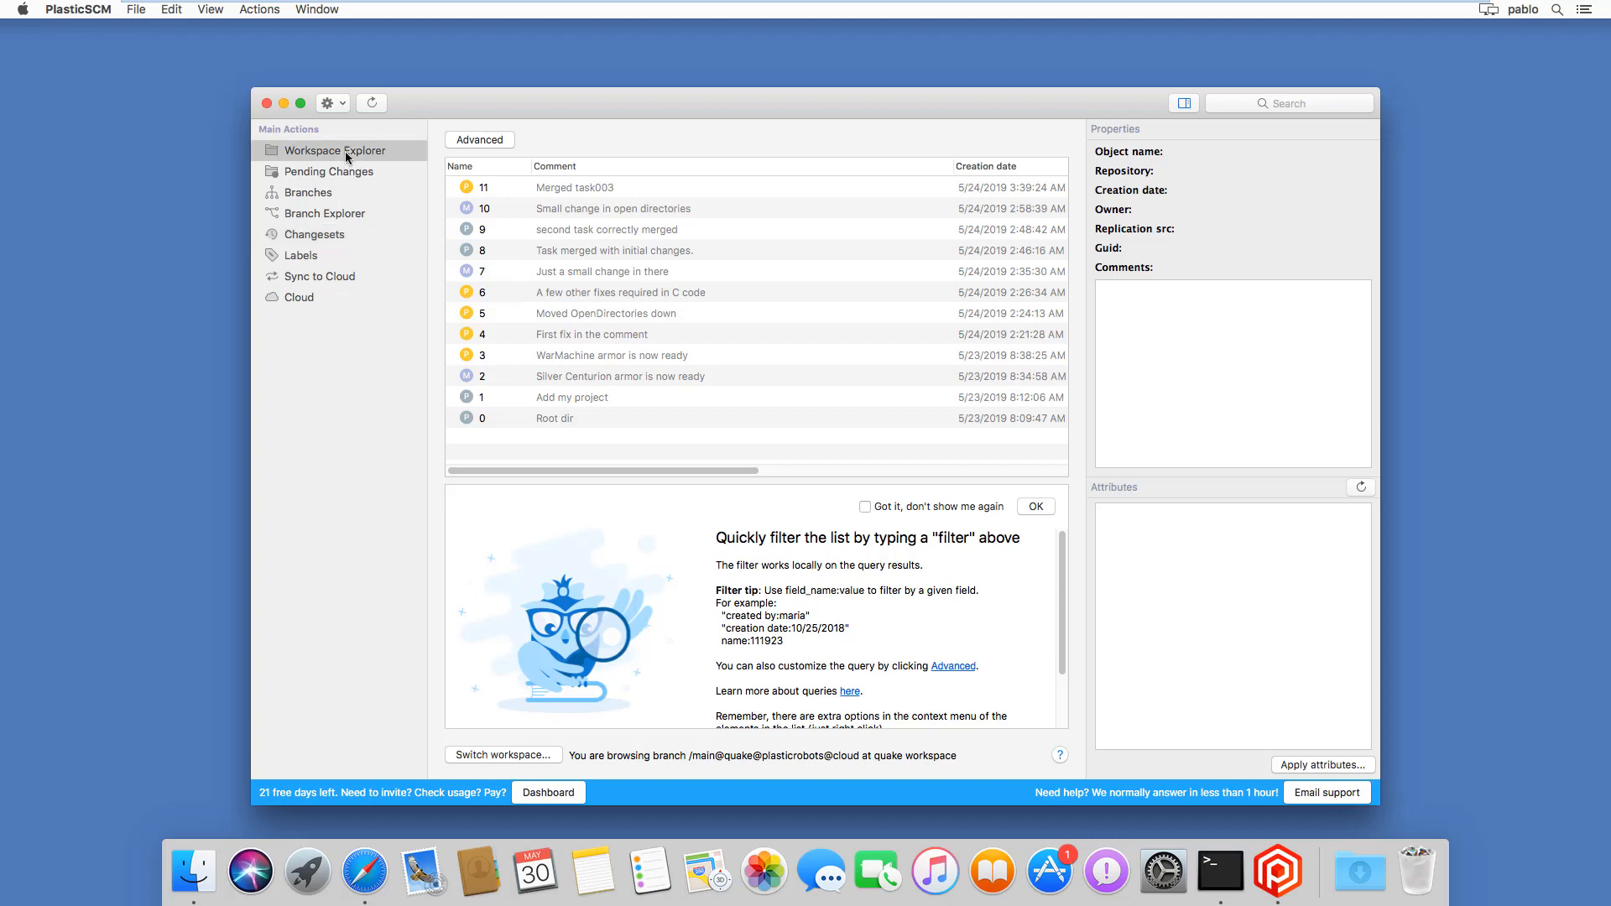
Step: Browse Pending Changes and the /main branch menu, then return to the workspace tree
left_click(334, 150)
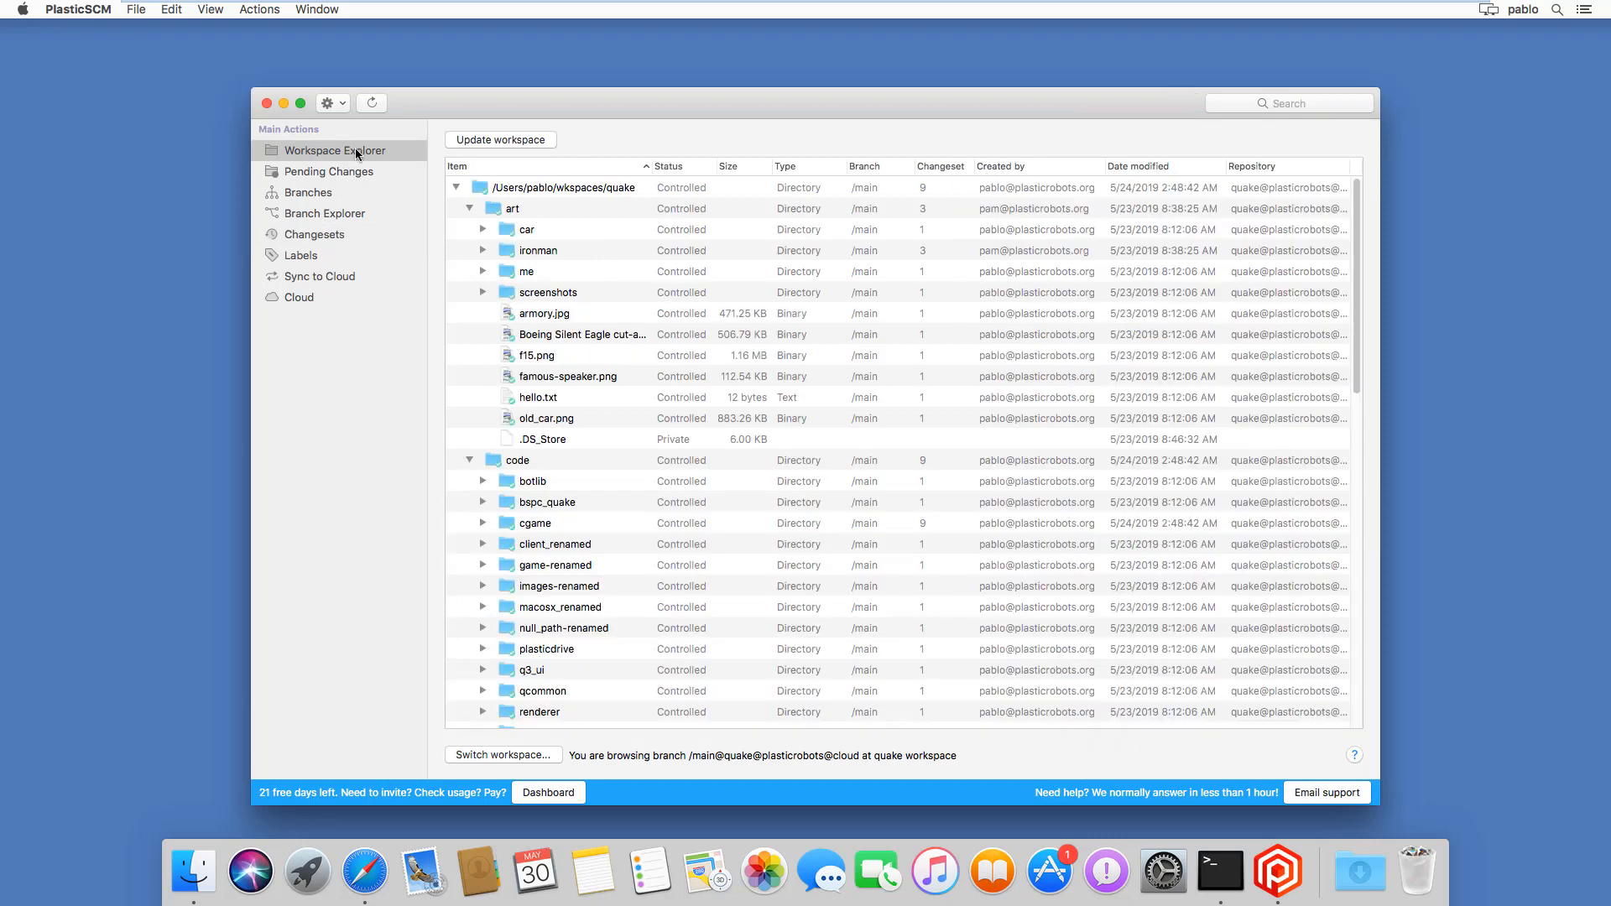
left_click(327, 172)
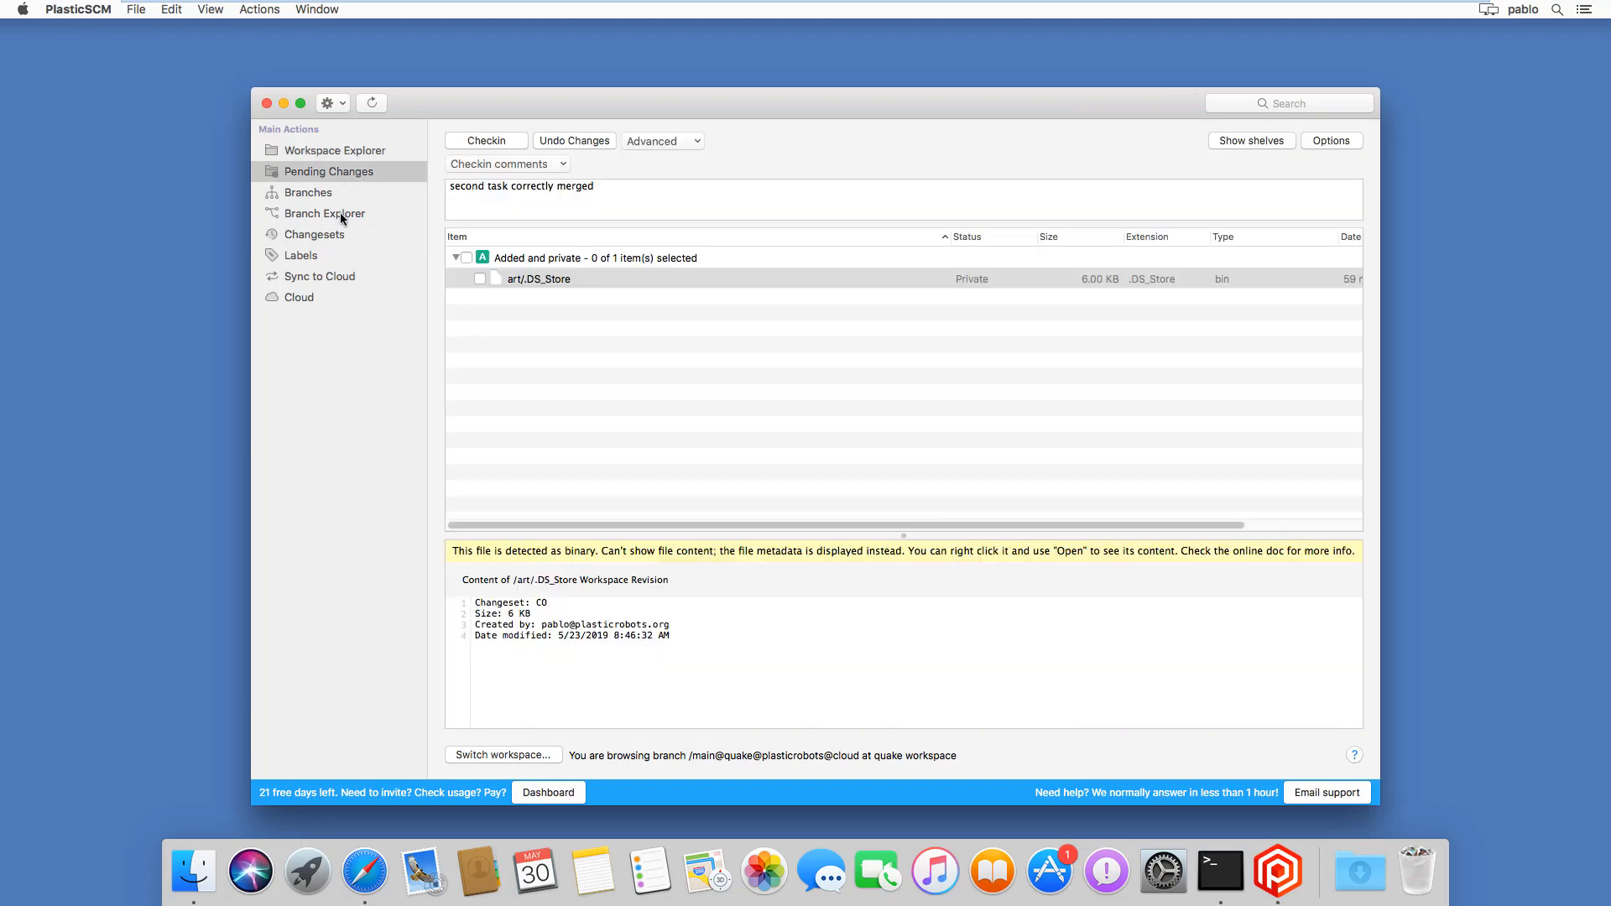
left_click(324, 213)
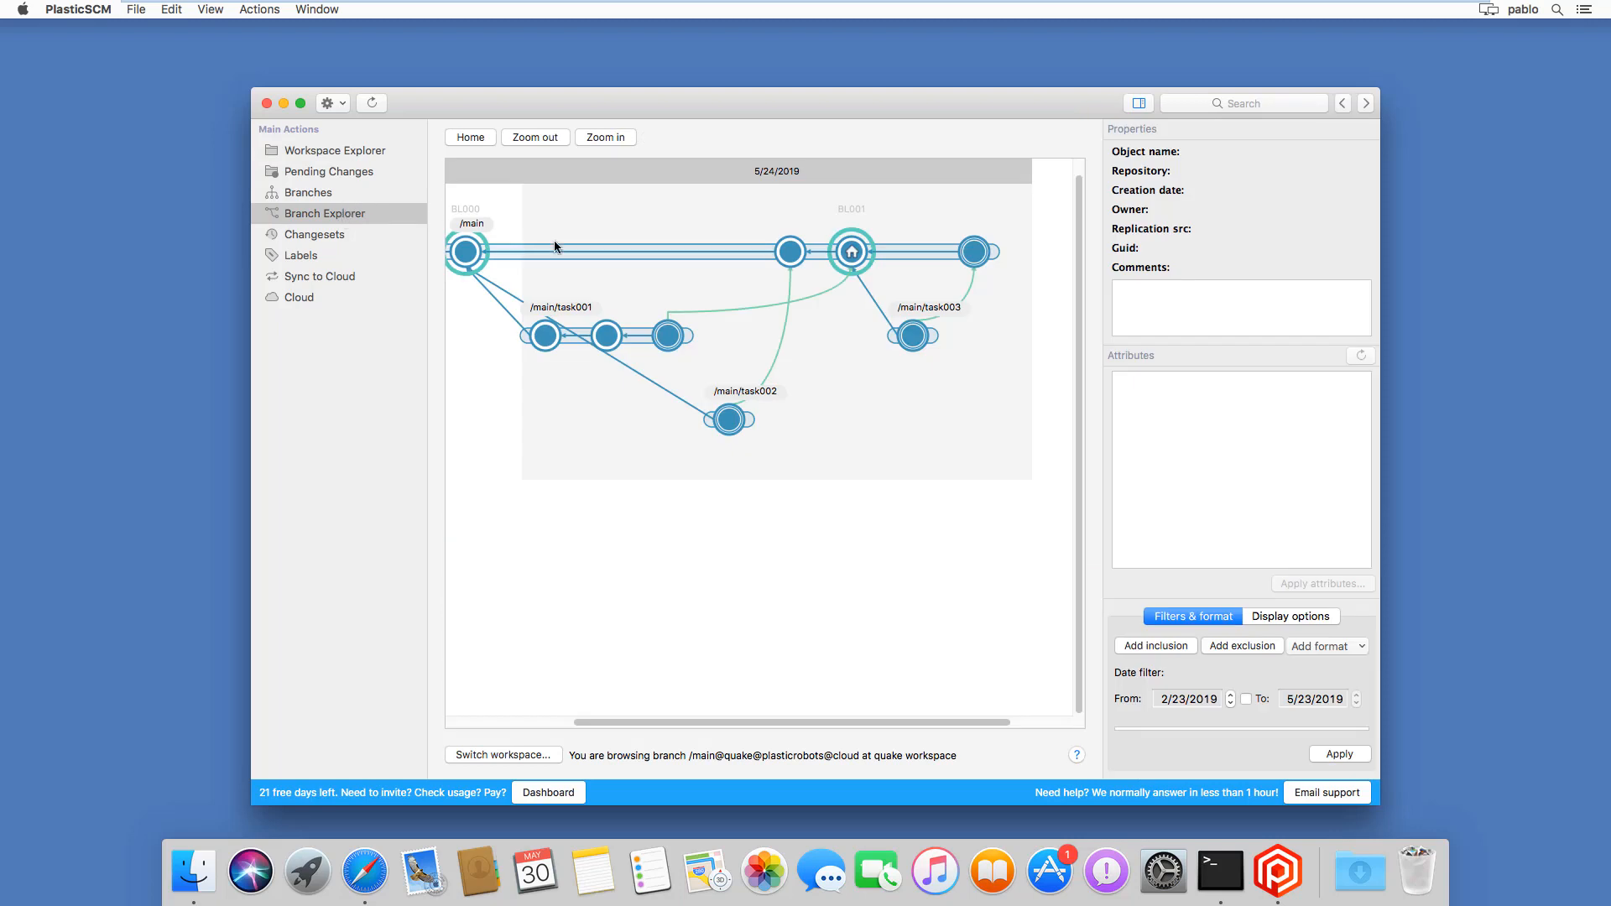
right_click(573, 253)
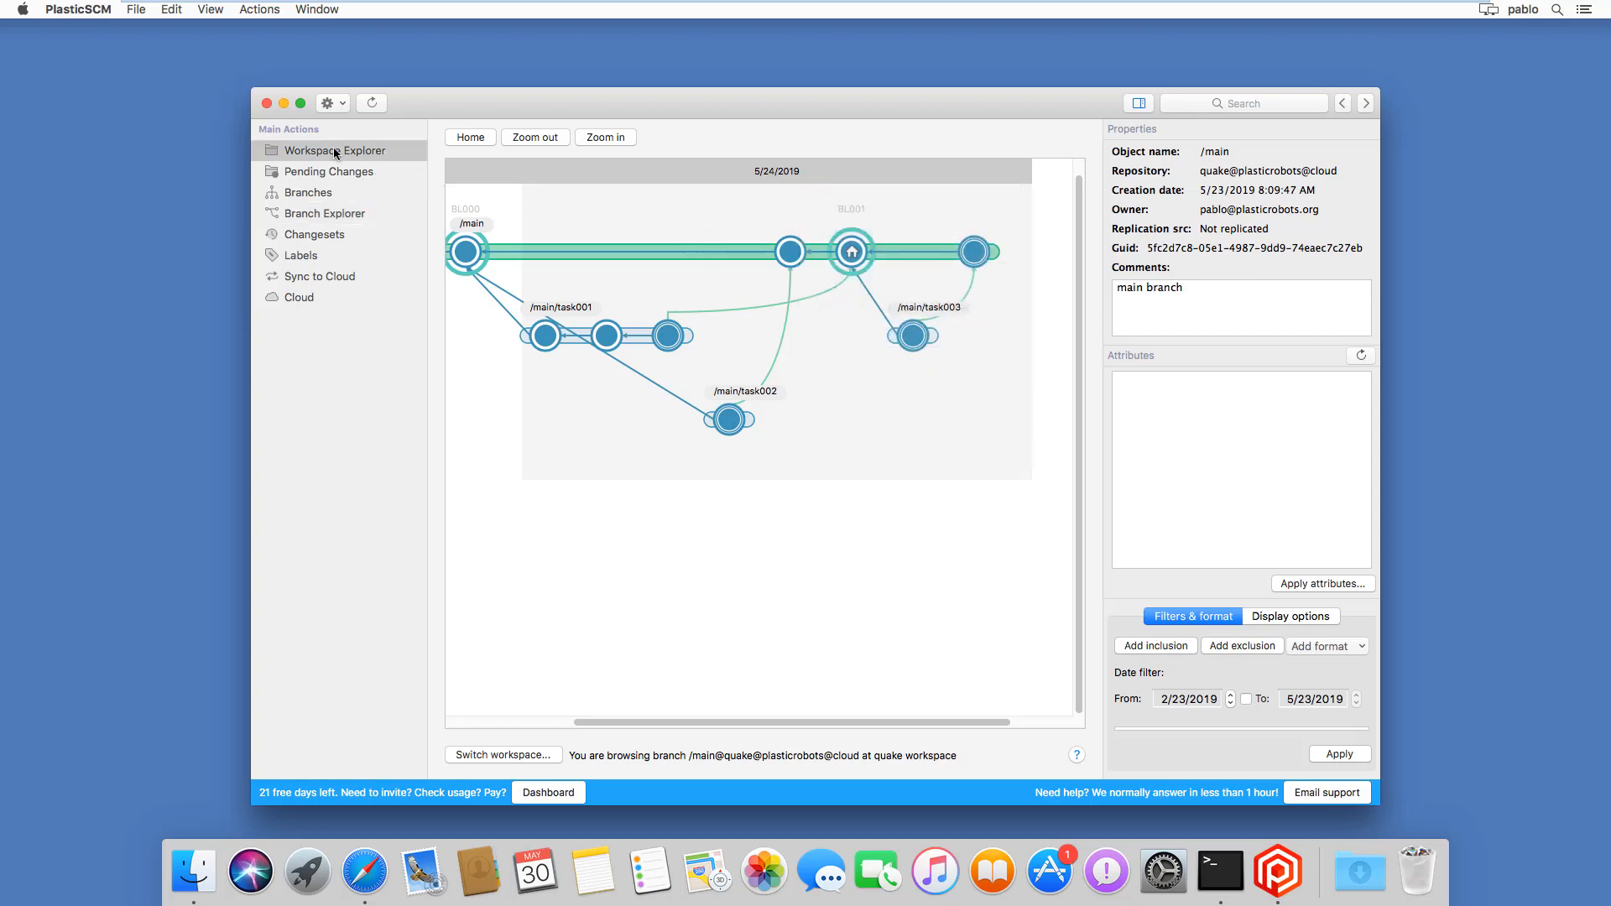
left_click(334, 151)
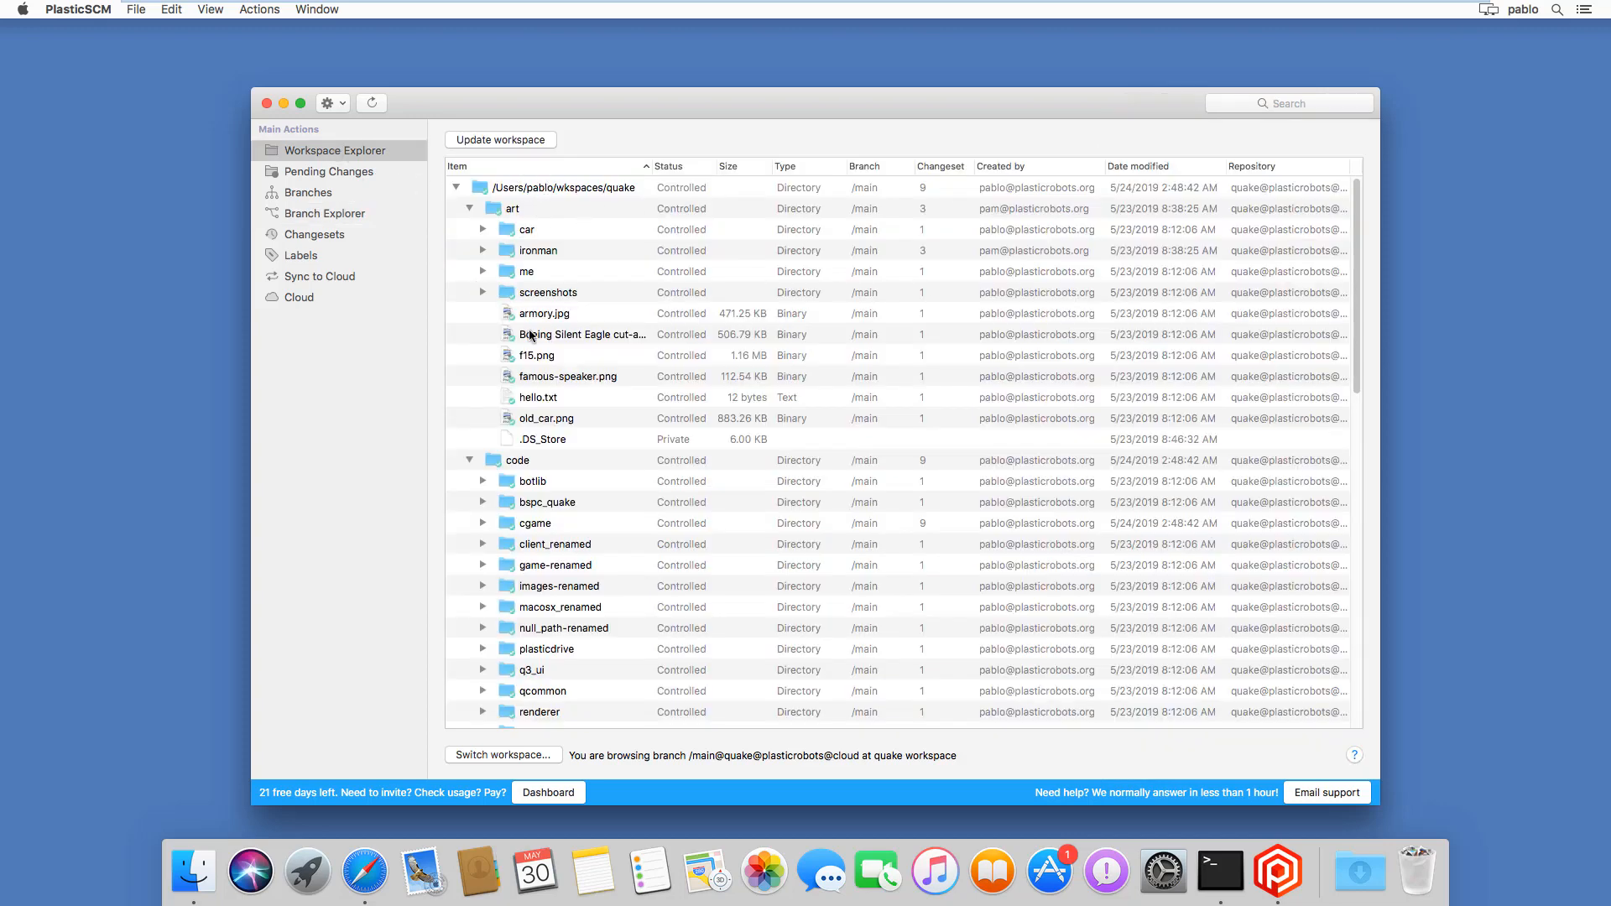
left_click(544, 313)
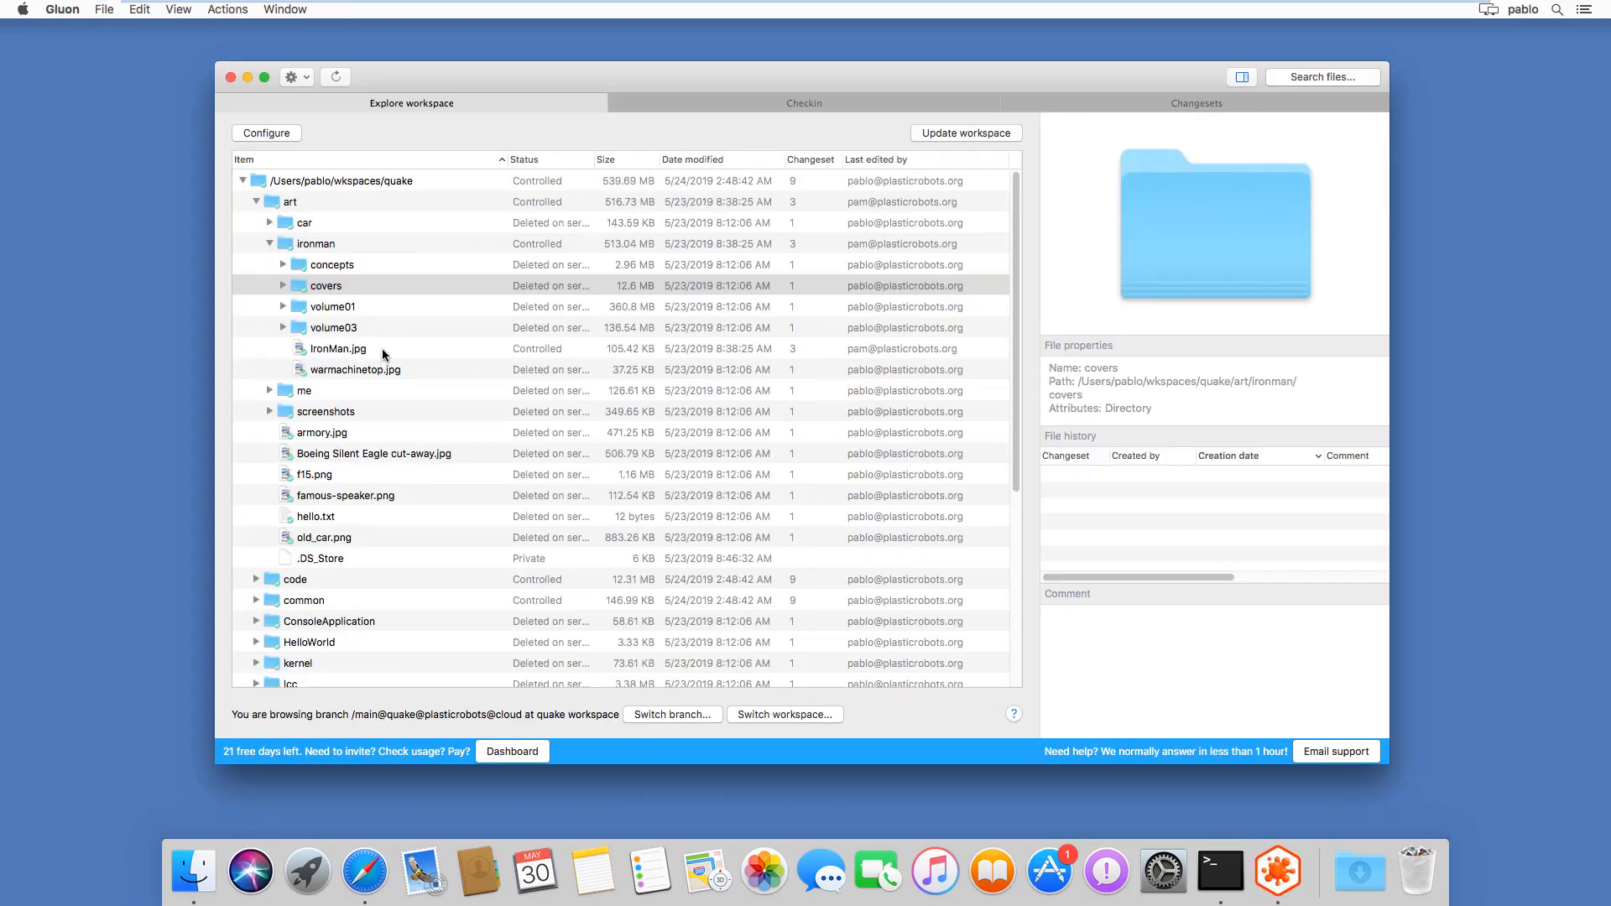
Step: Preview IronMan.jpg and its history, glance at the changesets list, then return to the workspace
left_click(338, 348)
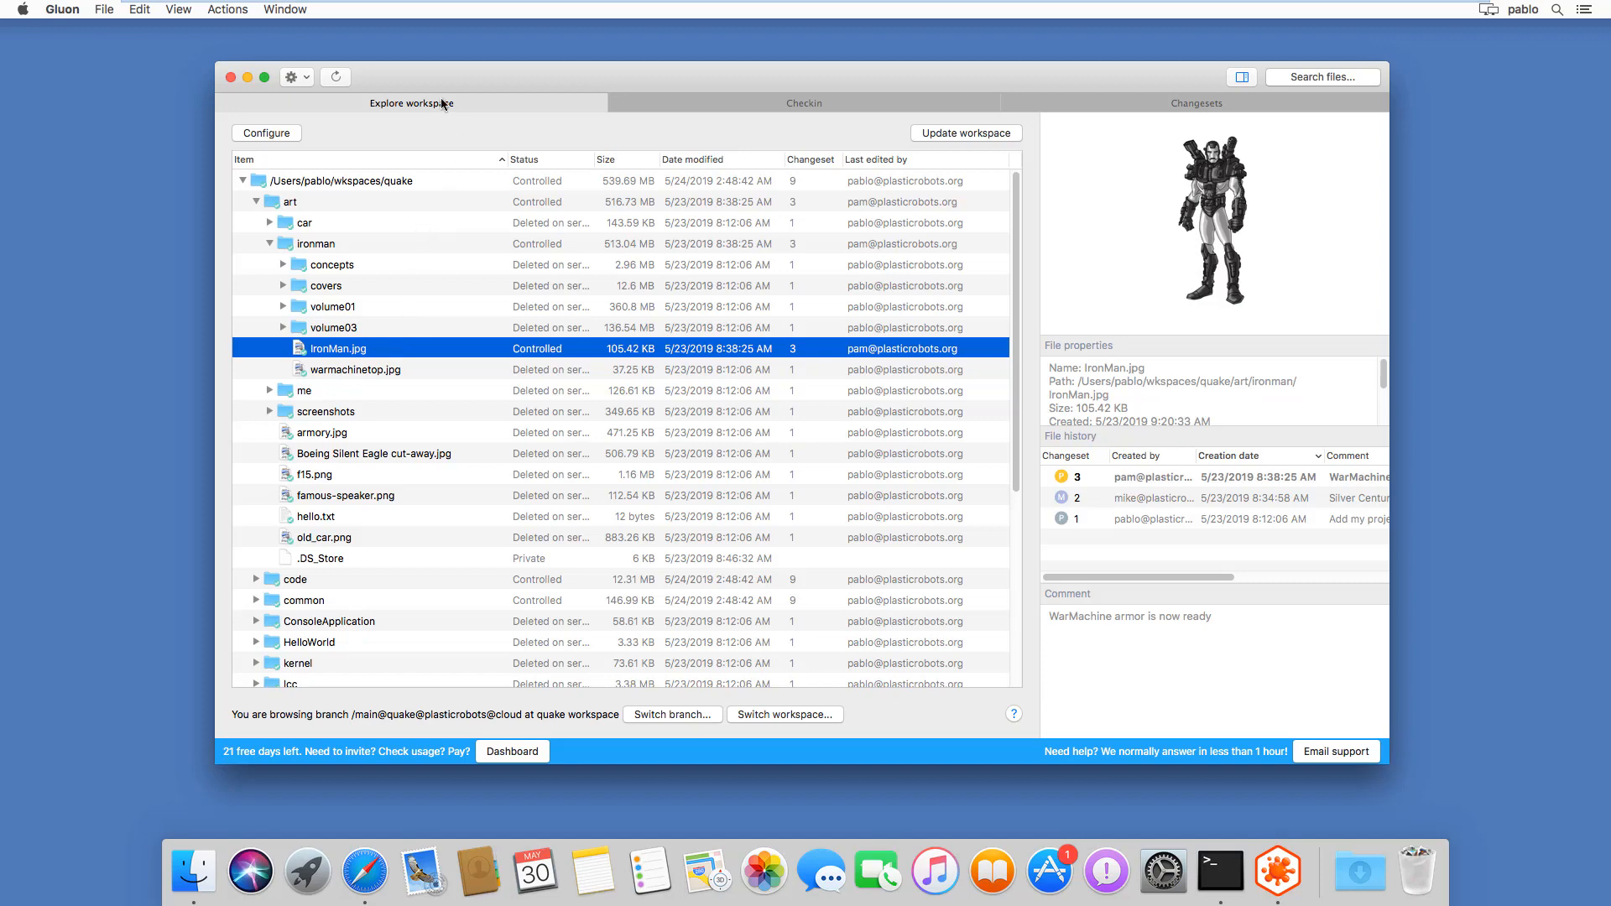
mouse_move(734, 102)
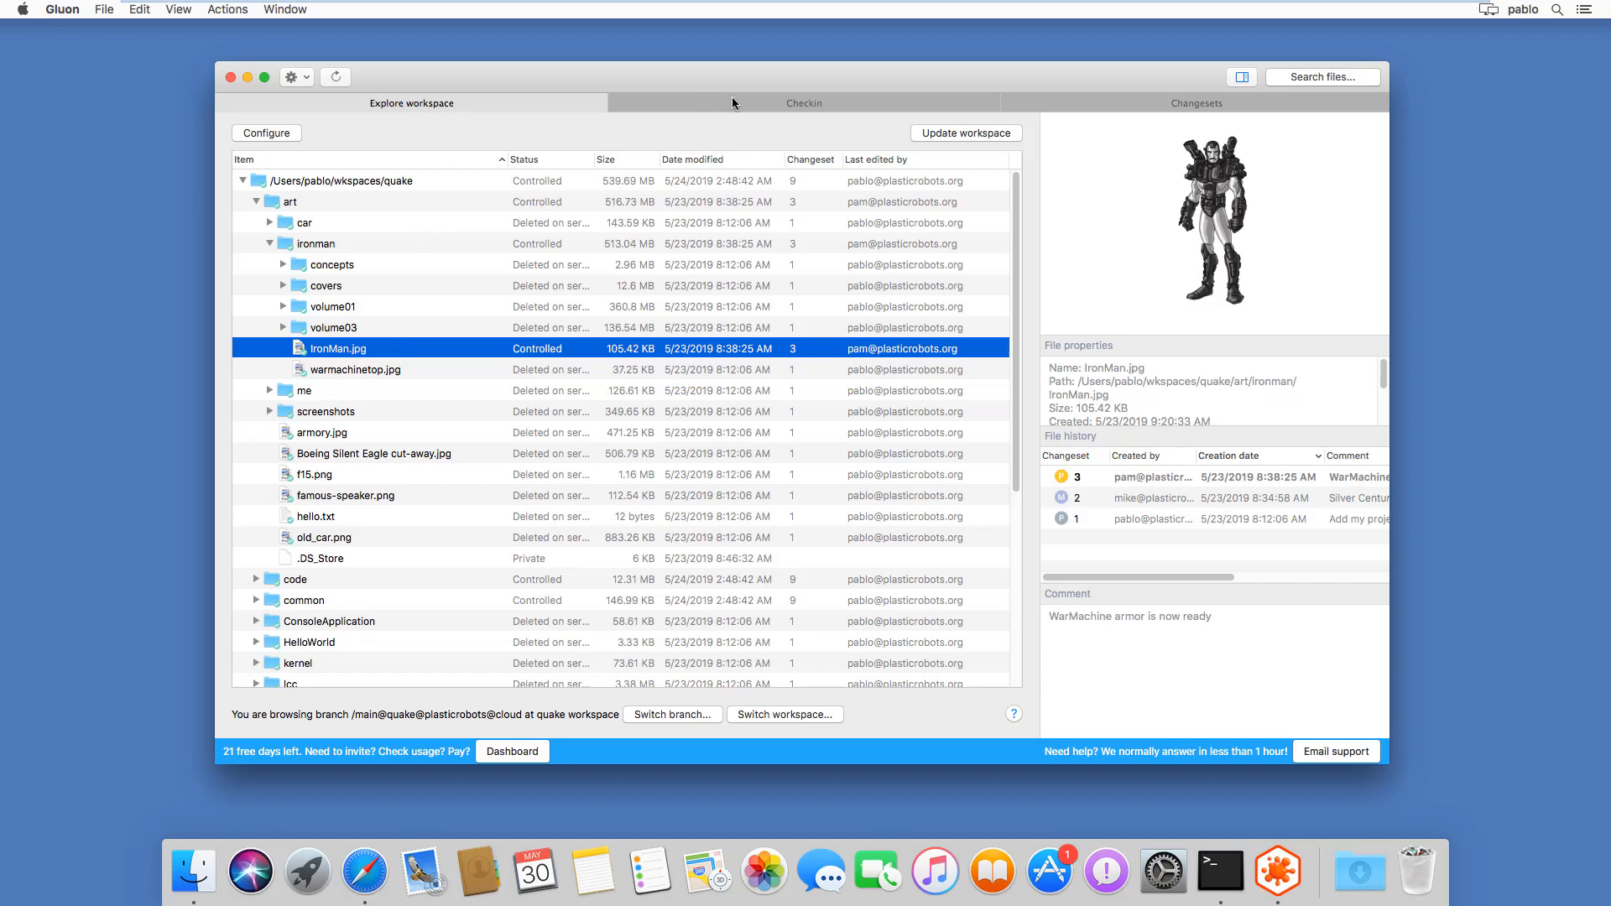
left_click(1197, 104)
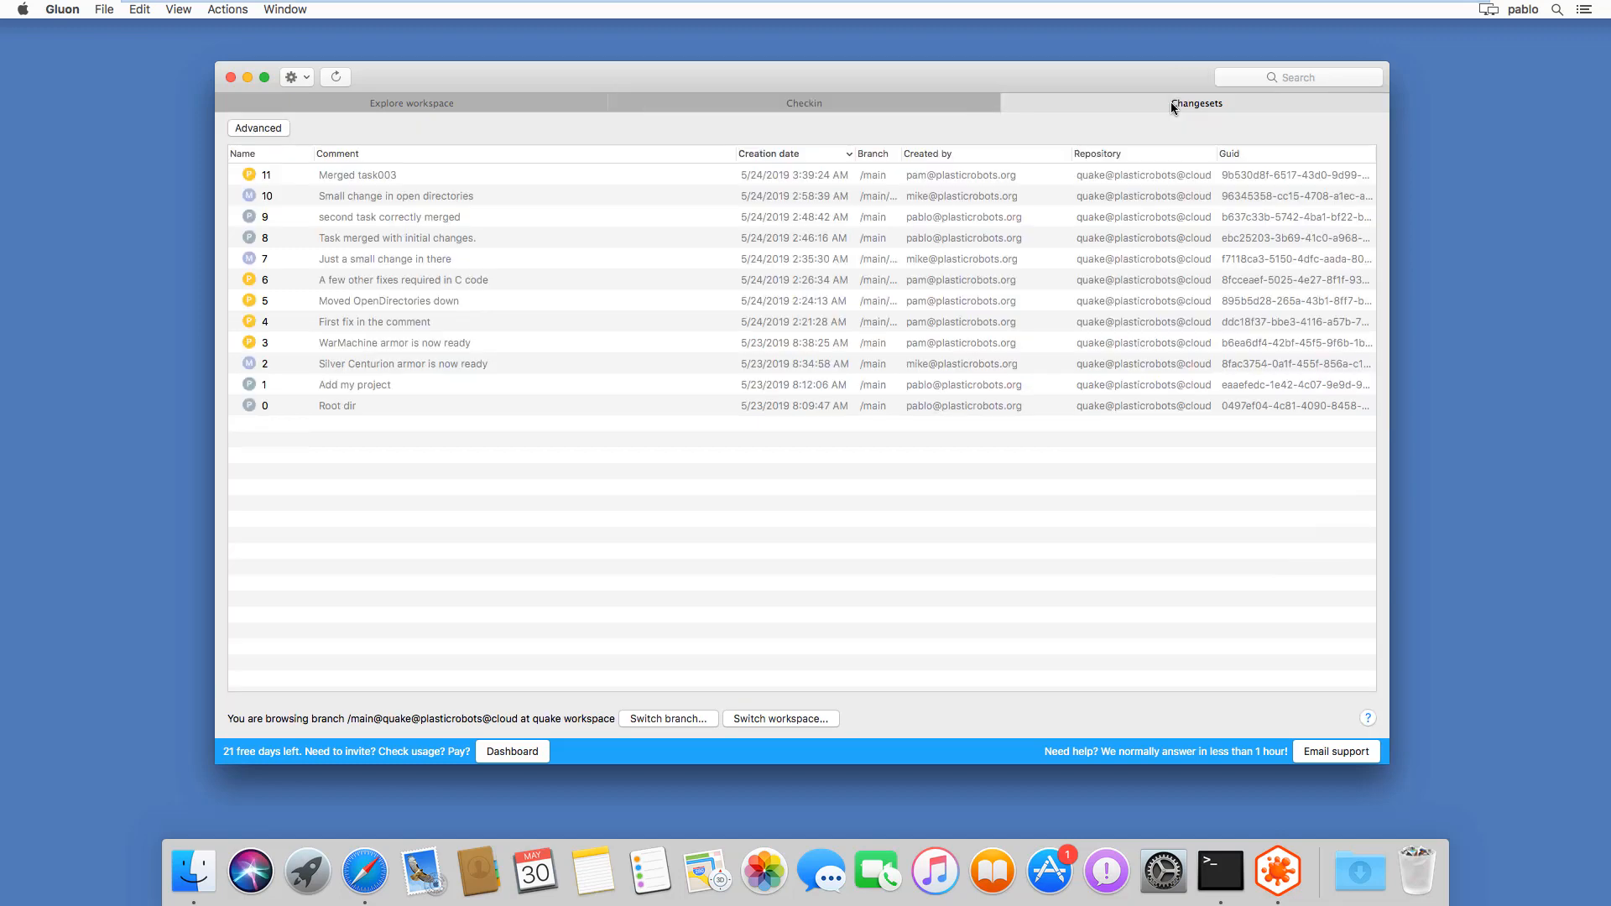
left_click(412, 102)
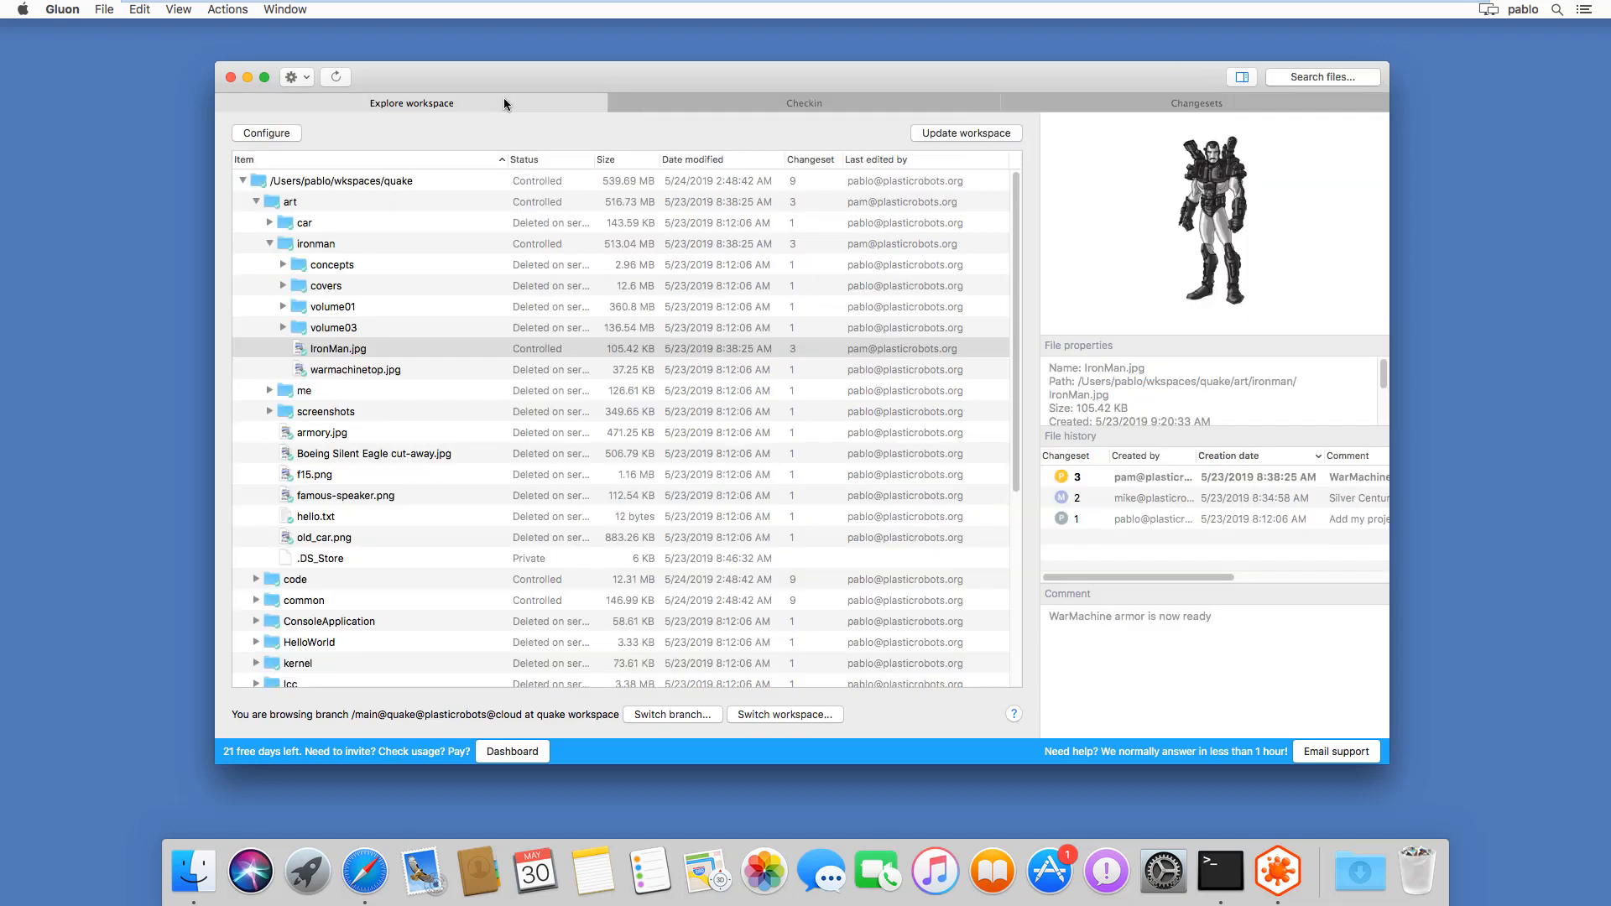
mouse_move(402, 331)
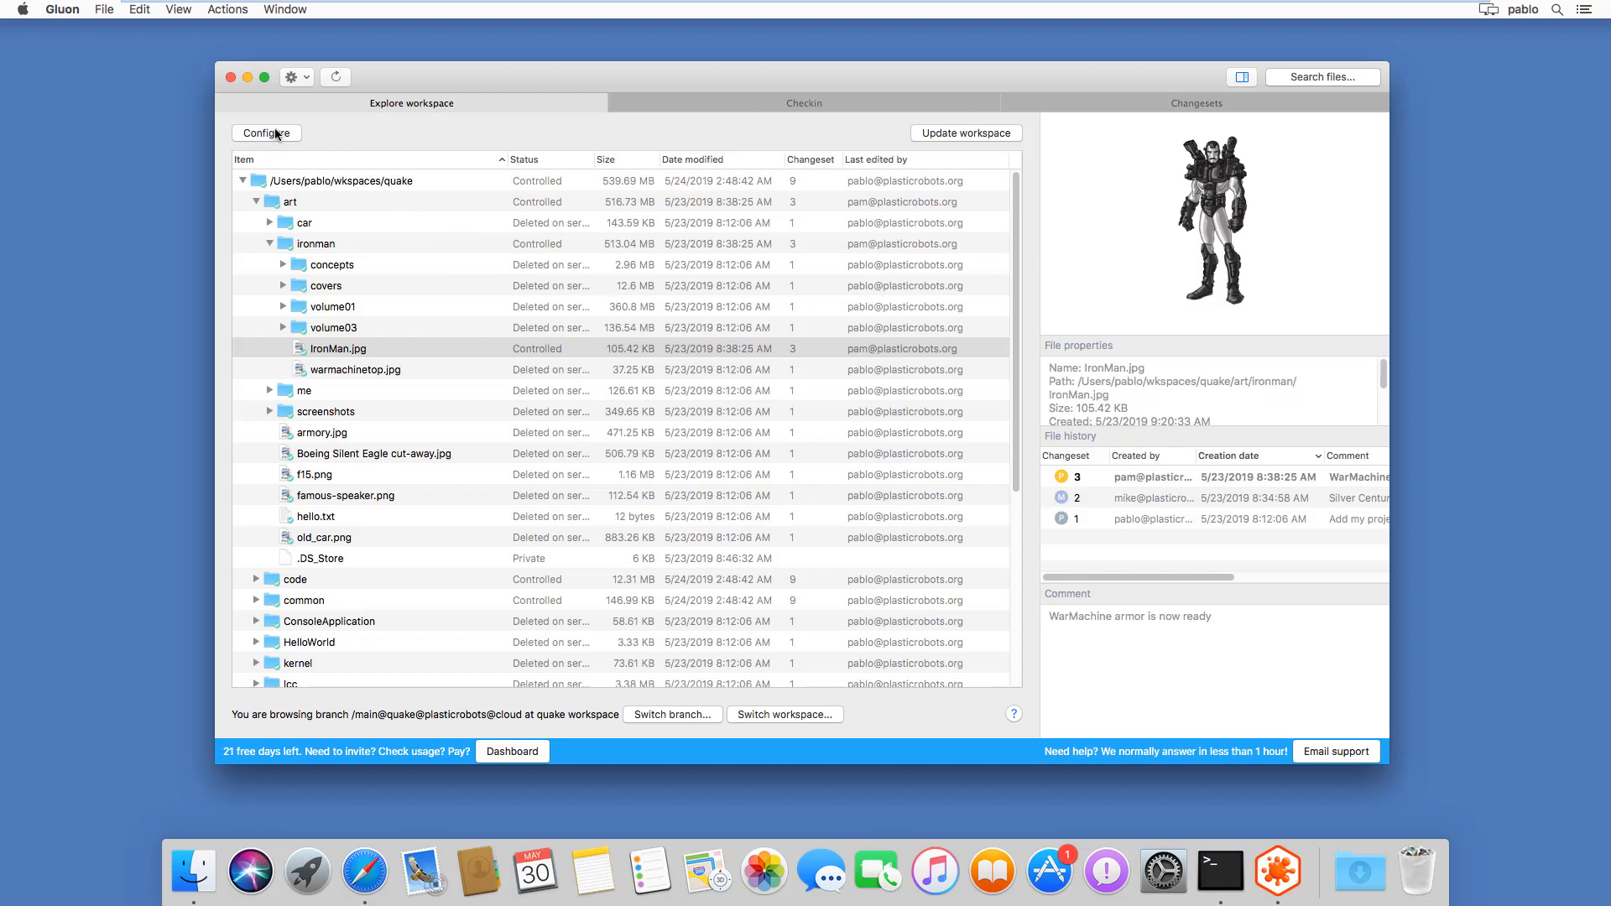
mouse_move(490, 334)
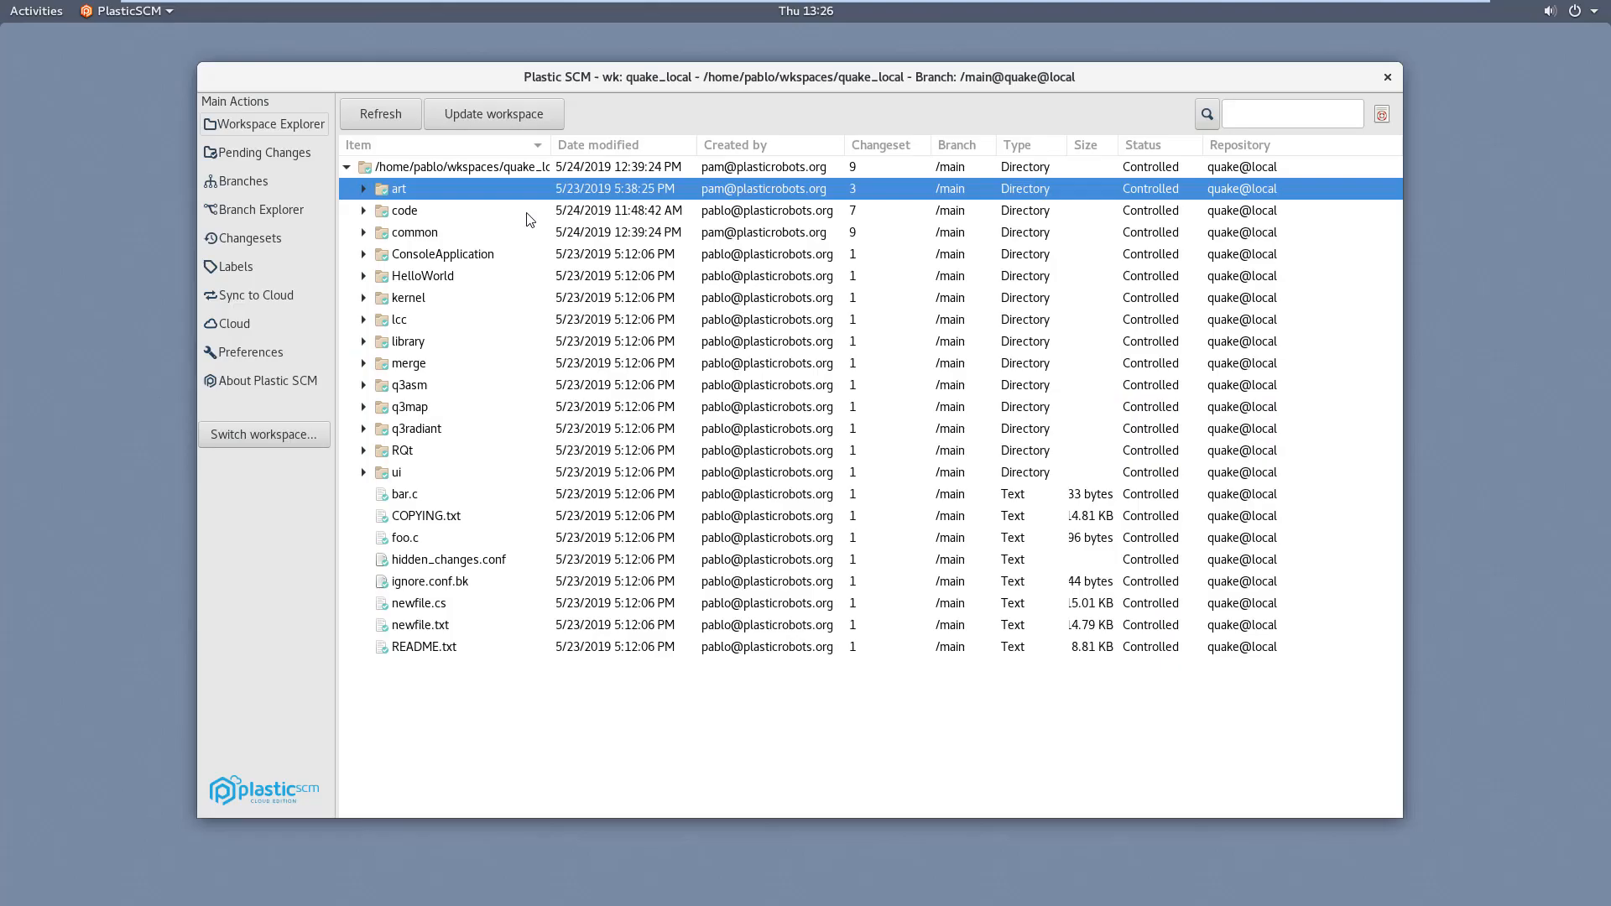
mouse_move(530, 205)
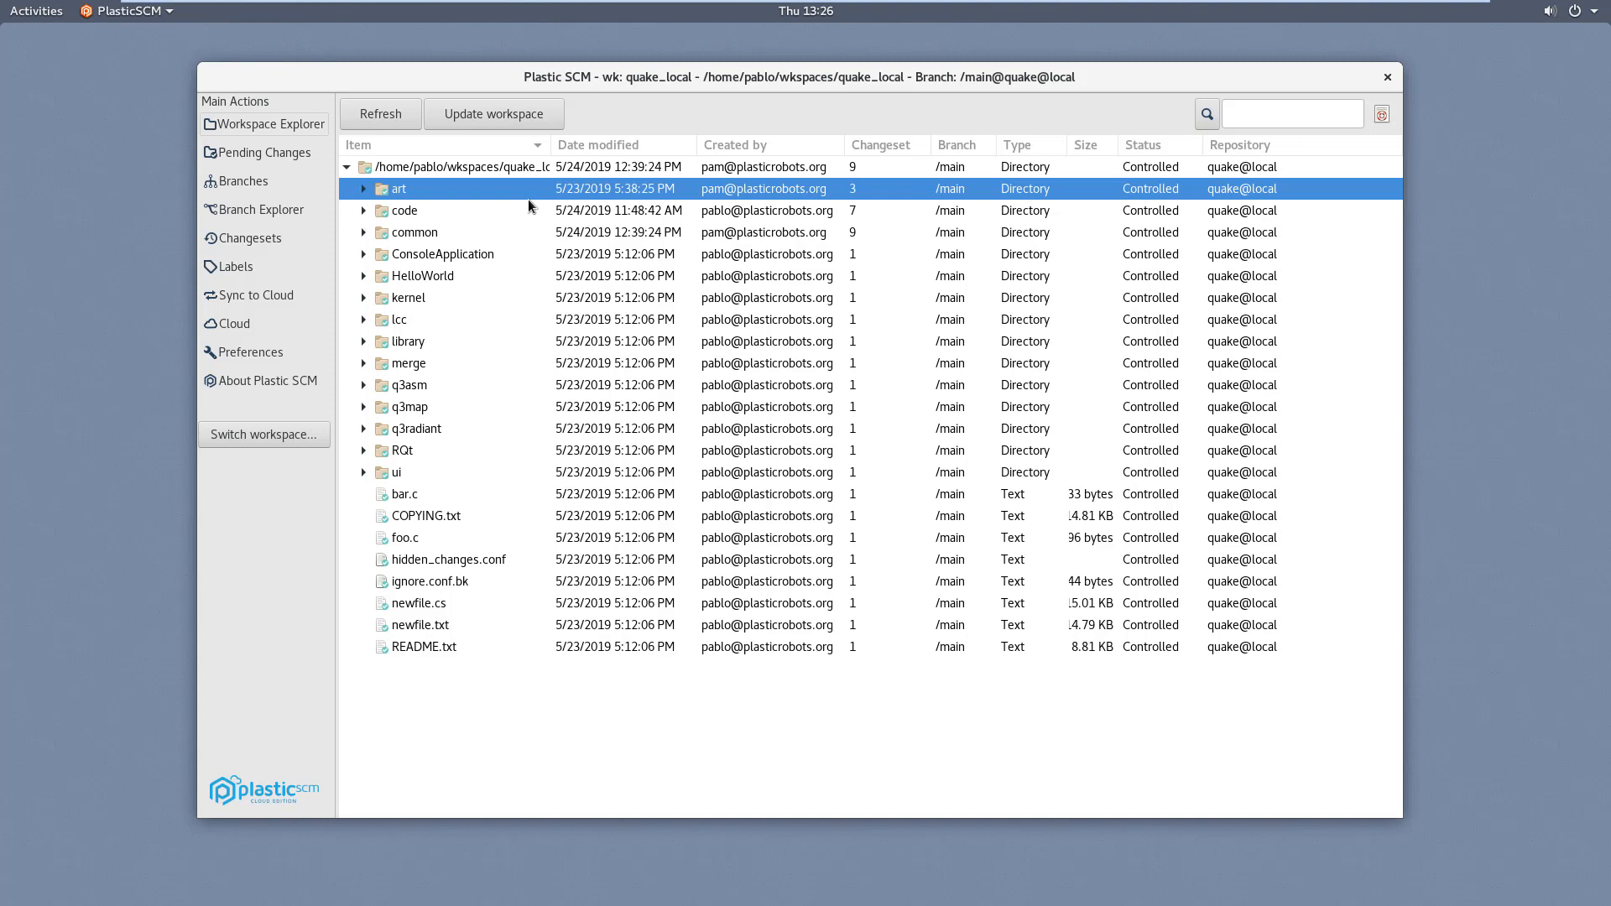
mouse_move(267, 119)
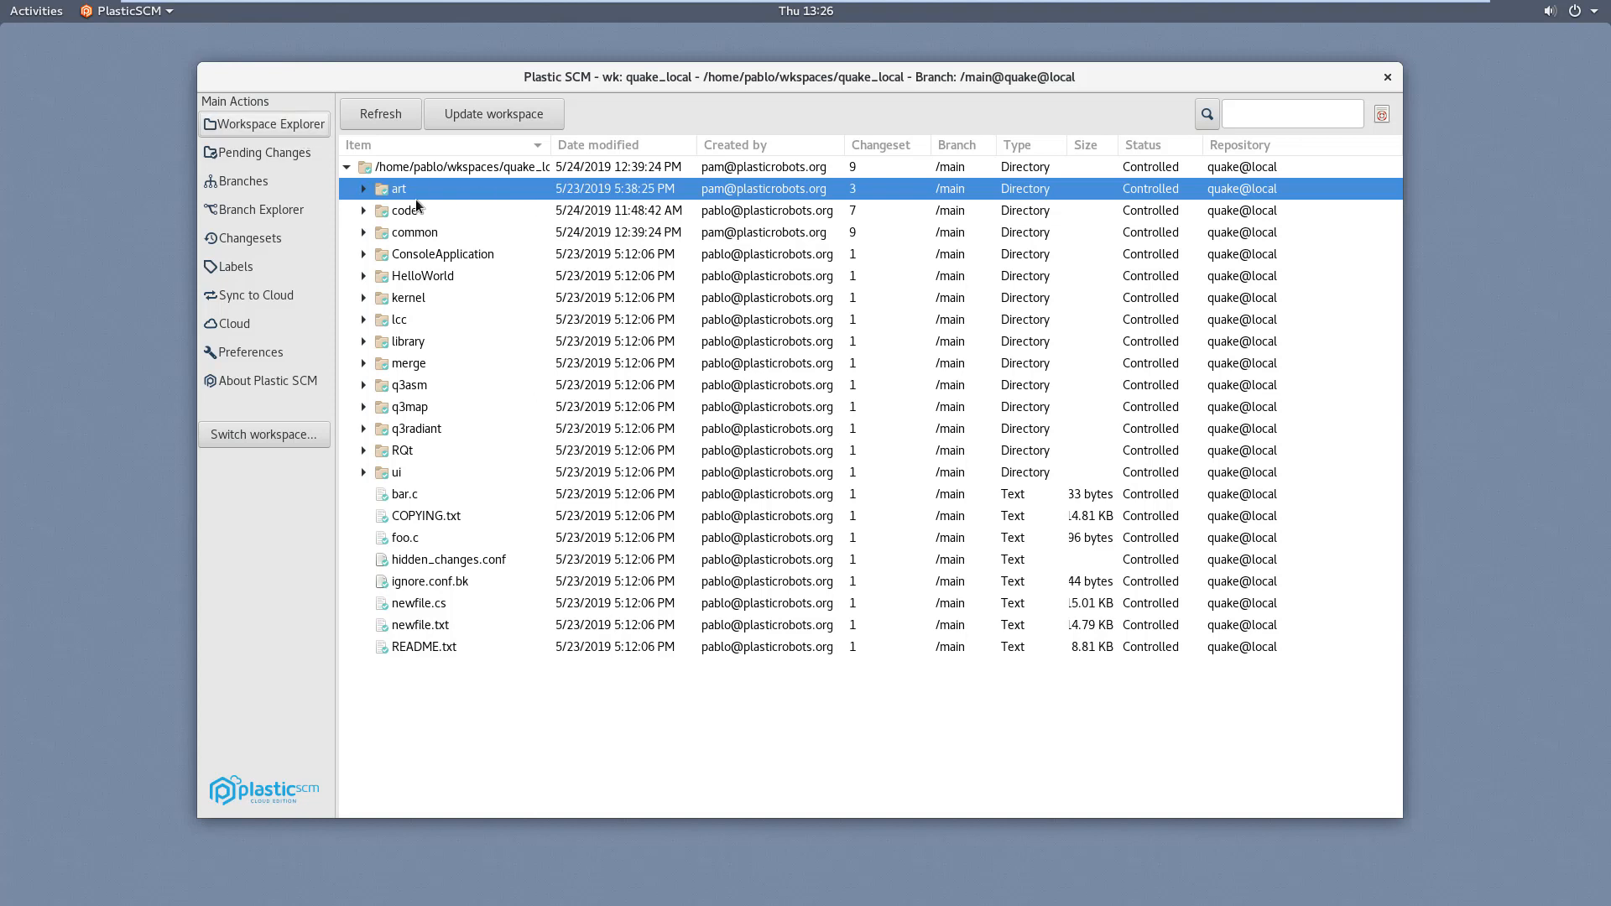
Step: From the art folder's context menu, show the Branch Explorer diagram with /main/task003 merged
right_click(399, 188)
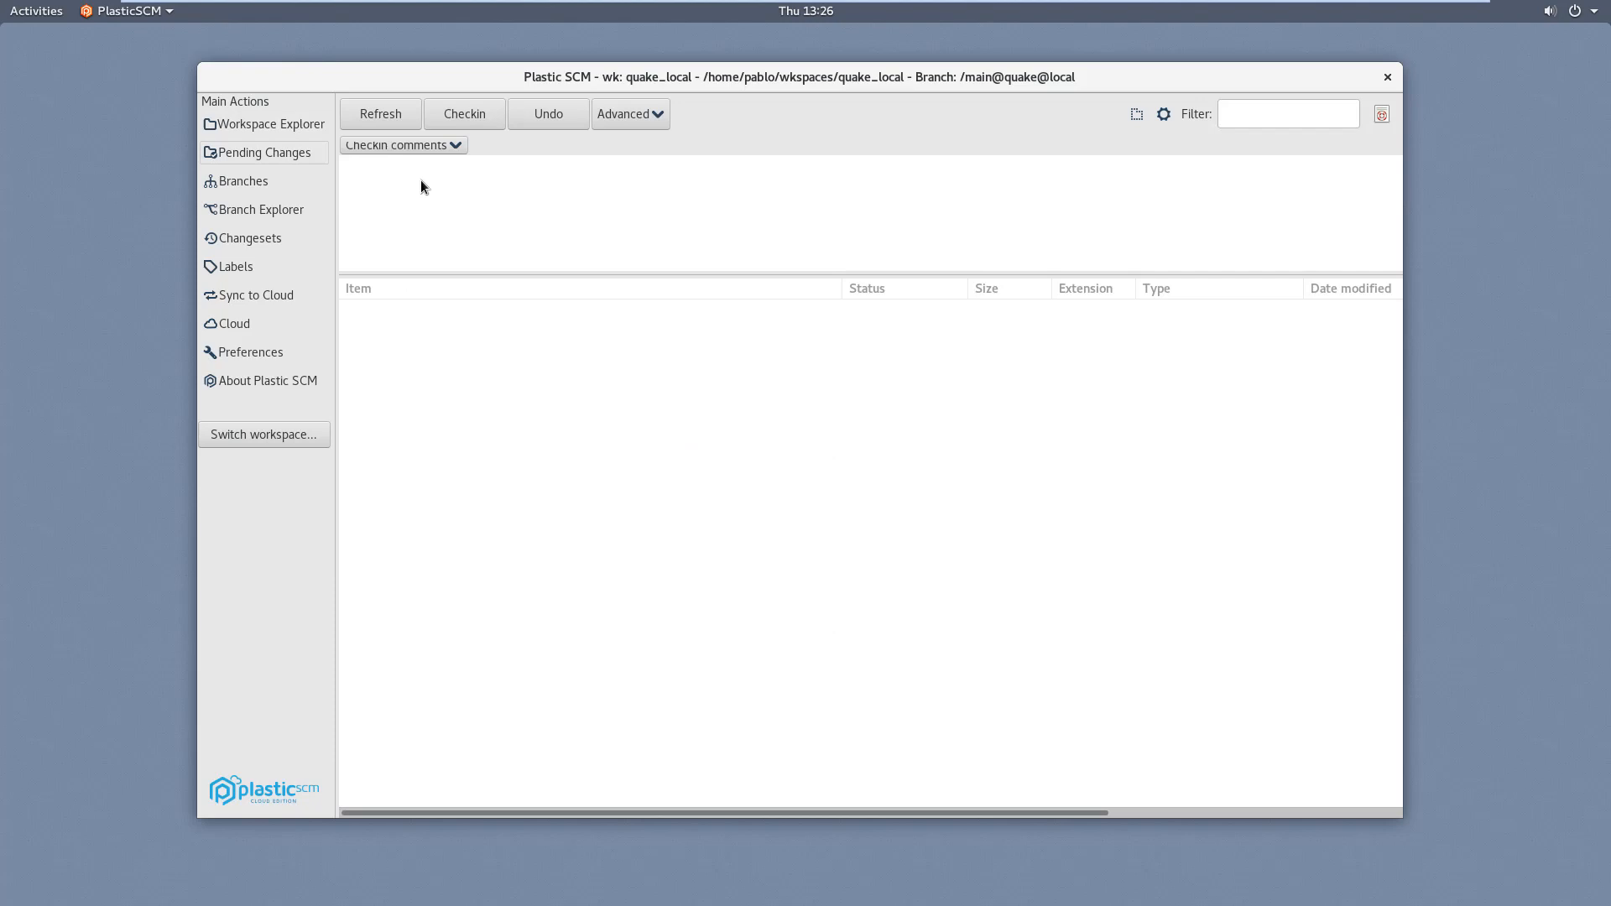
mouse_move(301, 212)
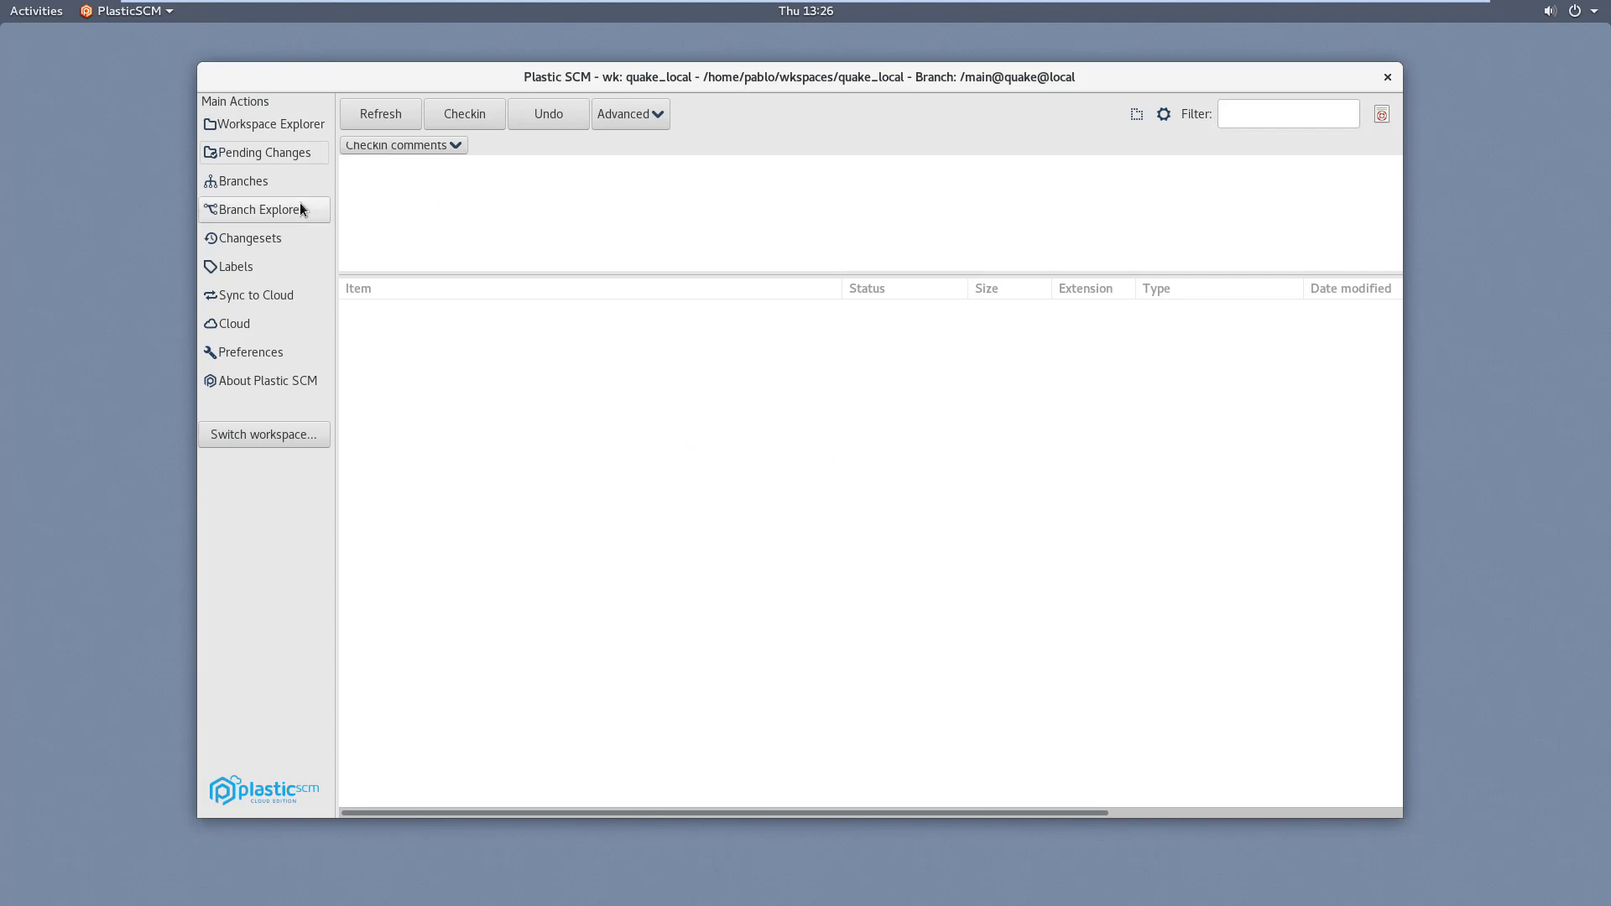
left_click(262, 209)
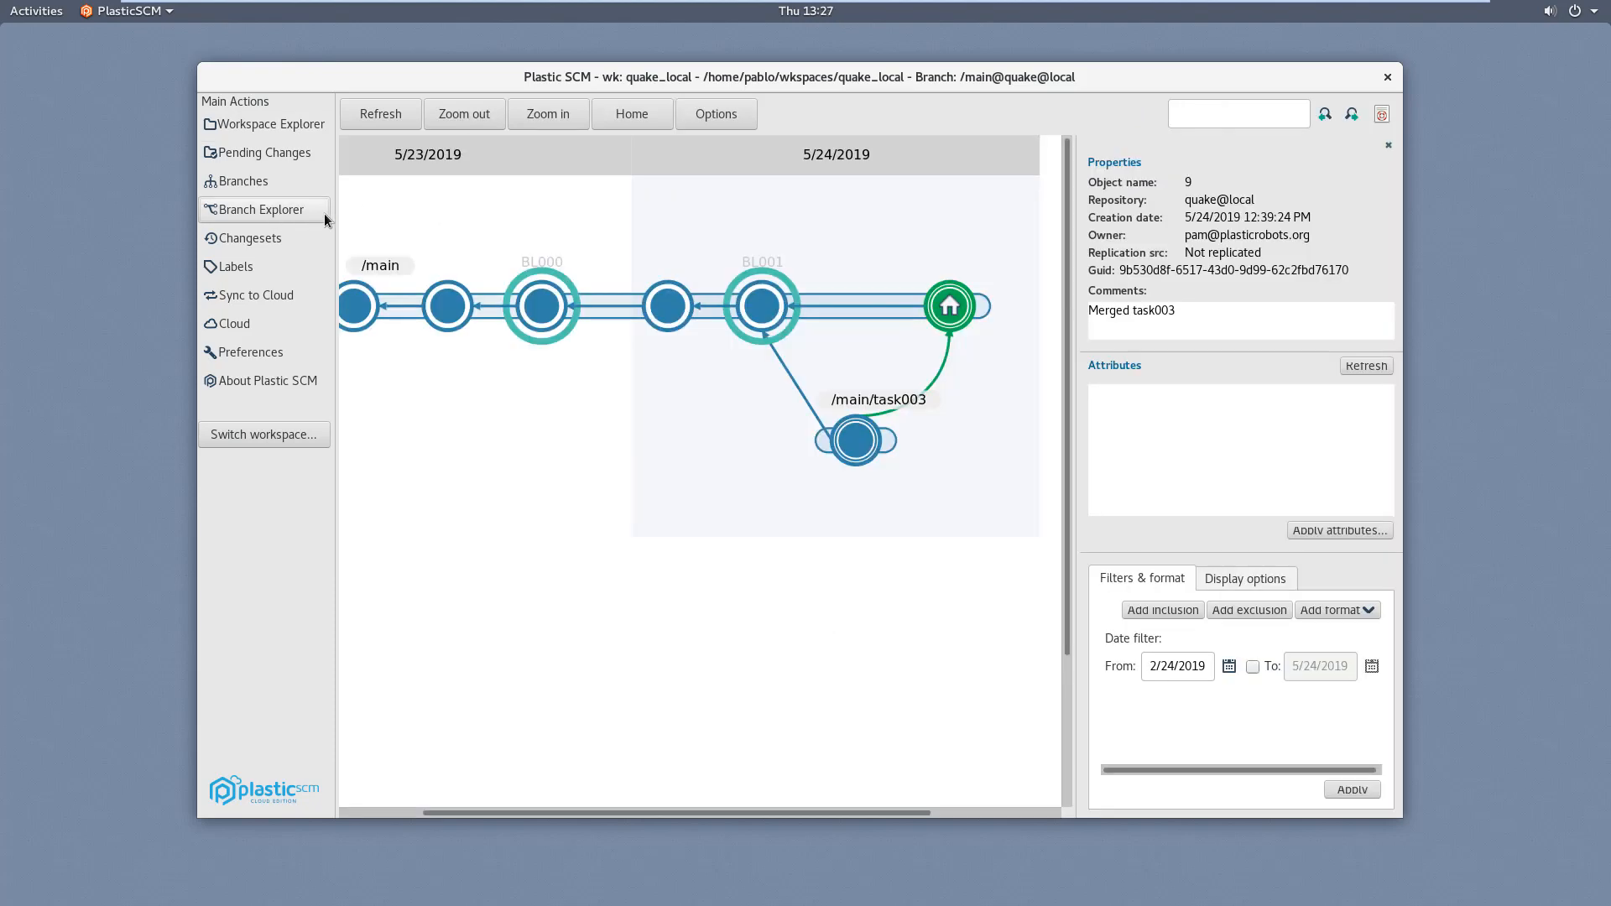
mouse_move(299, 215)
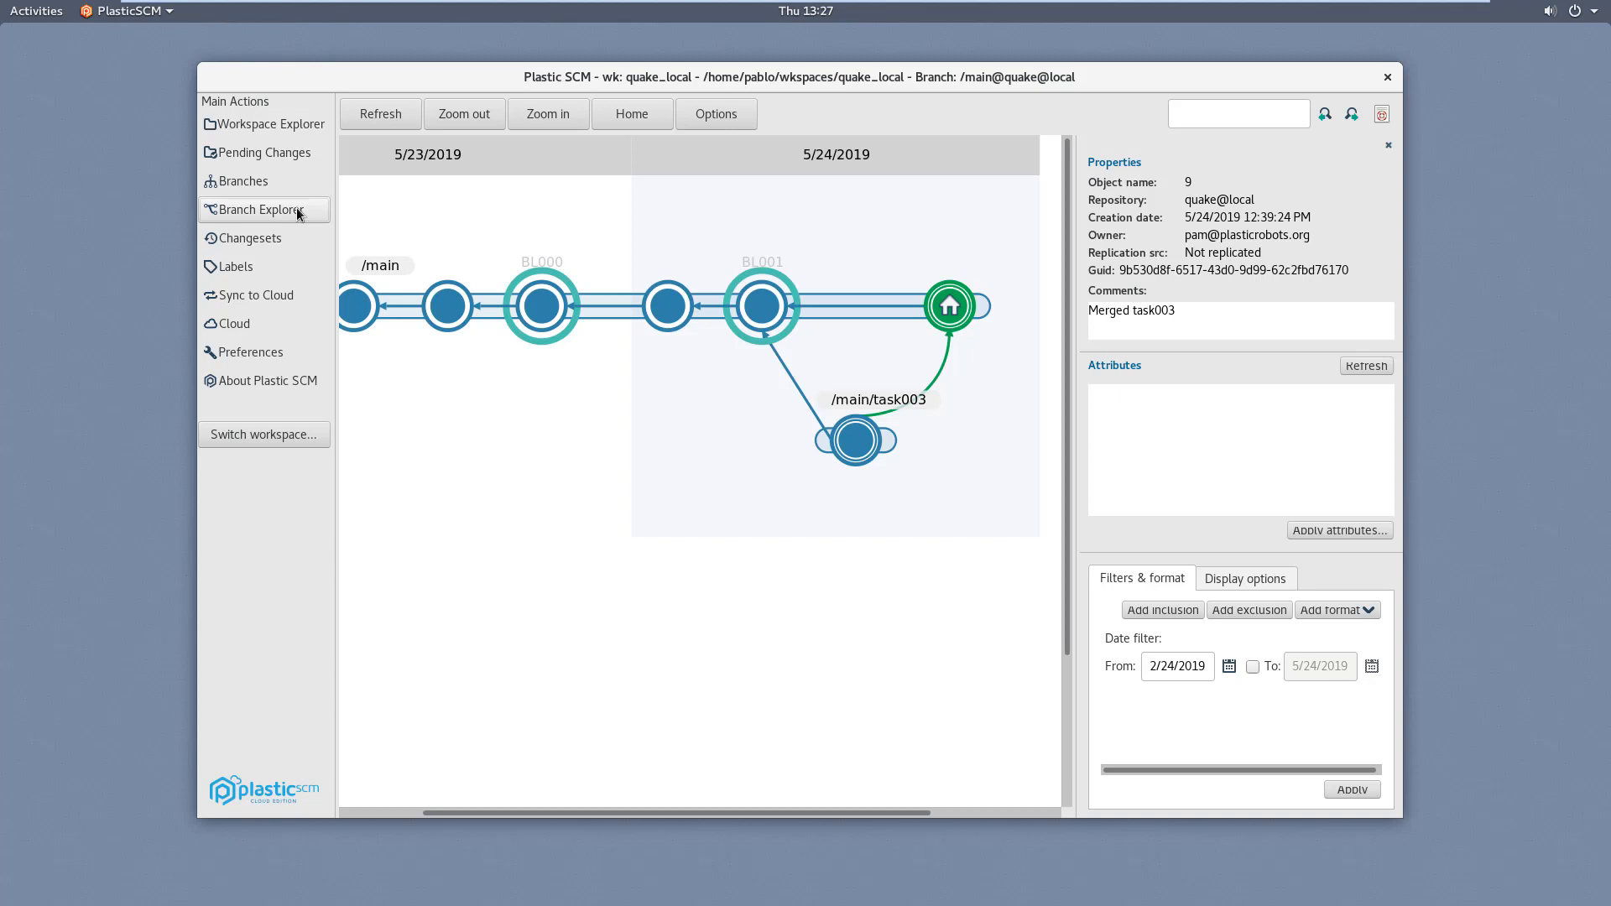
mouse_move(279, 347)
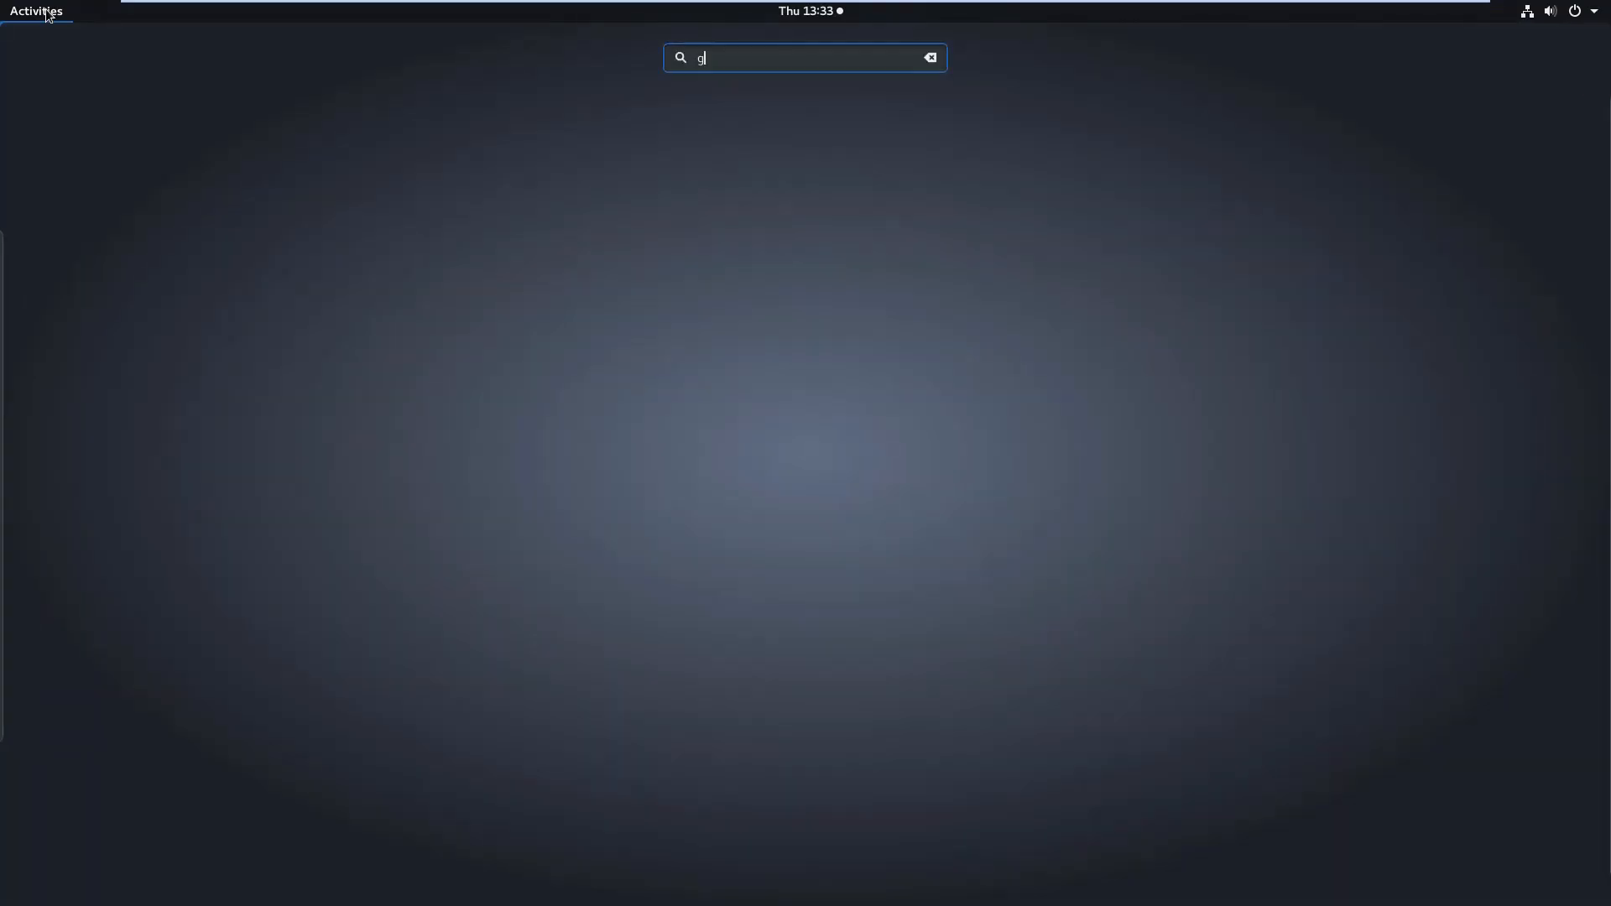
Step: Search Activities for 'gluon' and launch the Gluon client
type("luon")
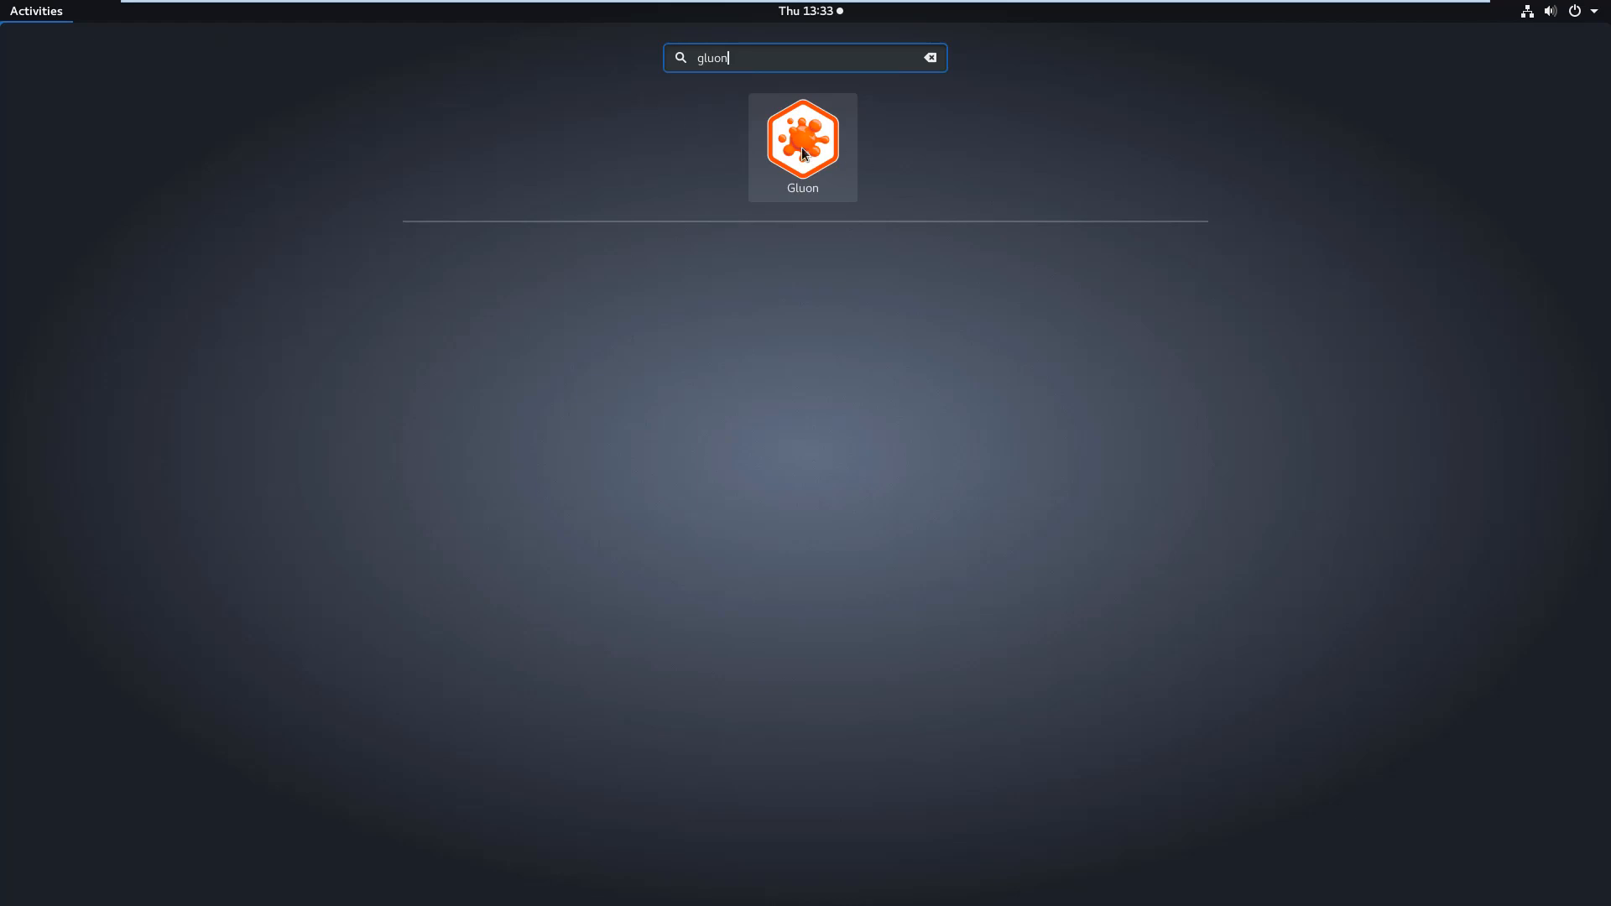
left_click(803, 139)
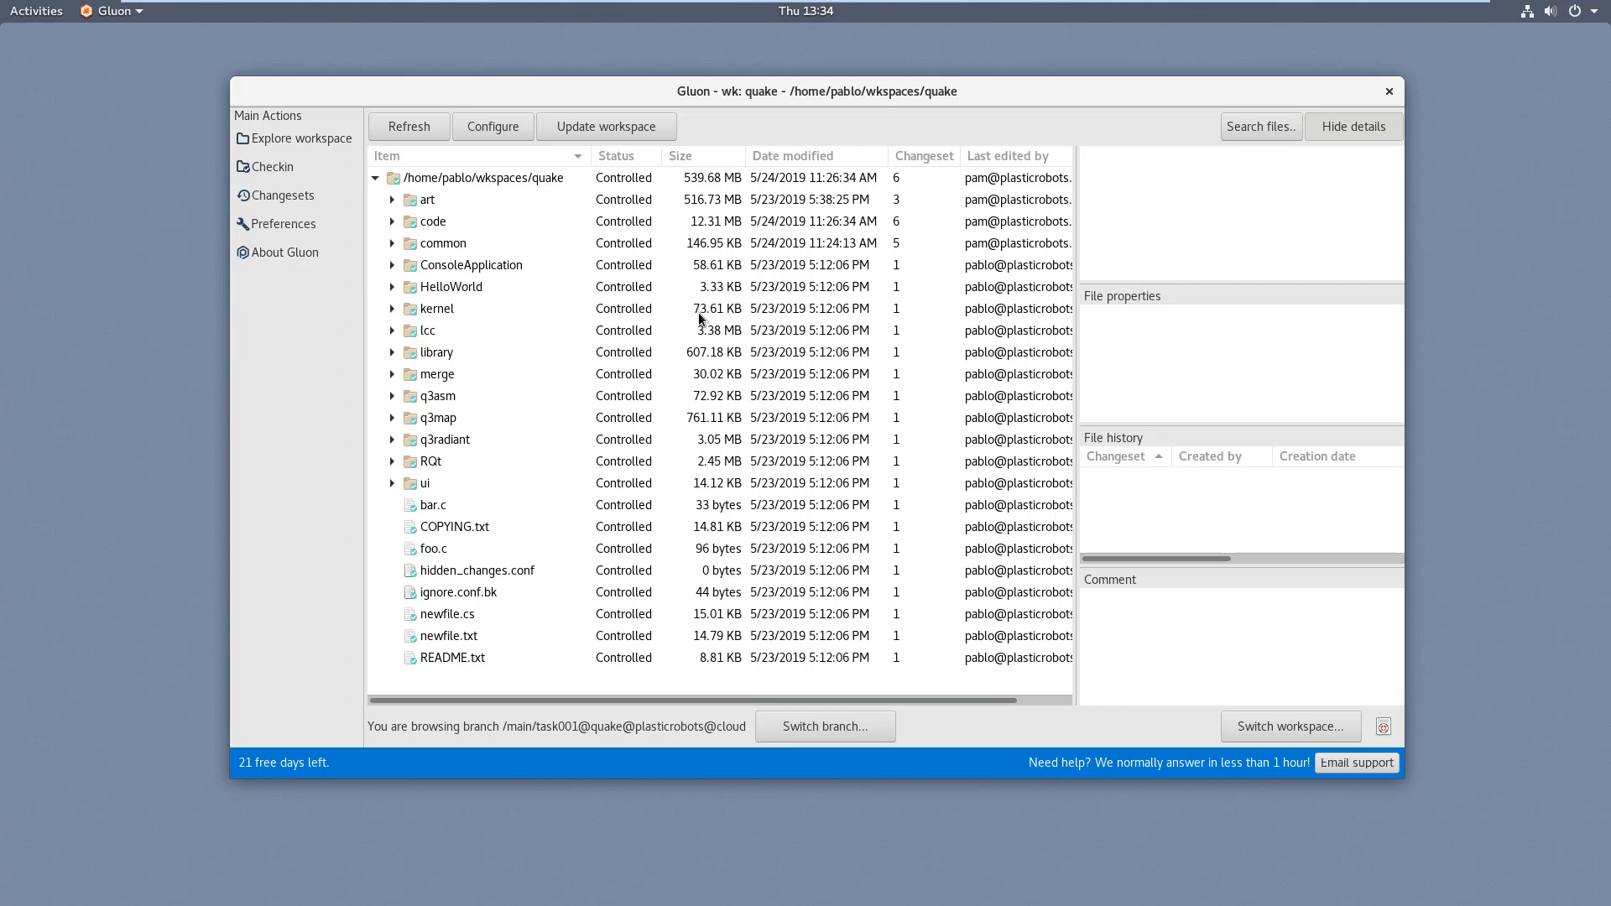
mouse_move(590, 261)
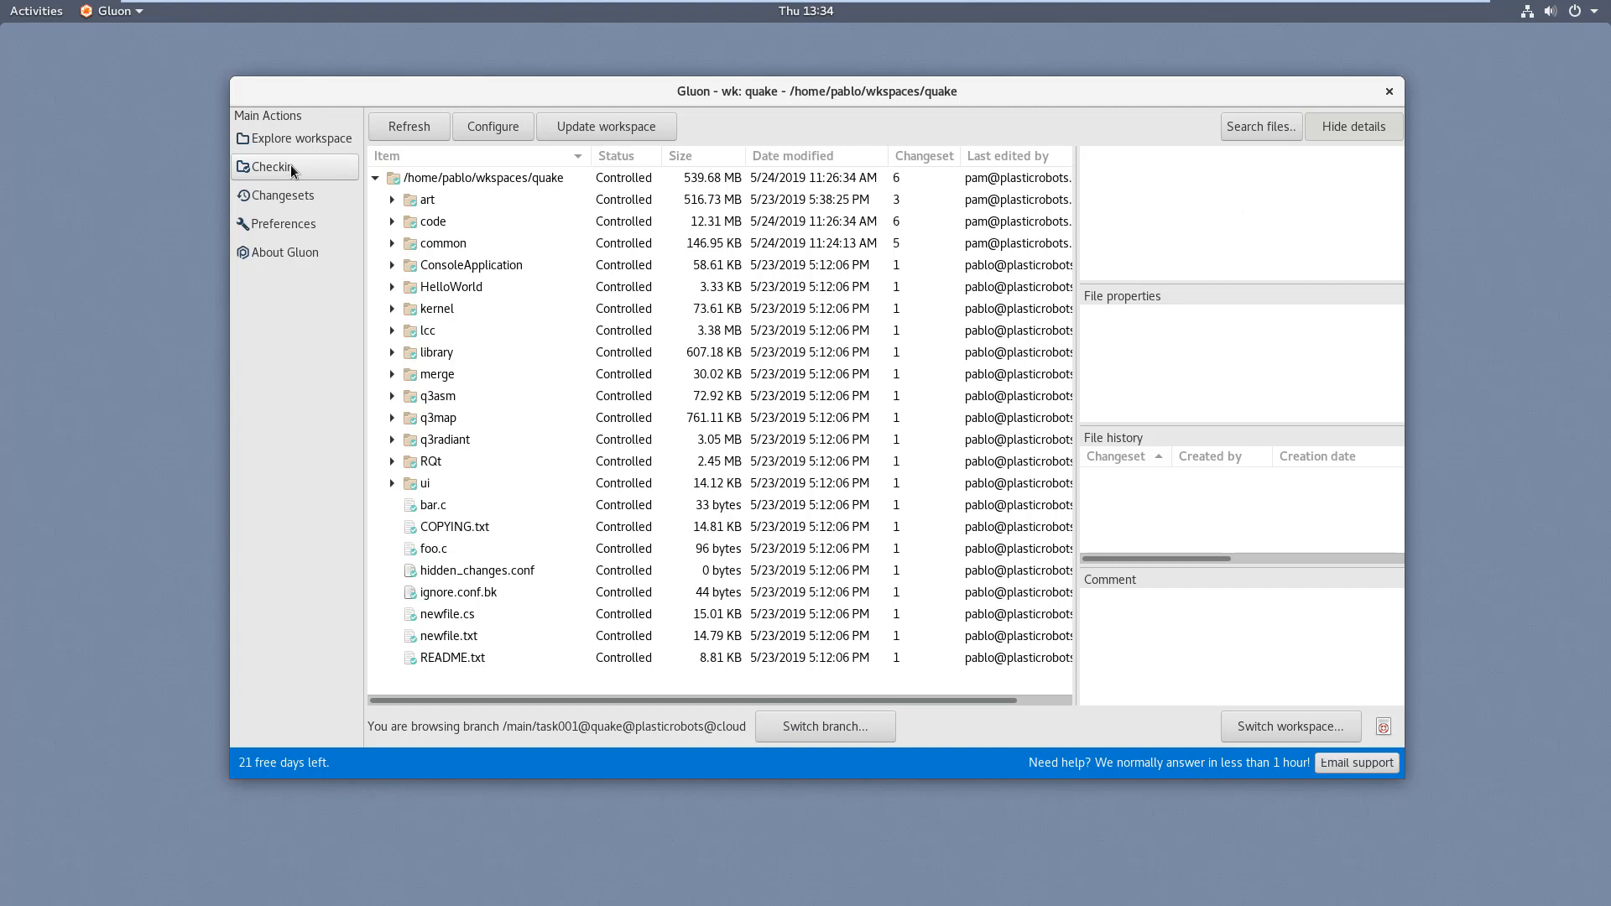
Step: View Checkin, list changesets 0–11, and bring up Diff with previous for changeset 11
left_click(273, 167)
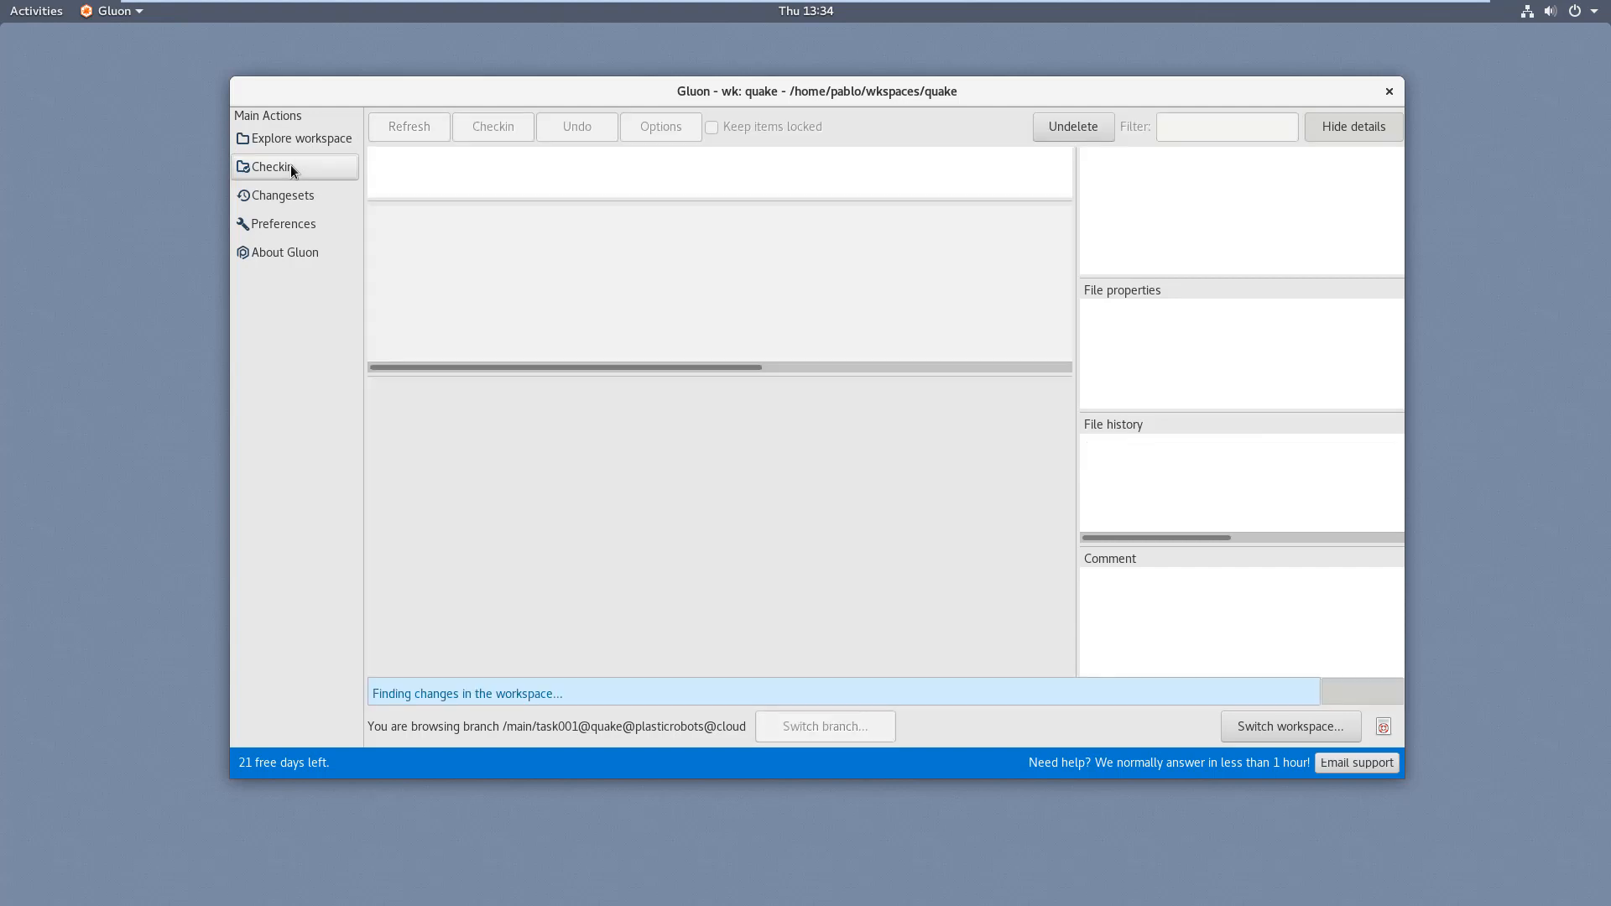
left_click(285, 167)
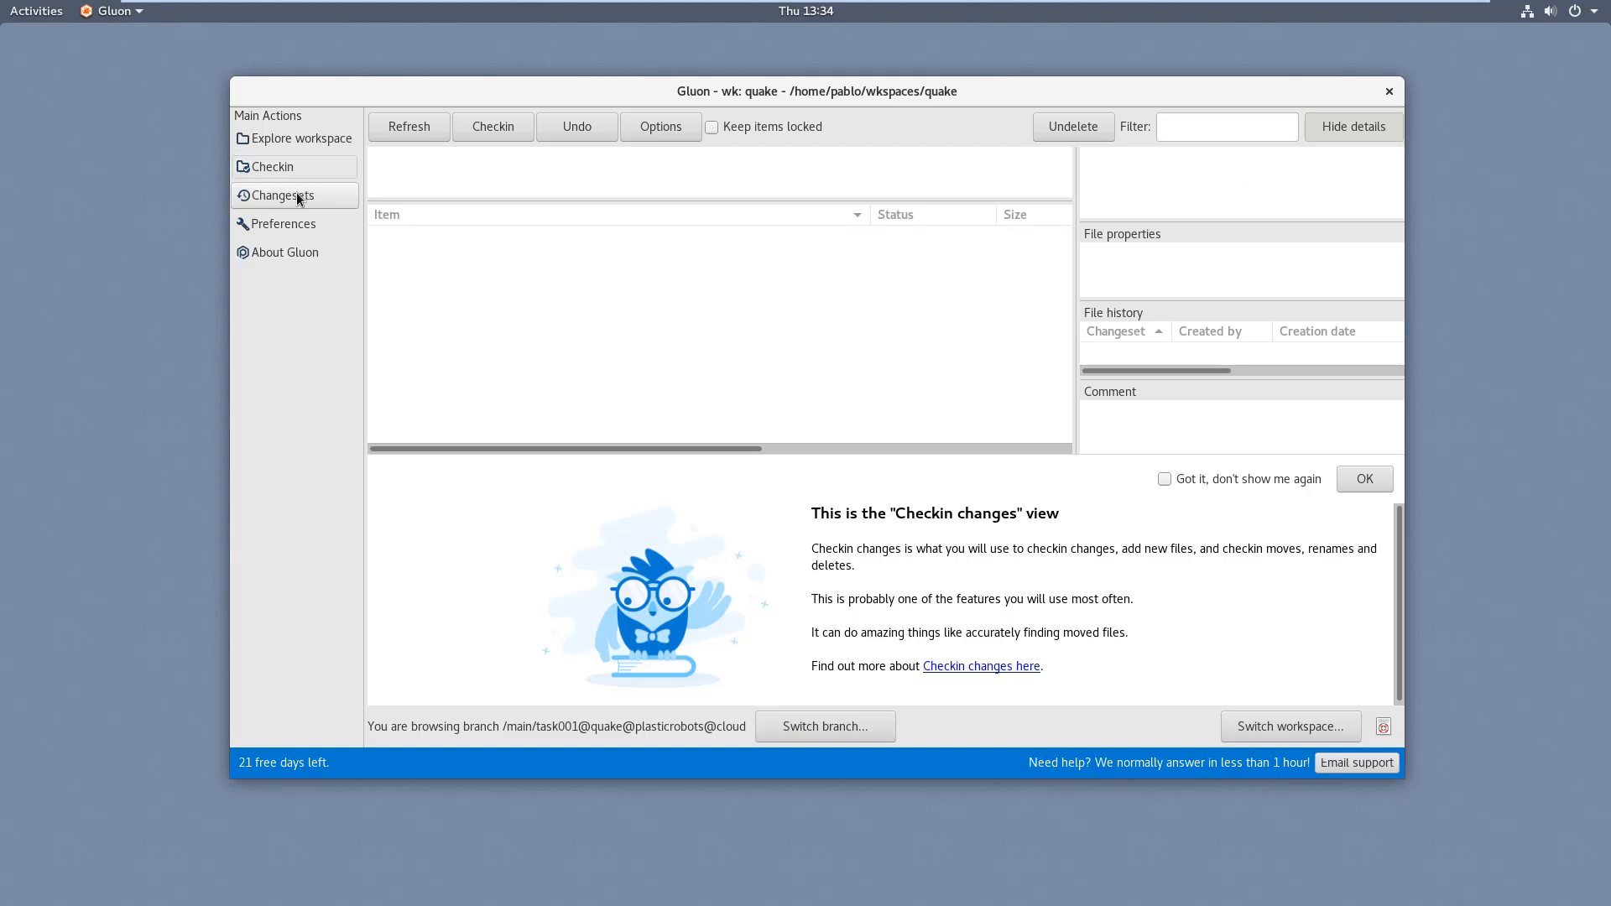
left_click(281, 195)
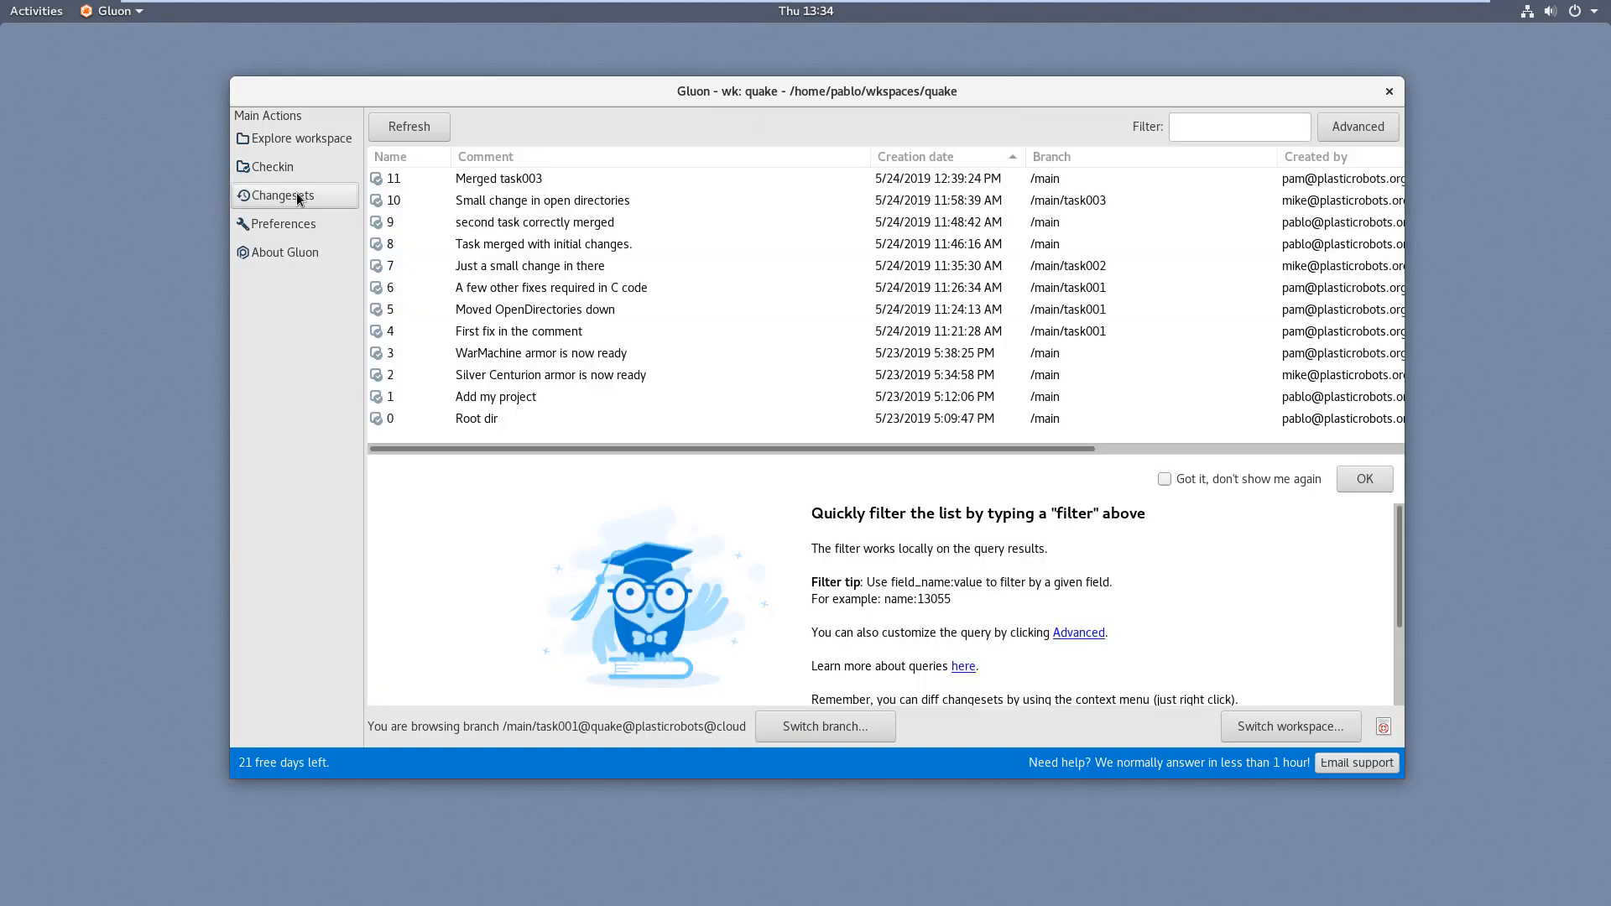
mouse_move(519, 266)
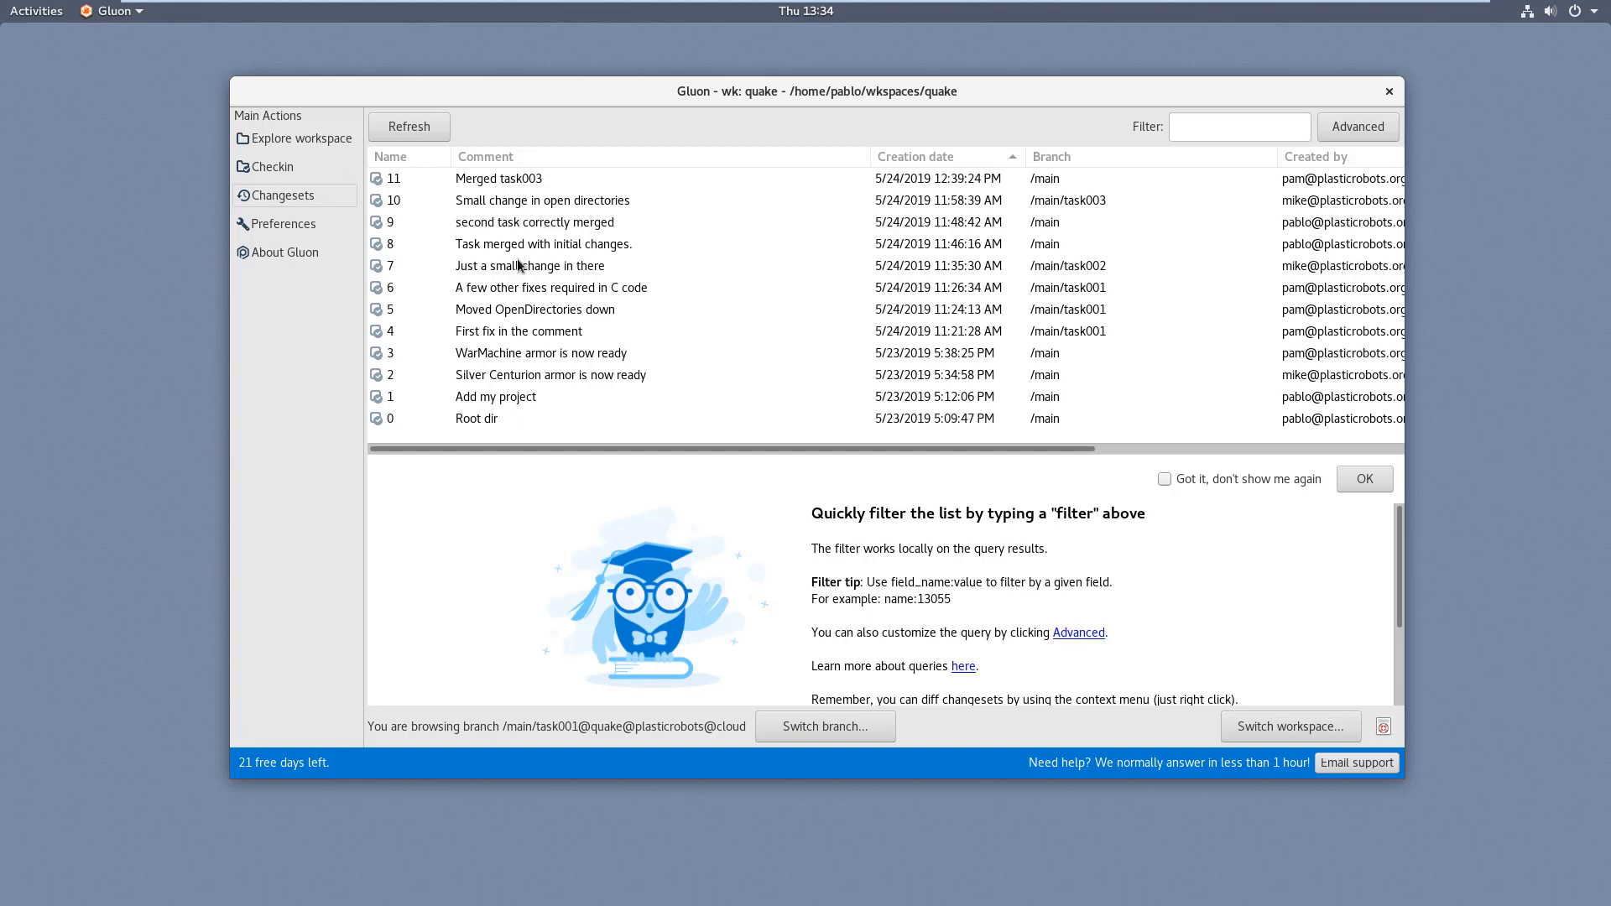
right_click(499, 177)
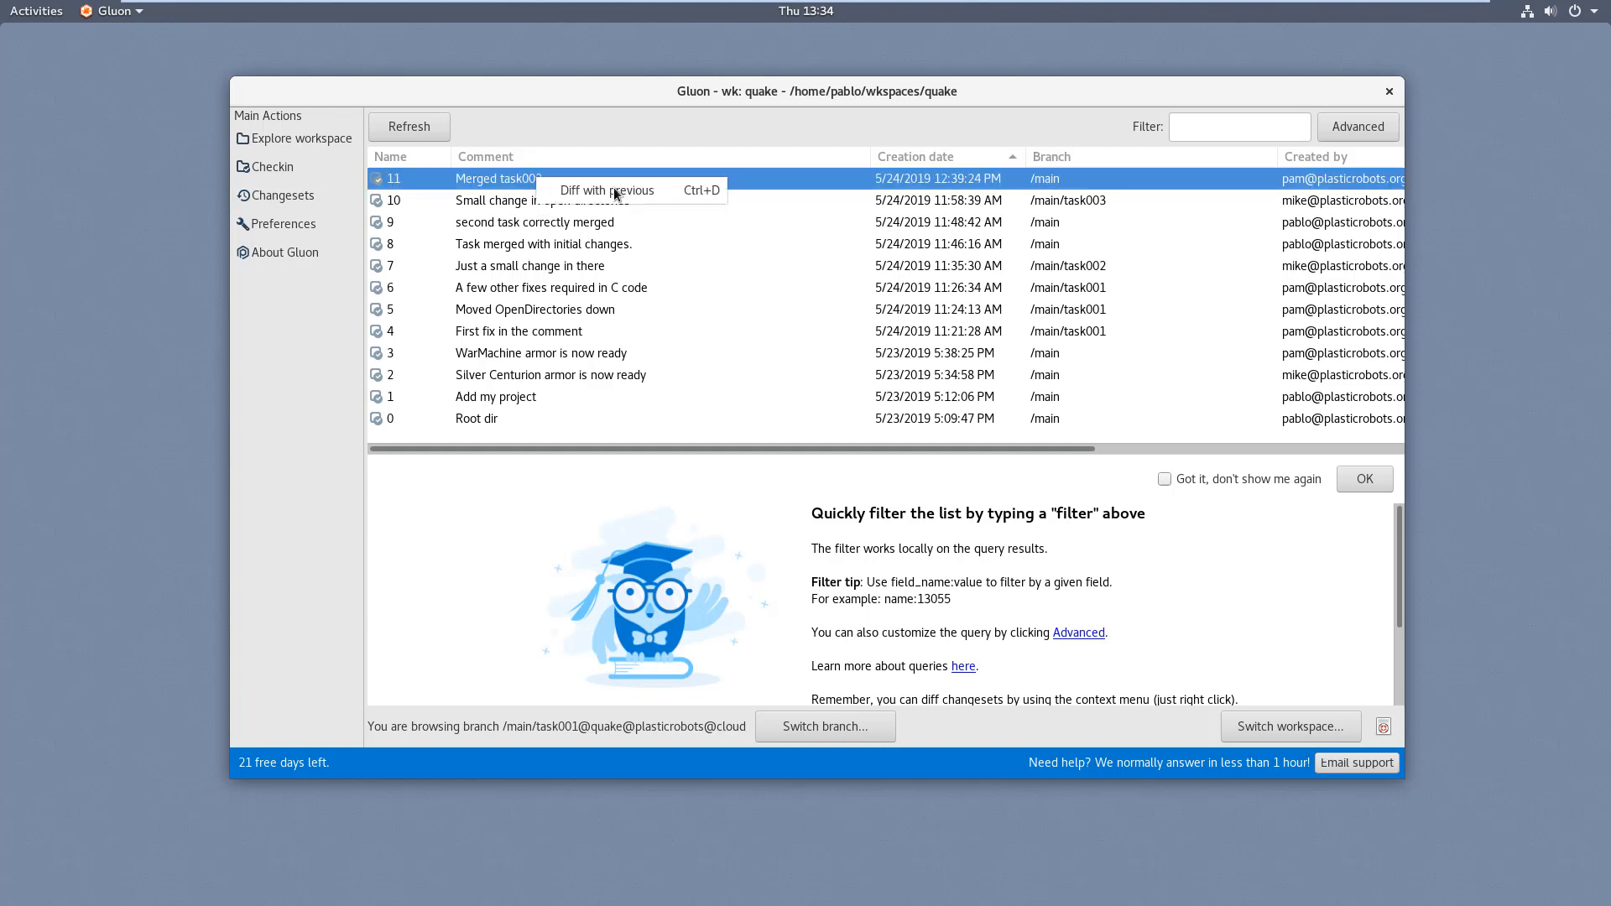